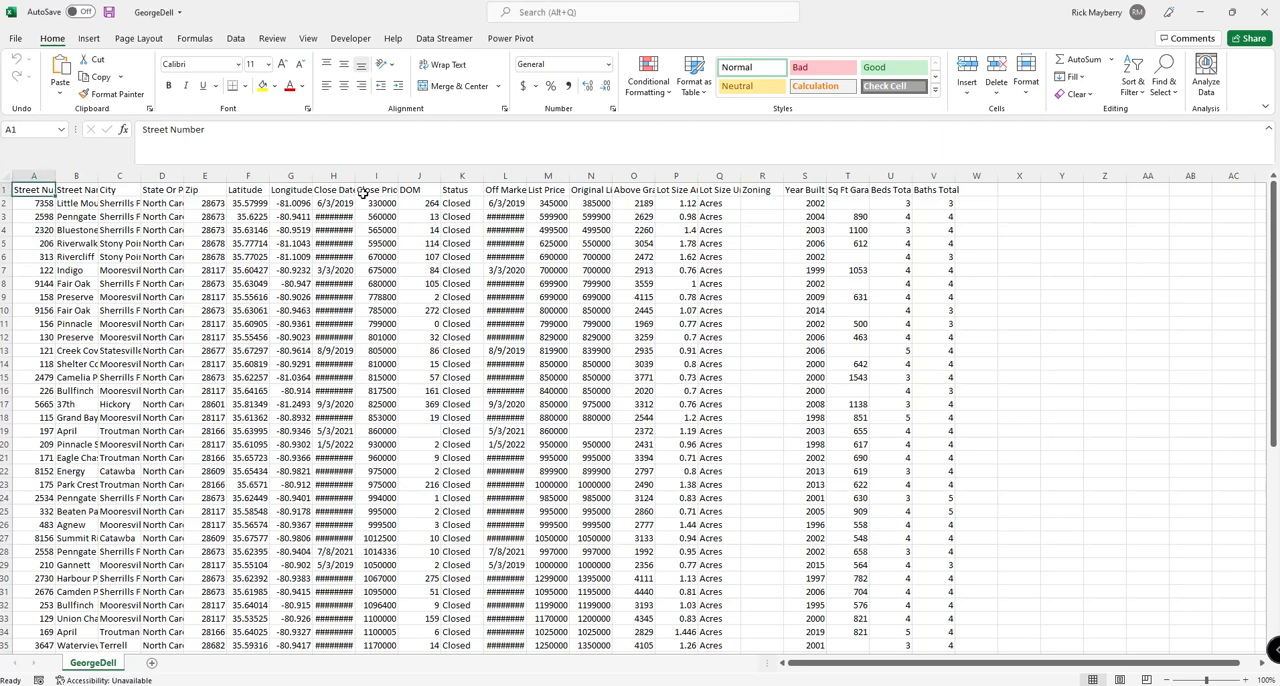
- Copy the Close Date and Close Price columns to a new sheet and widen column A so dates show
{"action": "left_click", "coordinate": [332, 190]}
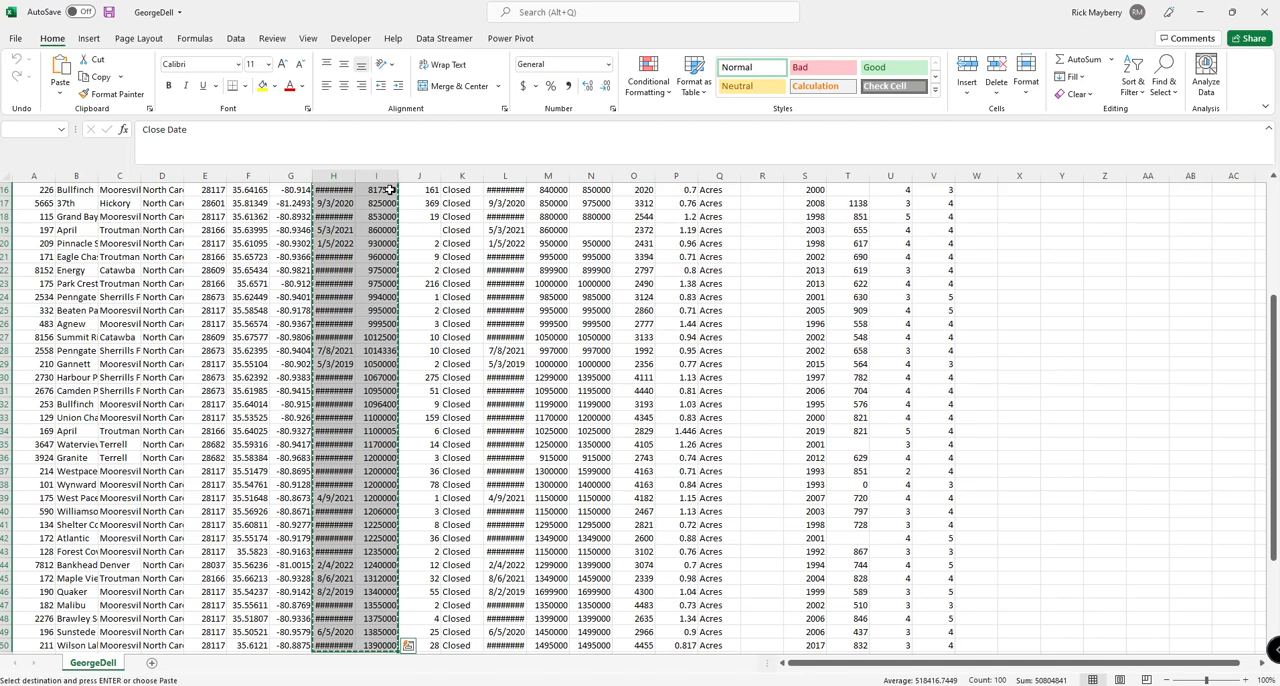
{"action": "left_click", "coordinate": [152, 664]}
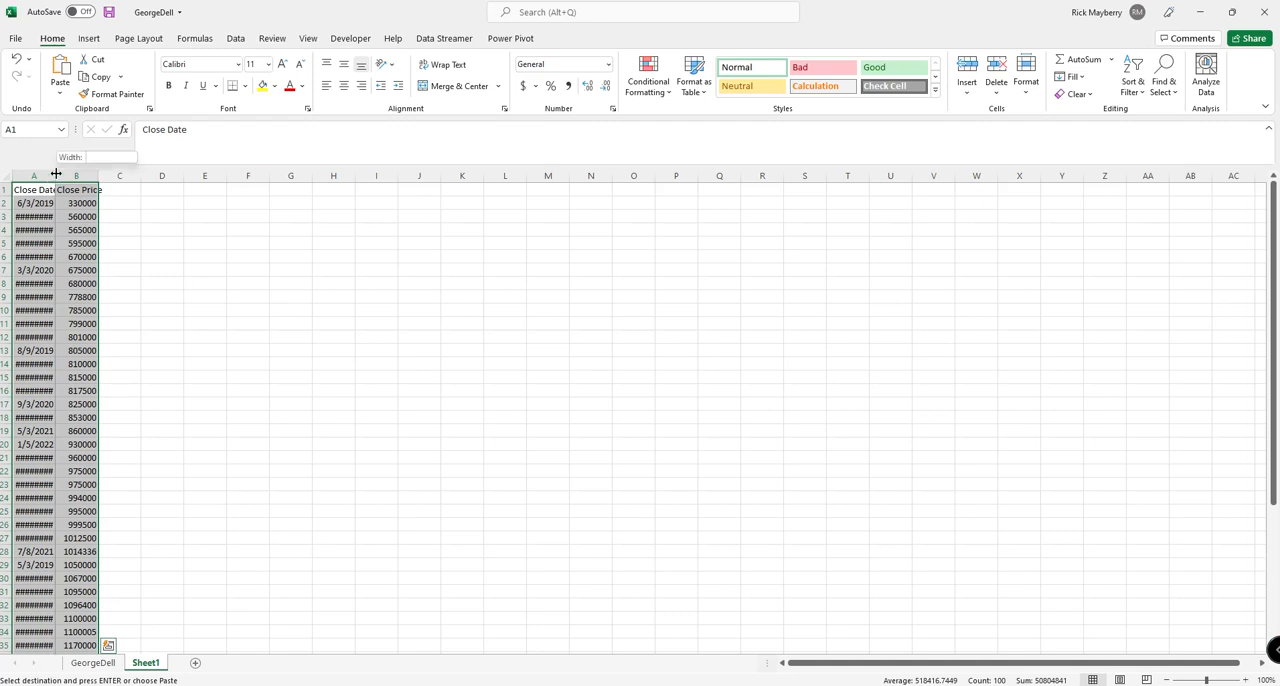
{"action": "left_click_drag", "start_coordinate": [56, 176], "coordinate": [100, 176]}
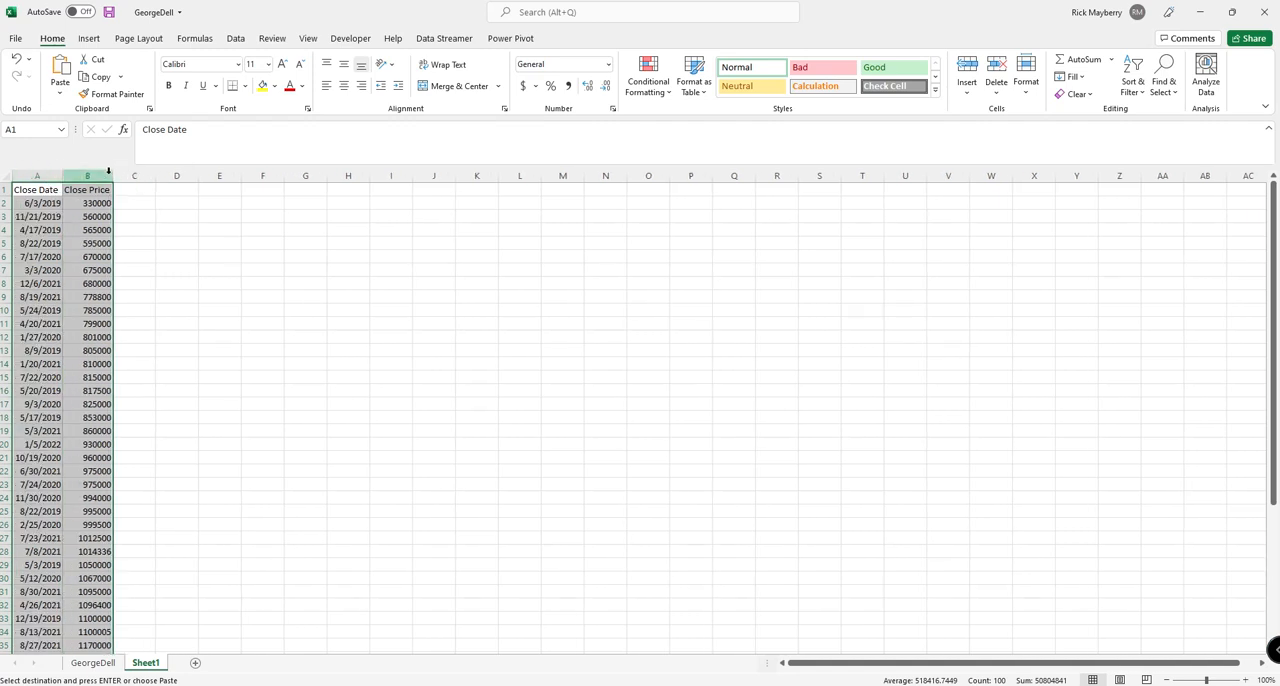
{"action": "left_click", "coordinate": [36, 176]}
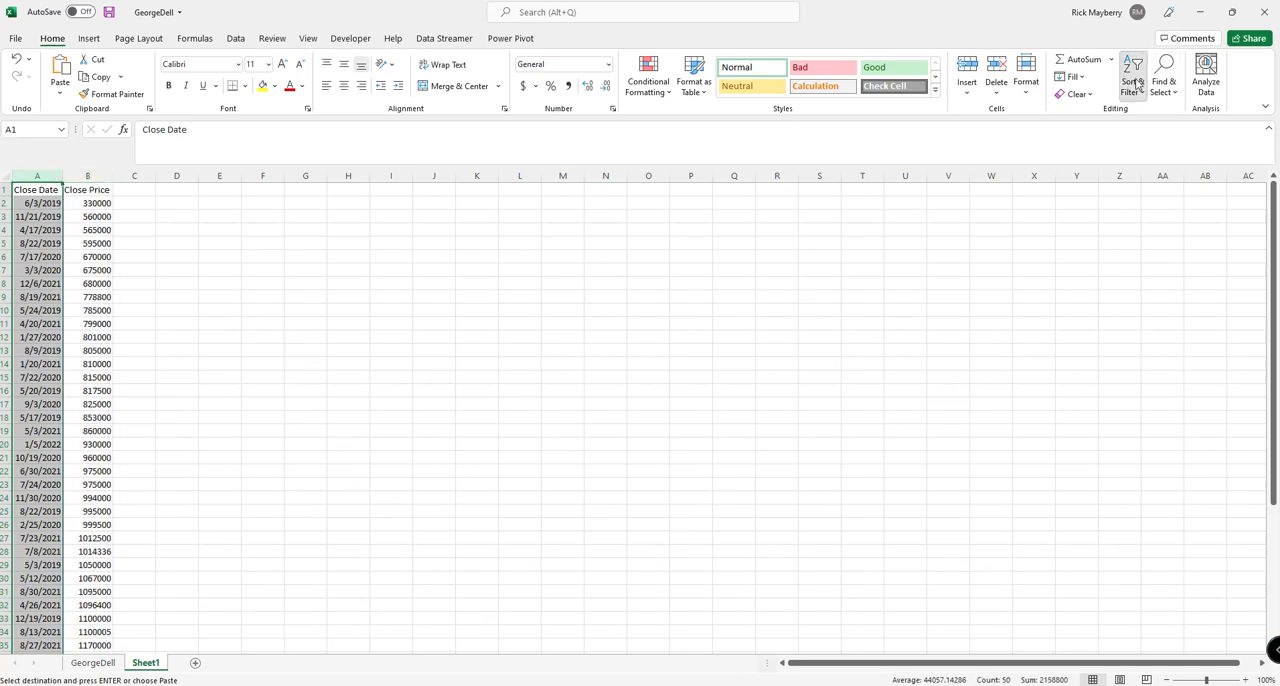
- Sort by Close Date oldest to newest, expanding the selection so prices stay with their dates
{"action": "left_click", "coordinate": [1132, 74]}
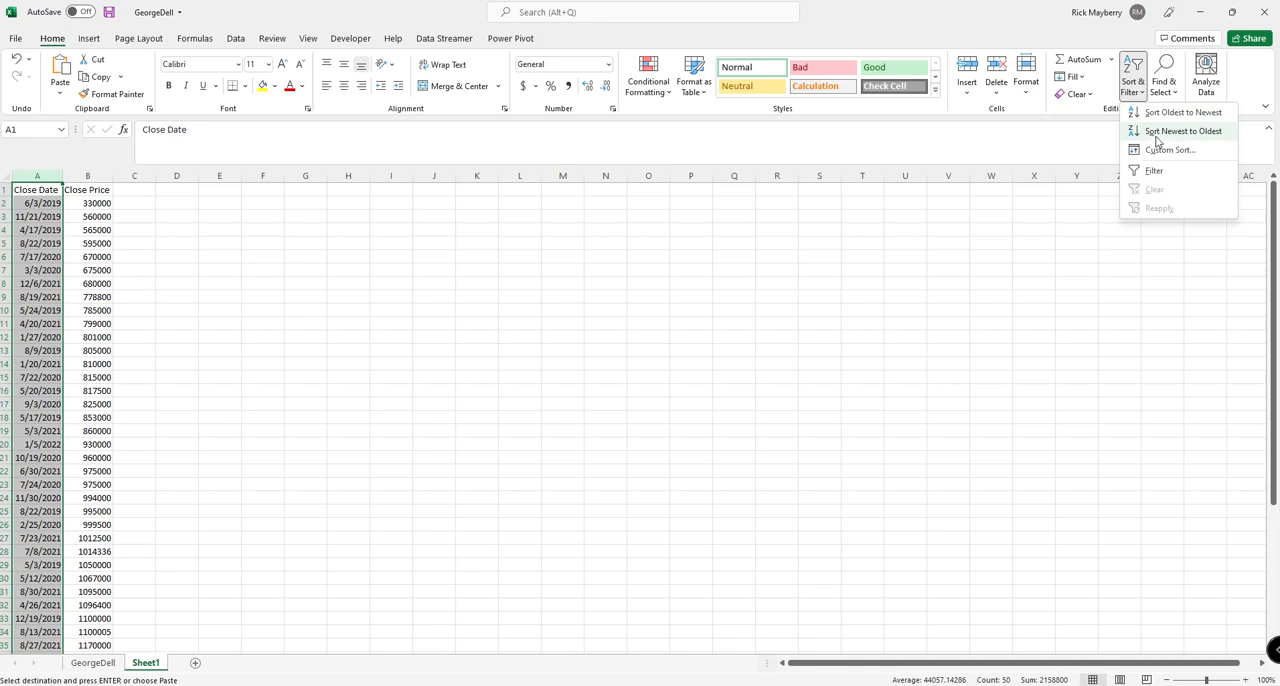
{"action": "left_click", "coordinate": [1184, 132]}
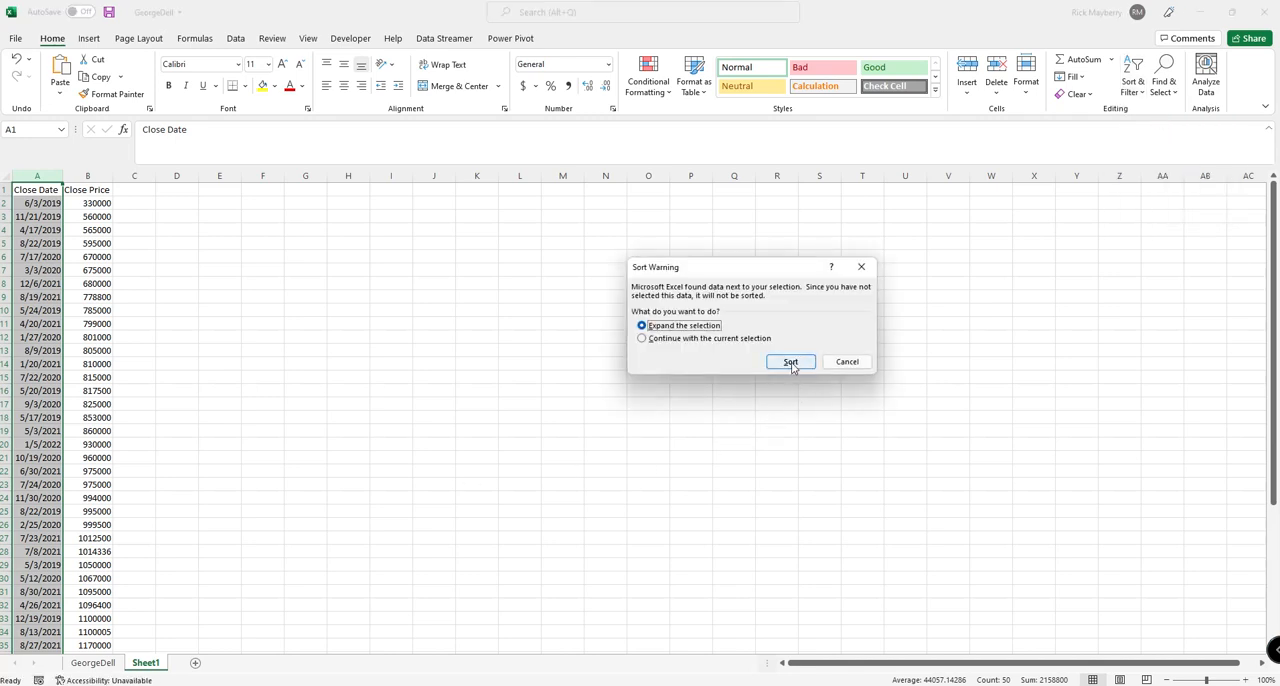
{"action": "left_click", "coordinate": [790, 362]}
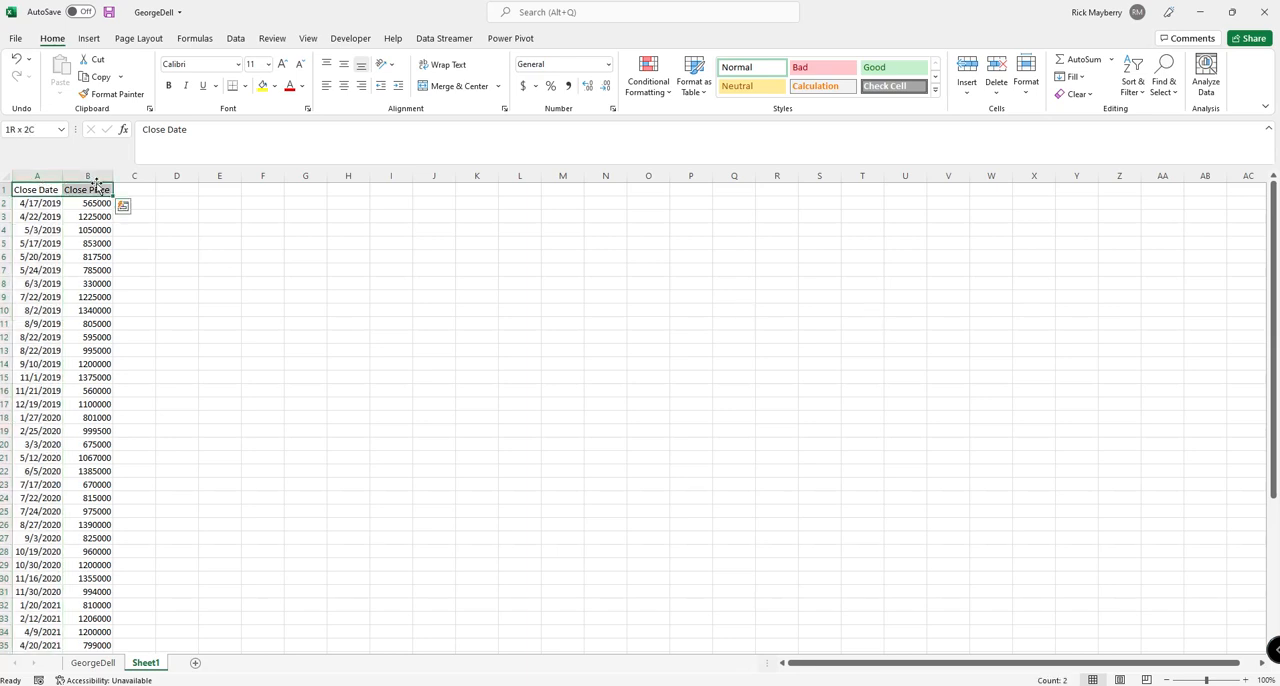
{"action": "scroll", "scroll_direction": "down", "scroll_amount": 3}
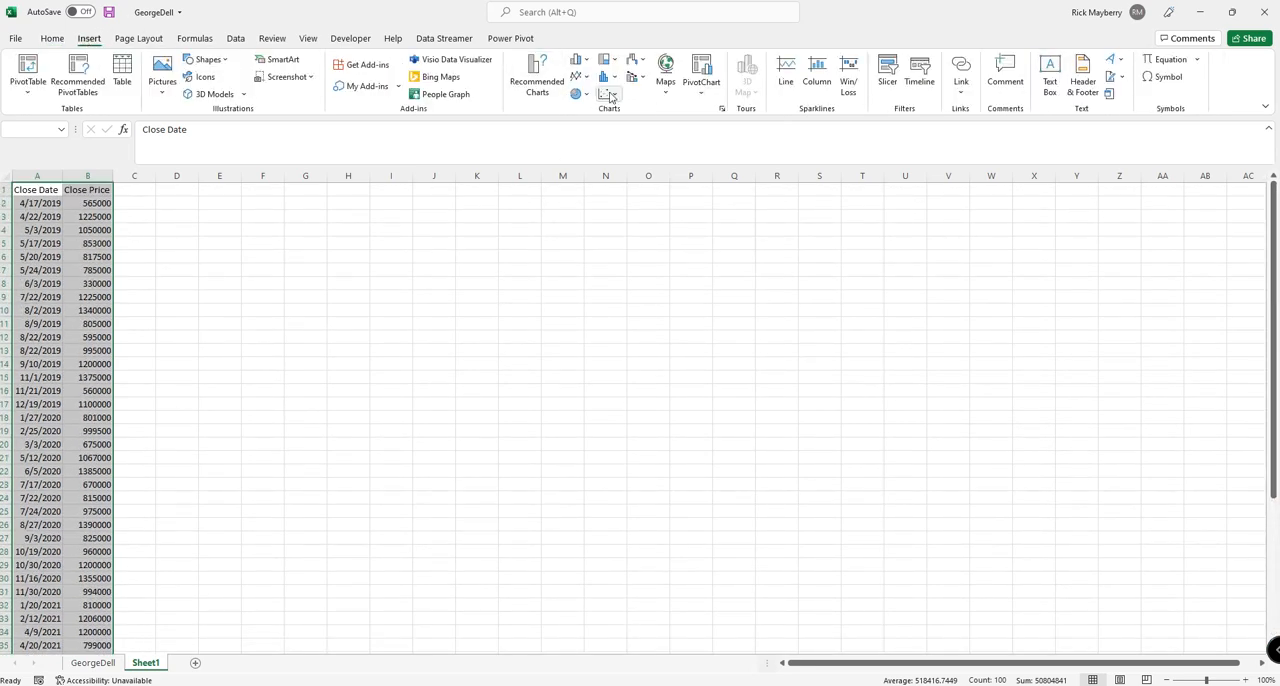
- Insert a plain scatter chart of price against date and title it 3 Year Market Change Study
{"action": "left_click", "coordinate": [608, 76]}
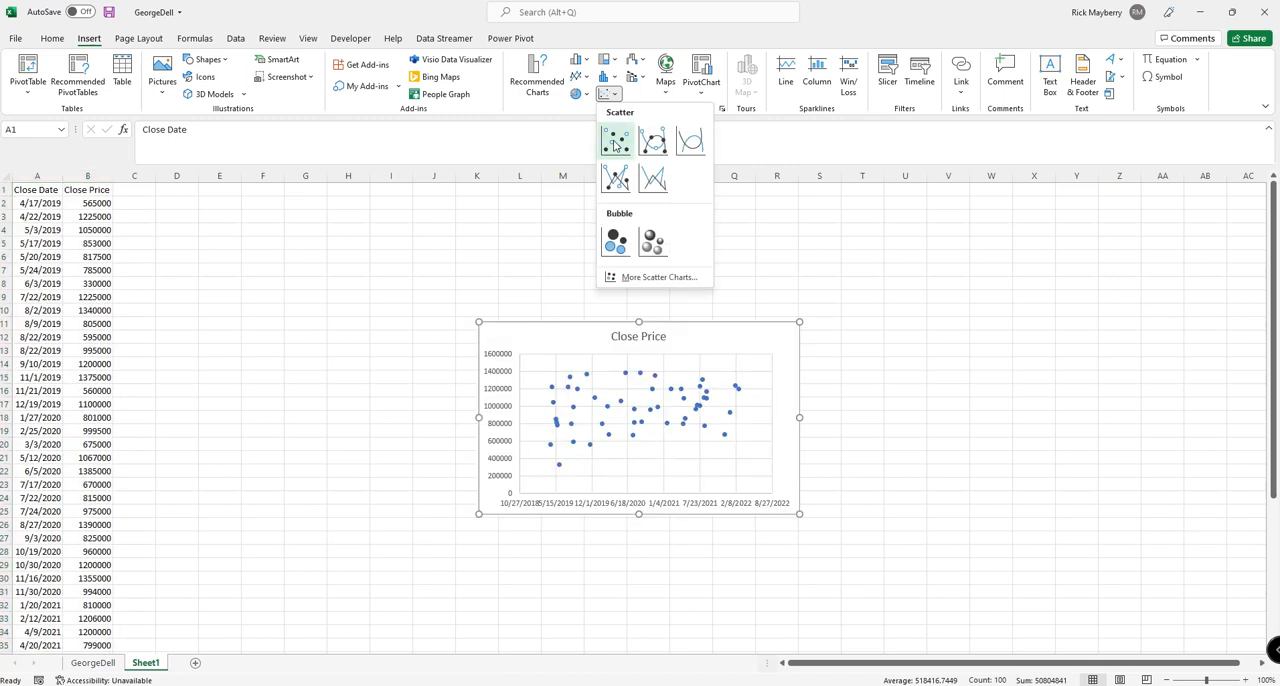
{"action": "left_click", "coordinate": [616, 140]}
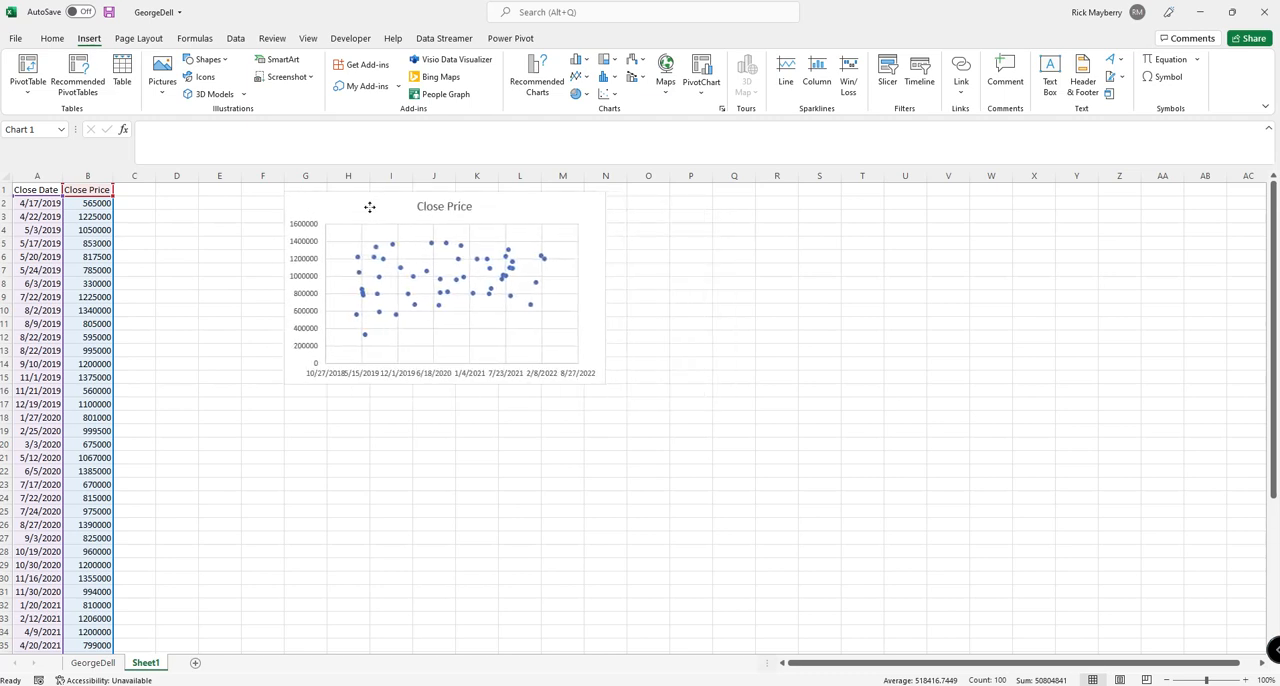
{"action": "left_click", "coordinate": [444, 290]}
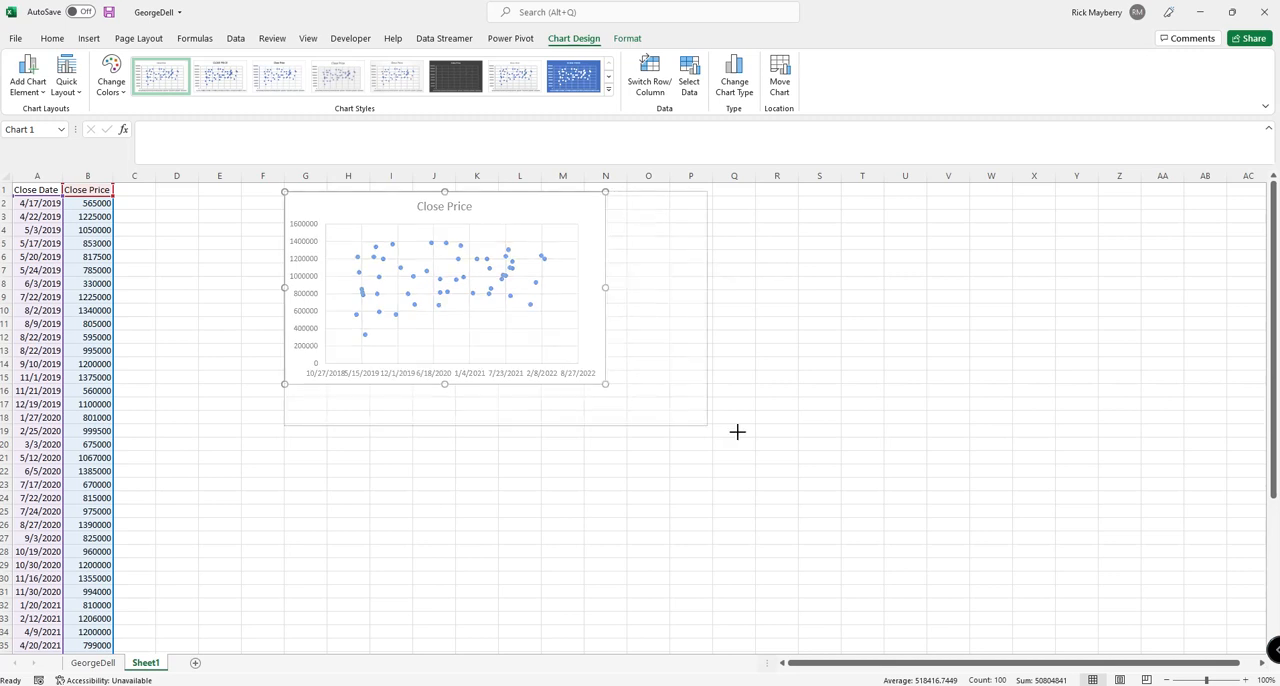
{"action": "mouse_move", "coordinate": [756, 440]}
{"action": "type", "text": "3 Year Market Change"}
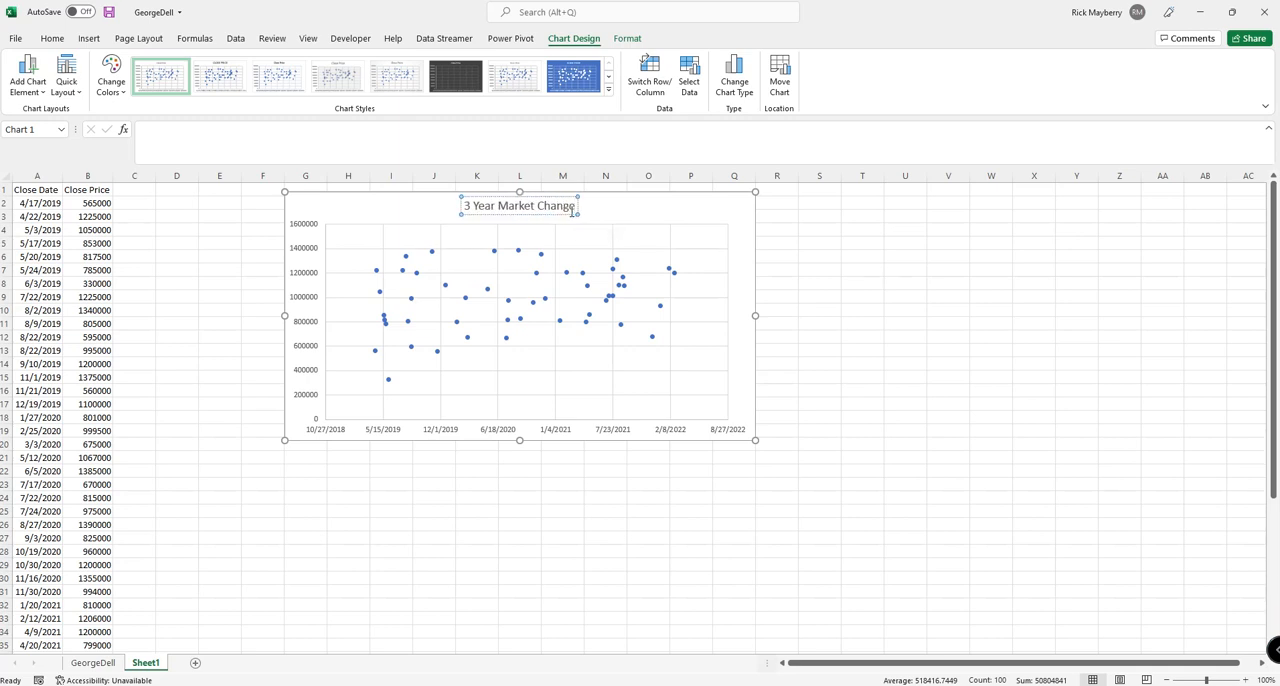
{"action": "type", "text": "Study"}
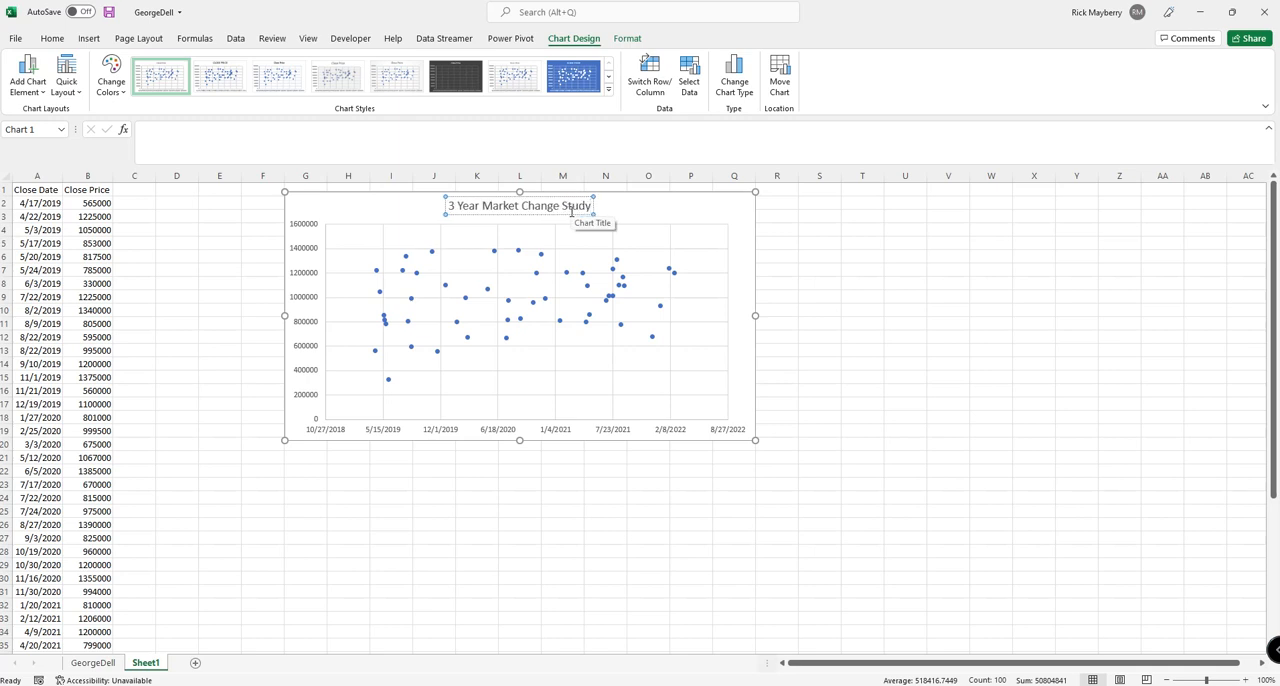
{"action": "left_click", "coordinate": [904, 364]}
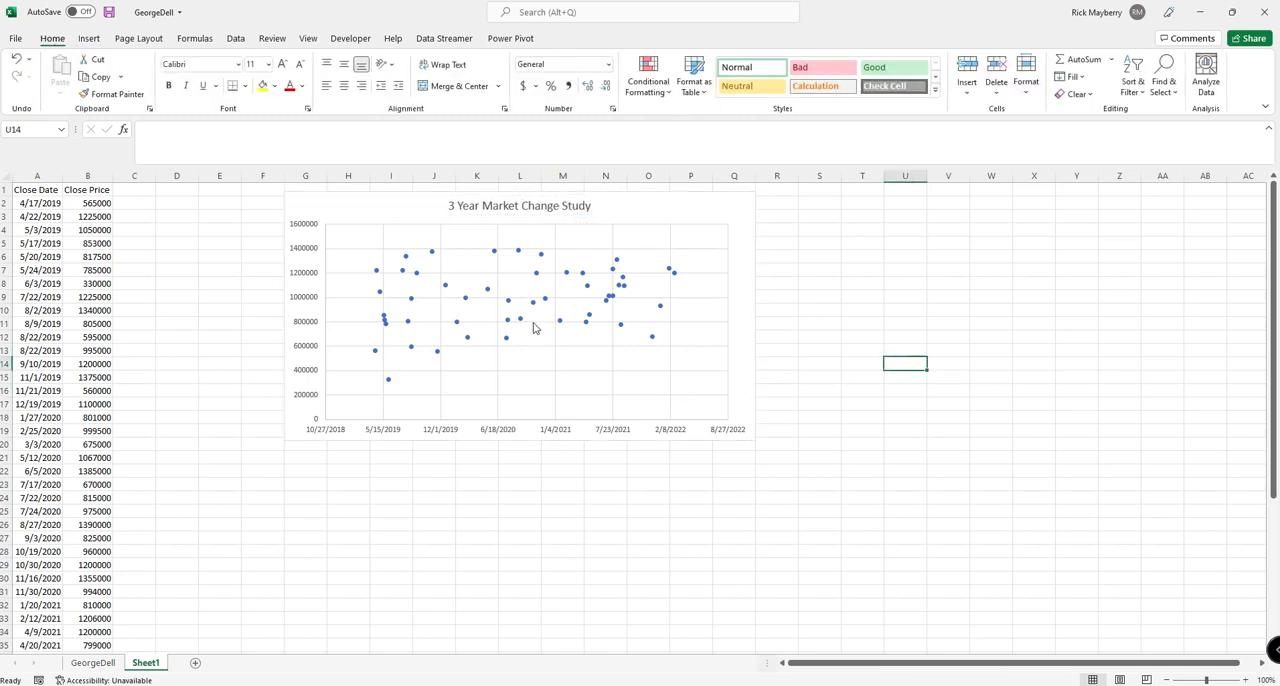
{"action": "mouse_move", "coordinate": [508, 328]}
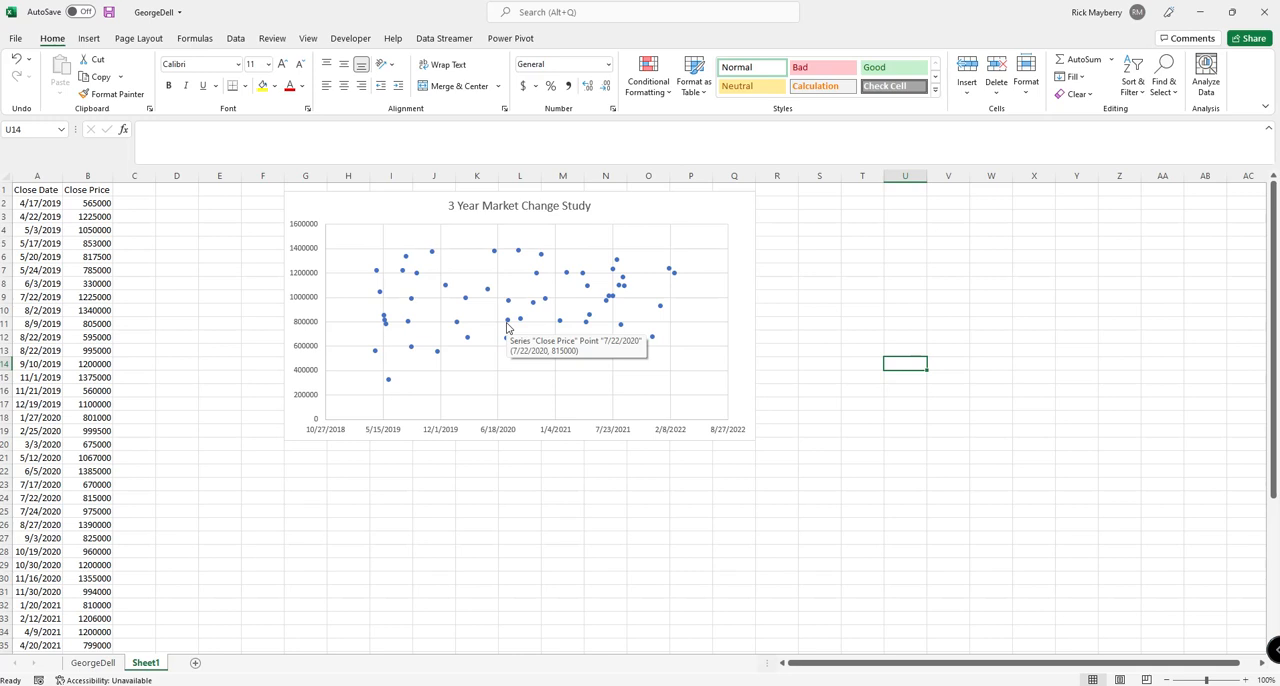
{"action": "left_click", "coordinate": [520, 316]}
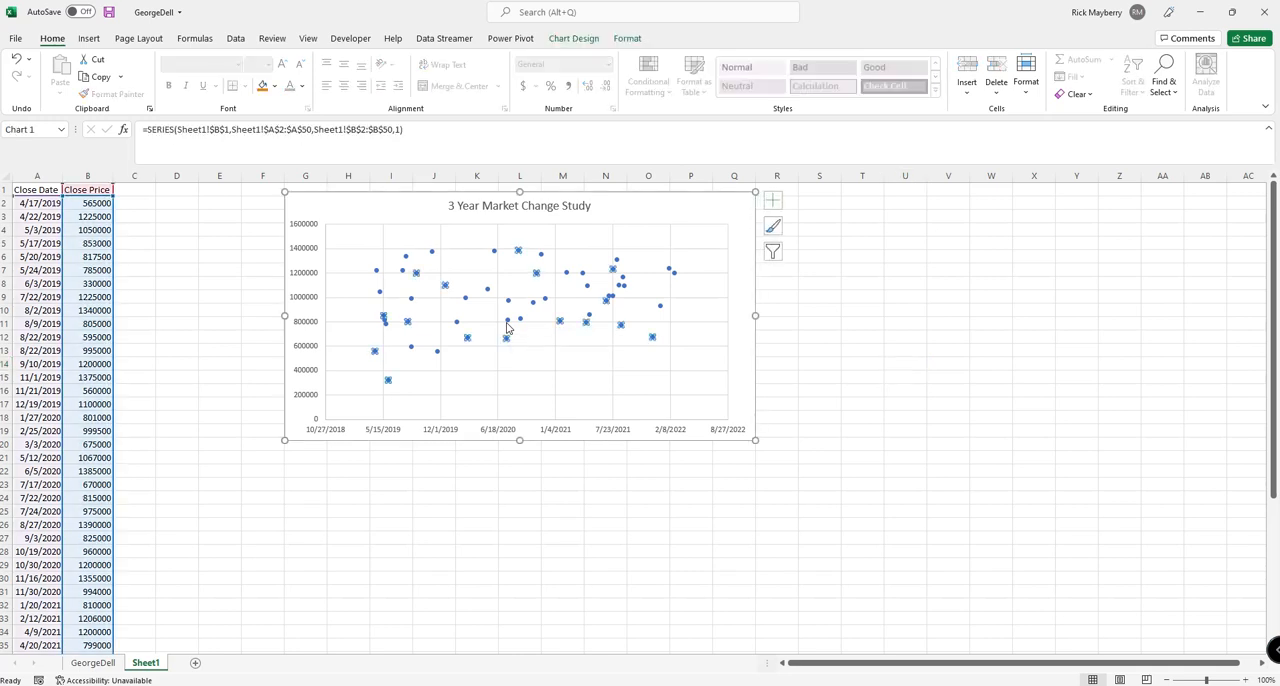
{"action": "mouse_move", "coordinate": [332, 442]}
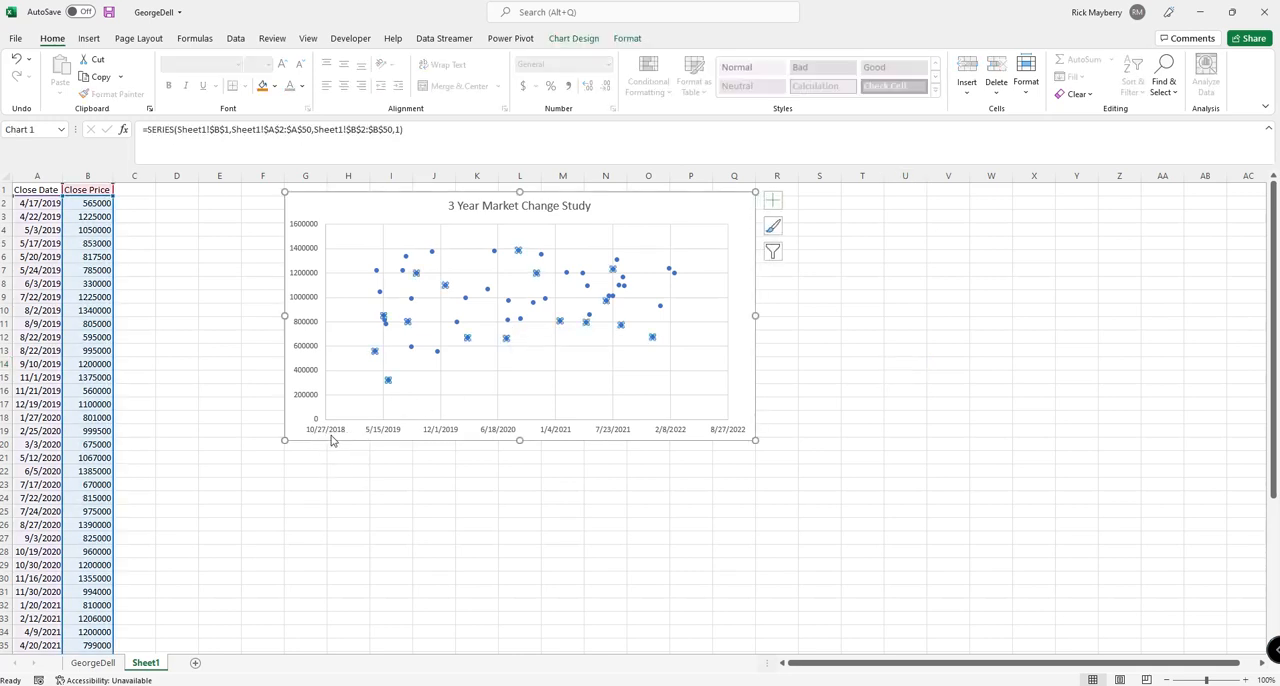
{"action": "mouse_move", "coordinate": [332, 438]}
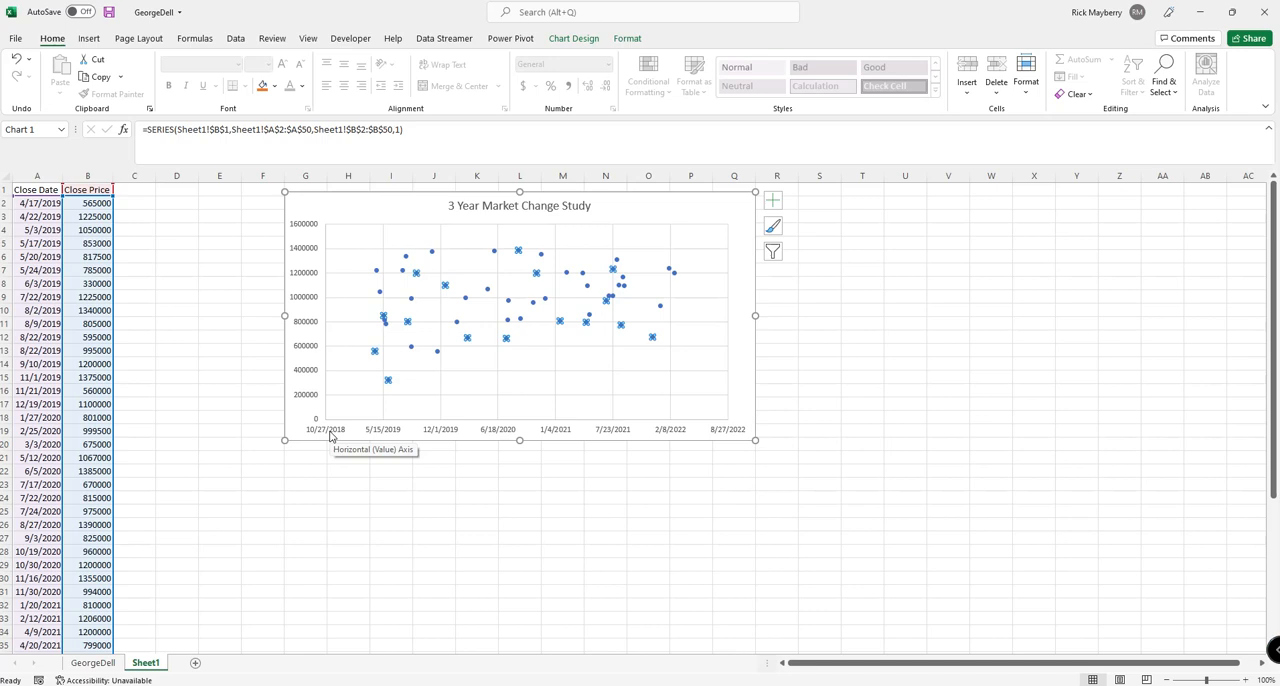
{"action": "mouse_move", "coordinate": [752, 444]}
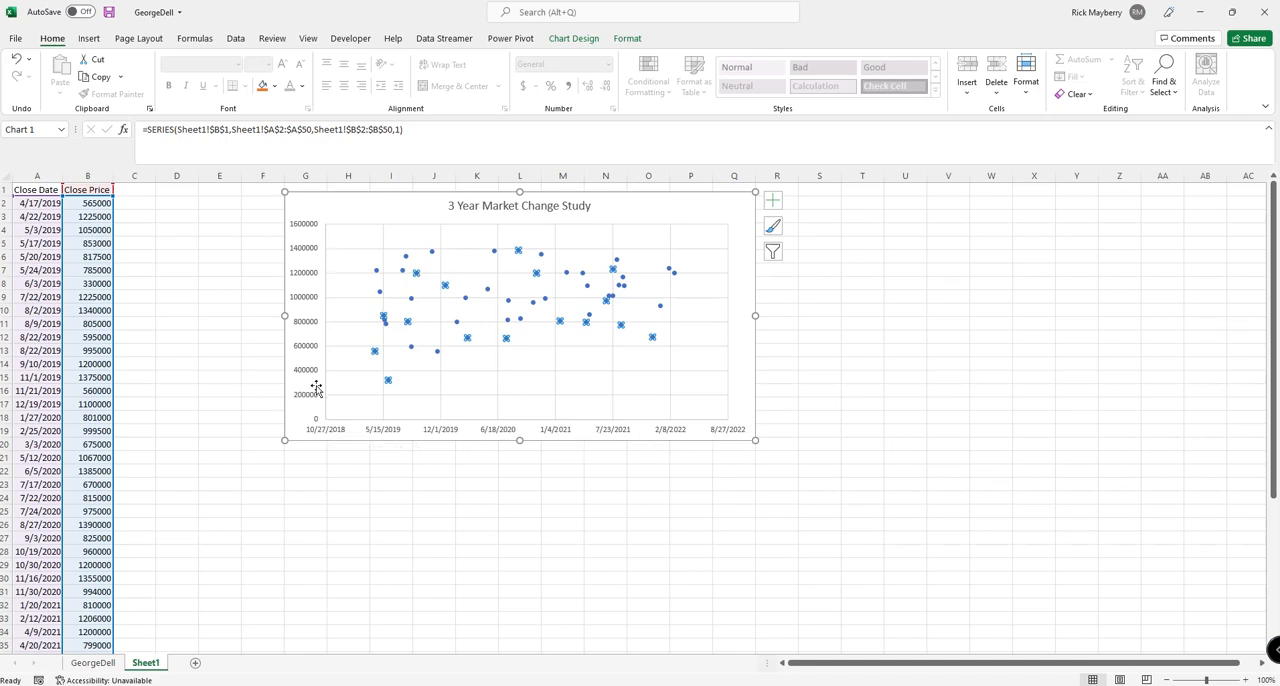
{"action": "mouse_move", "coordinate": [310, 364]}
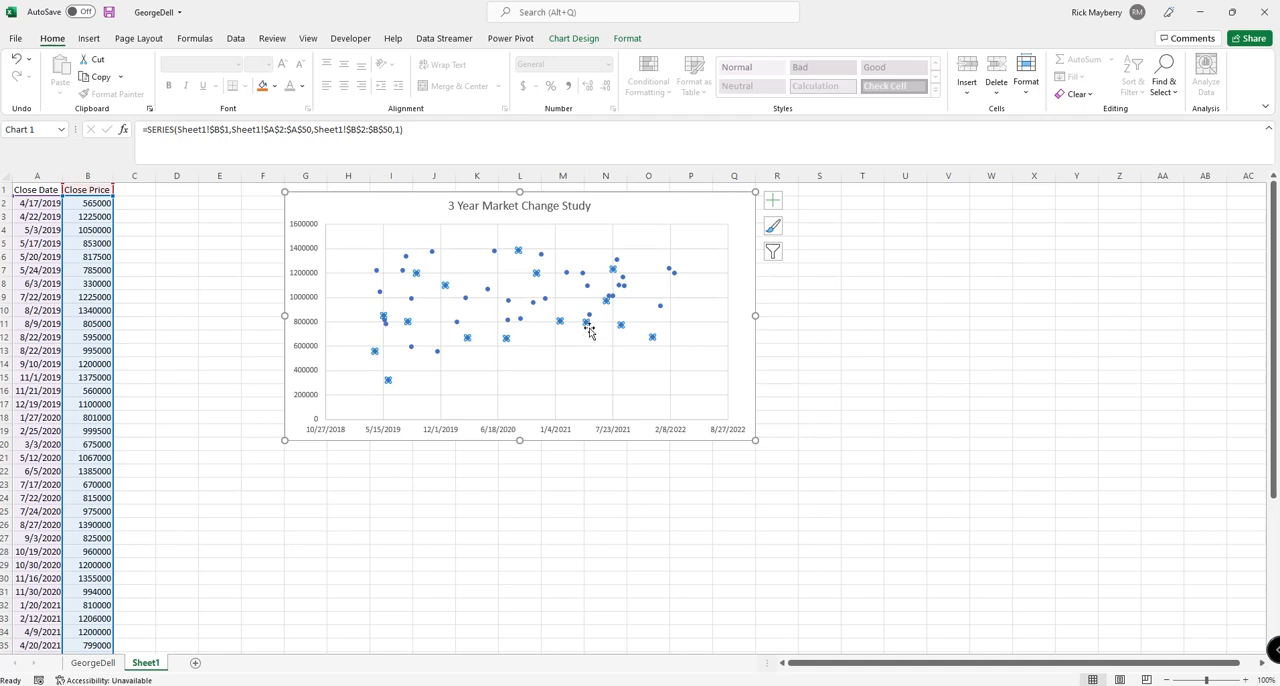
- Add a linear trendline to the price series with its equation displayed, and select the equation label
{"action": "right_click", "coordinate": [590, 324]}
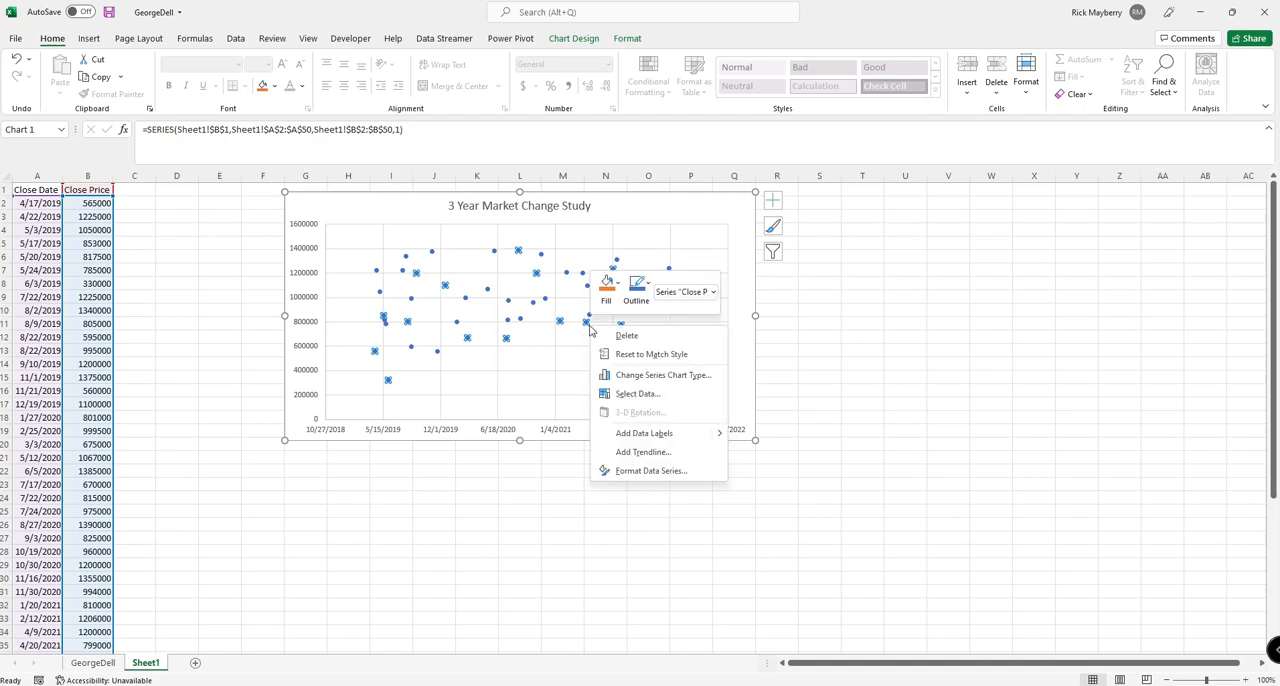
{"action": "left_click", "coordinate": [644, 452]}
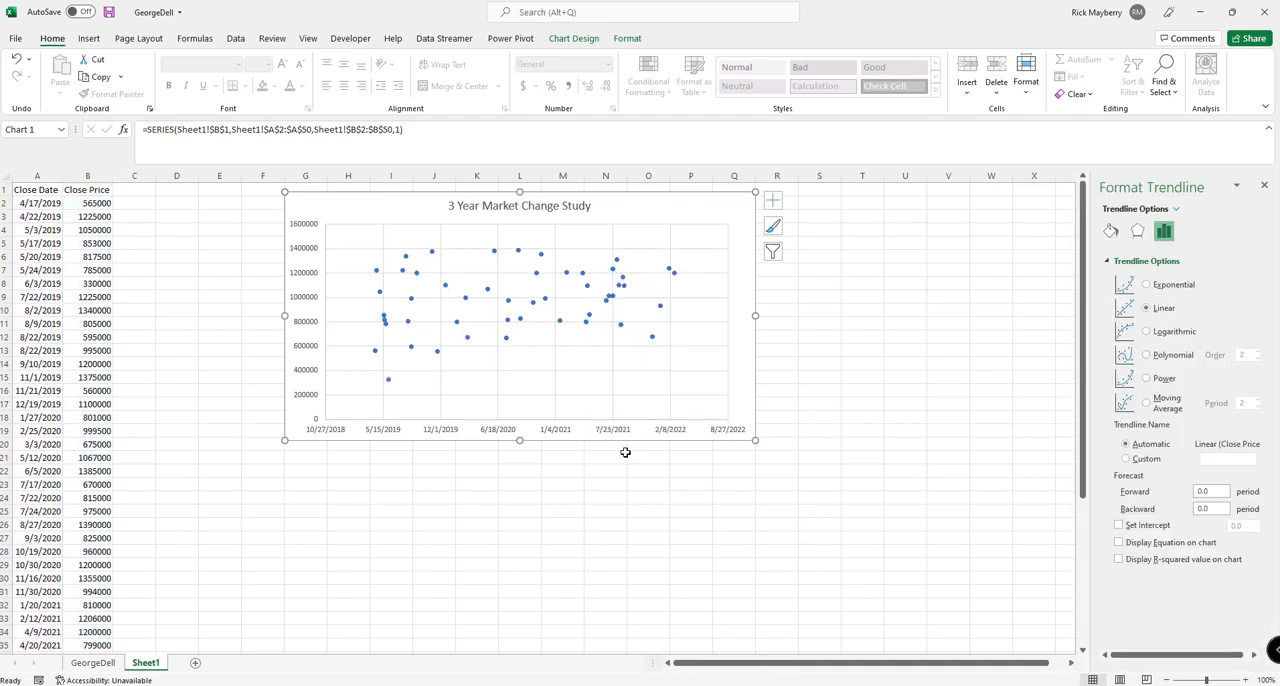
{"action": "left_click", "coordinate": [1146, 308]}
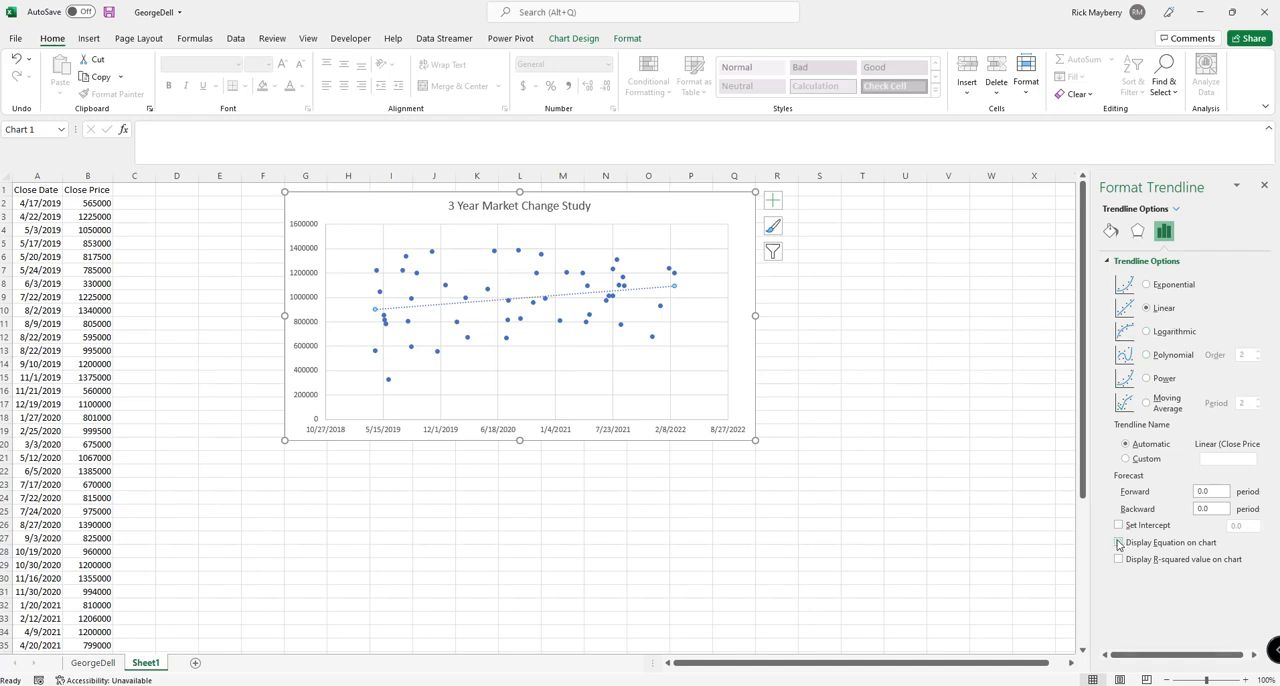
{"action": "left_click", "coordinate": [1120, 542]}
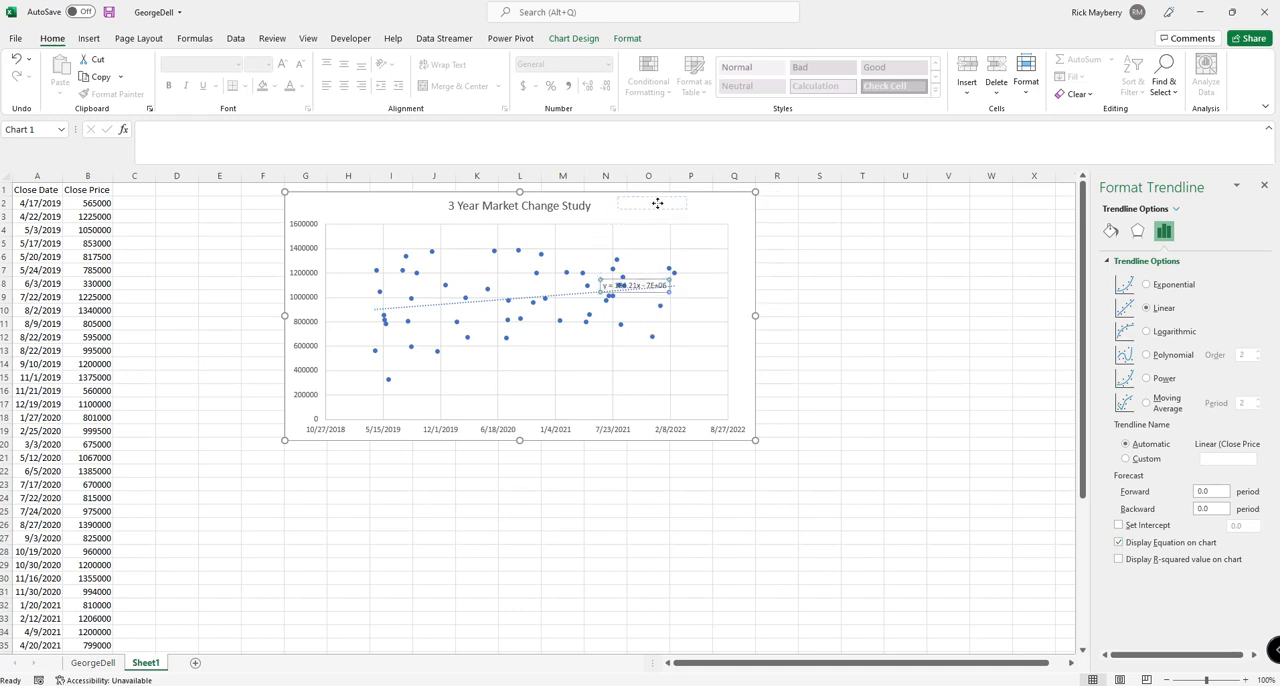
{"action": "left_click", "coordinate": [652, 284]}
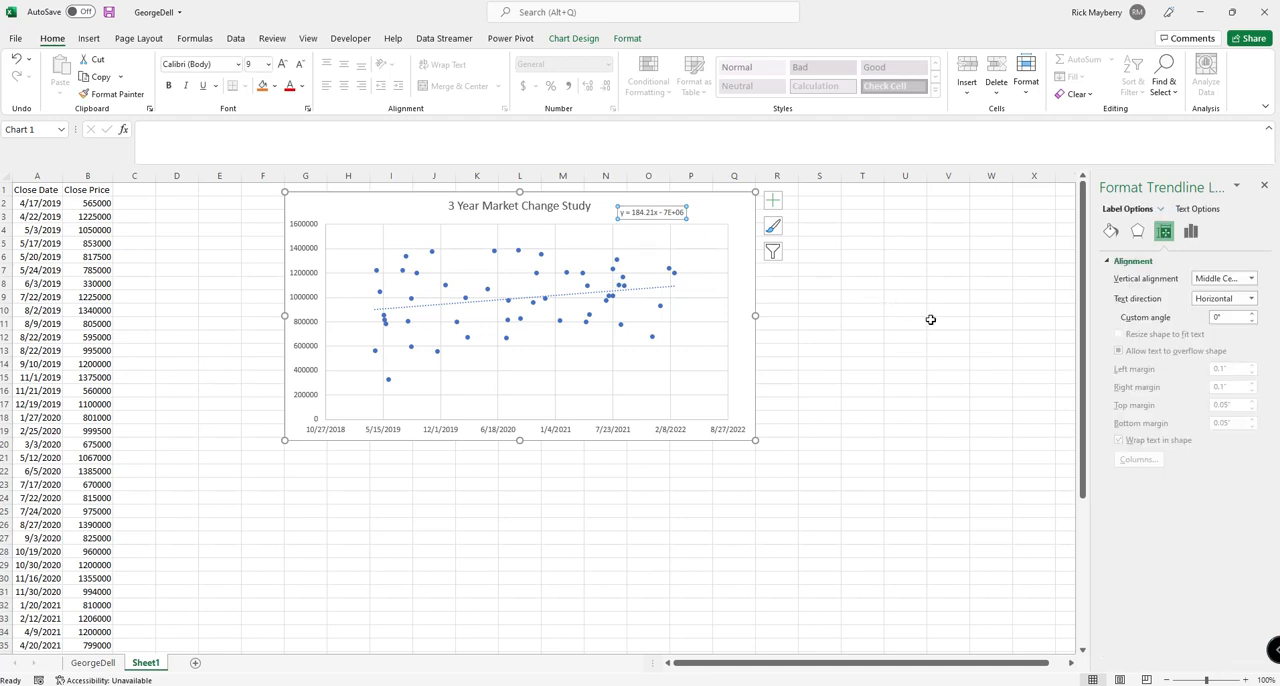
{"action": "mouse_move", "coordinate": [632, 226]}
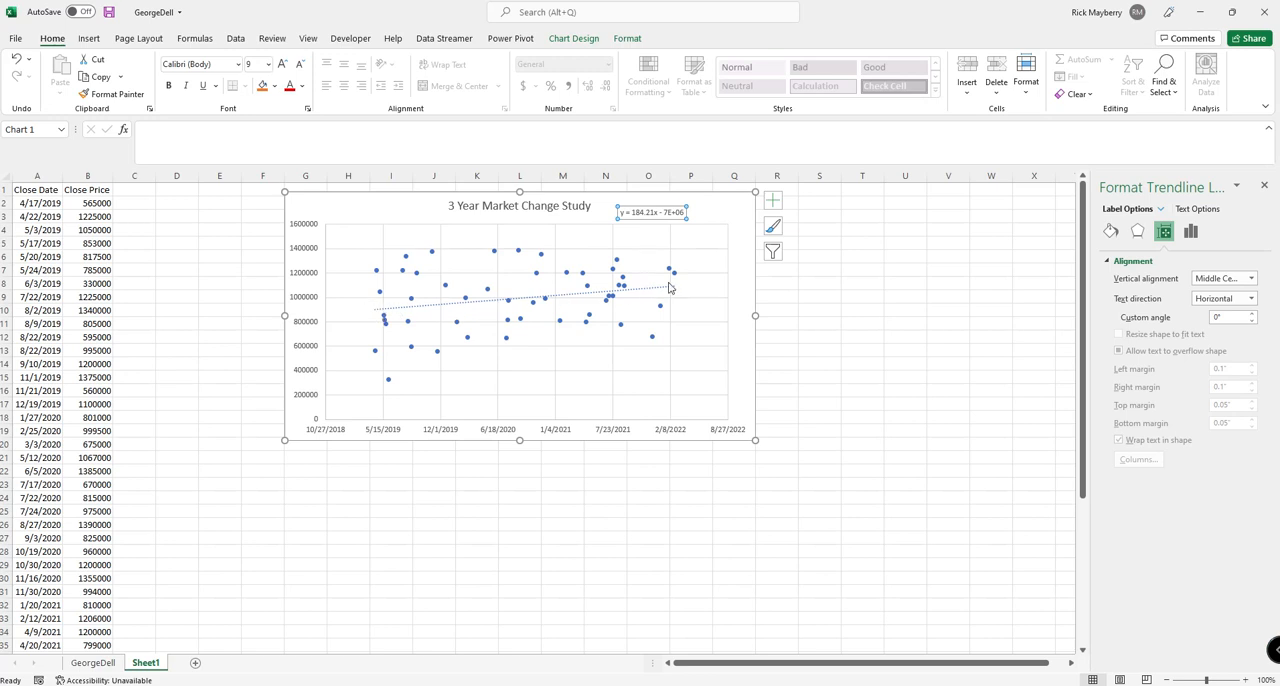
{"action": "mouse_move", "coordinate": [518, 296]}
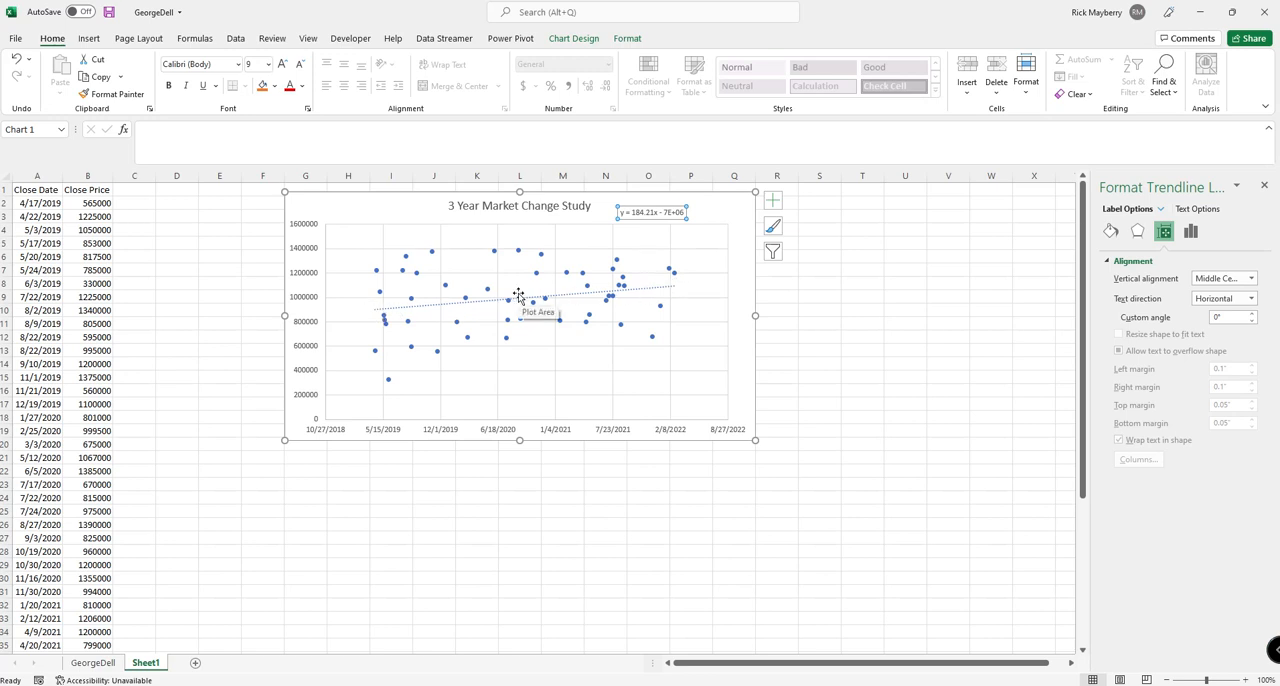
{"action": "mouse_move", "coordinate": [644, 236]}
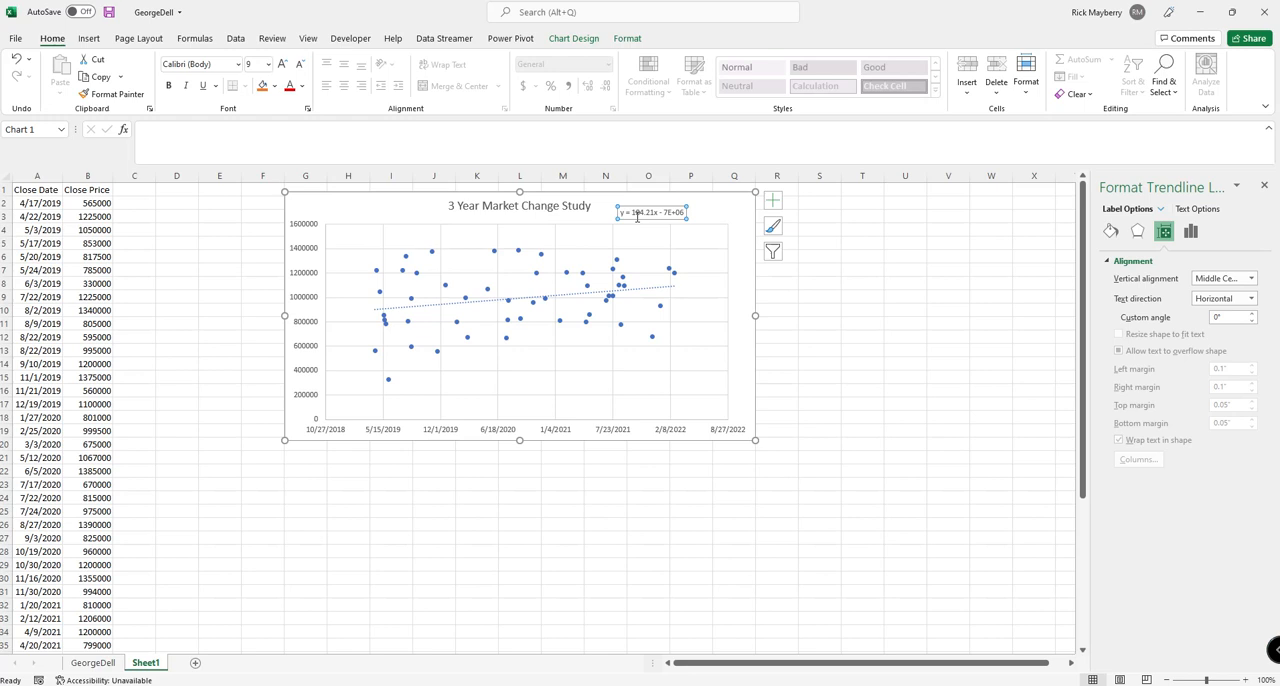
{"action": "mouse_move", "coordinate": [644, 236]}
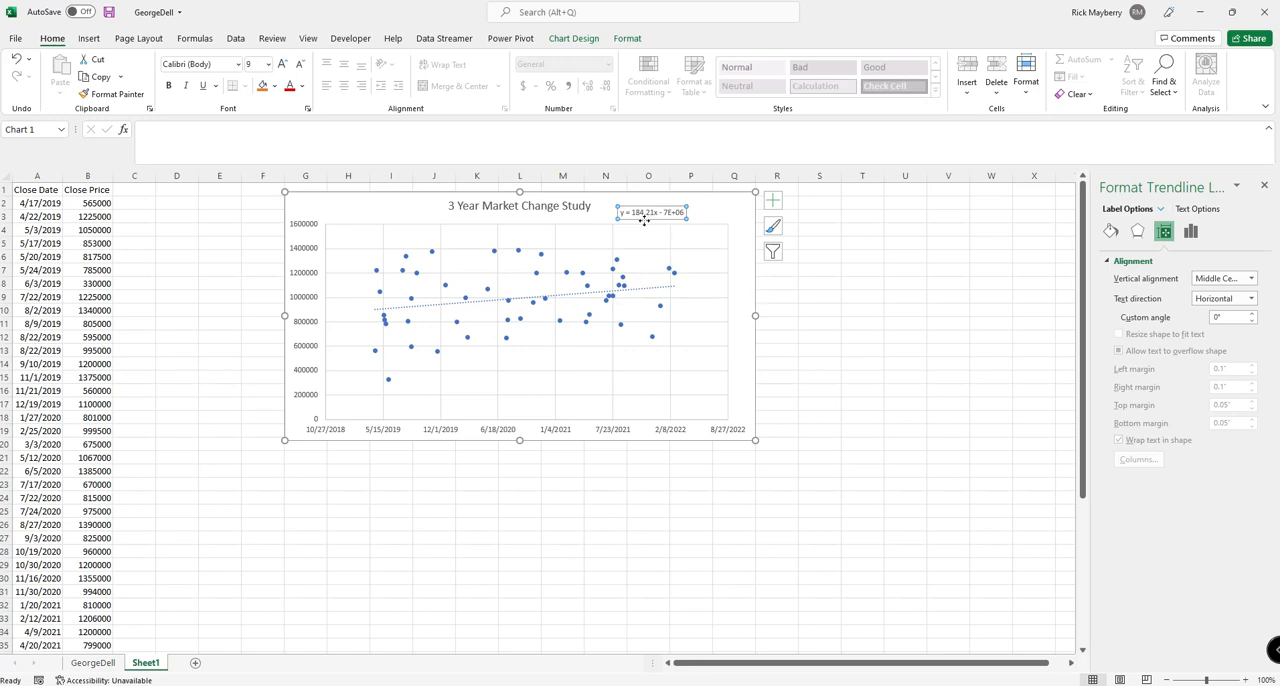
{"action": "mouse_move", "coordinate": [644, 220]}
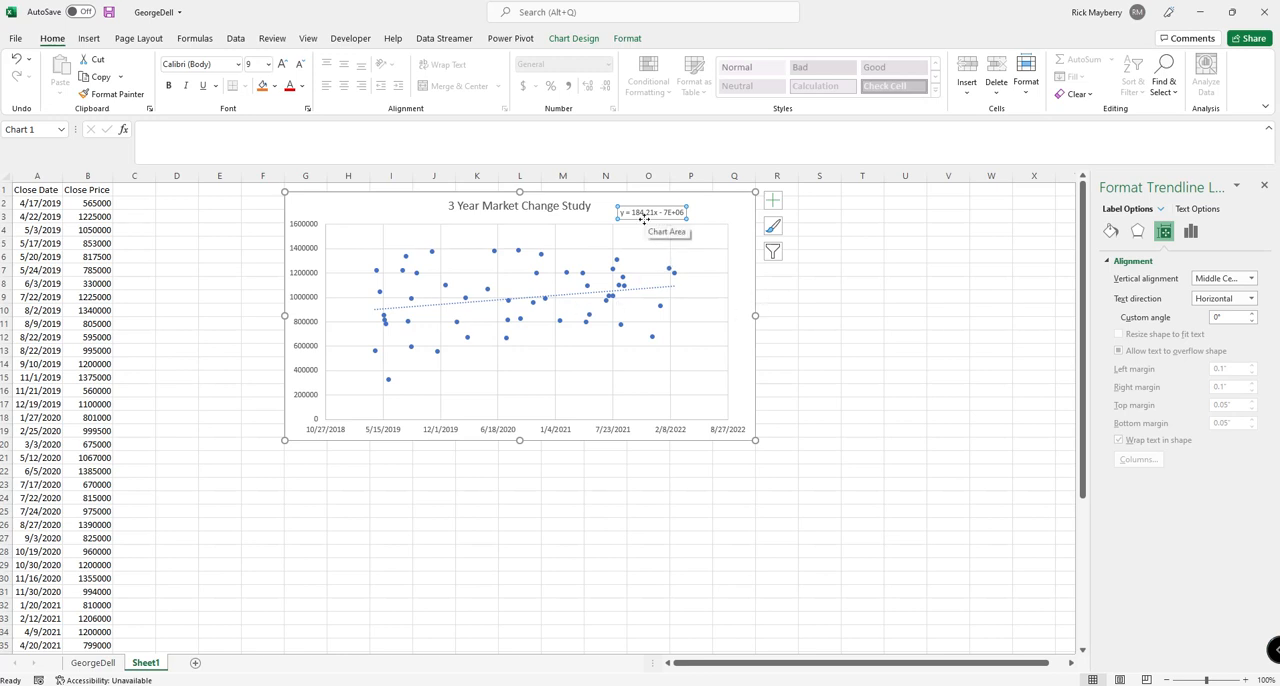
{"action": "mouse_move", "coordinate": [650, 212]}
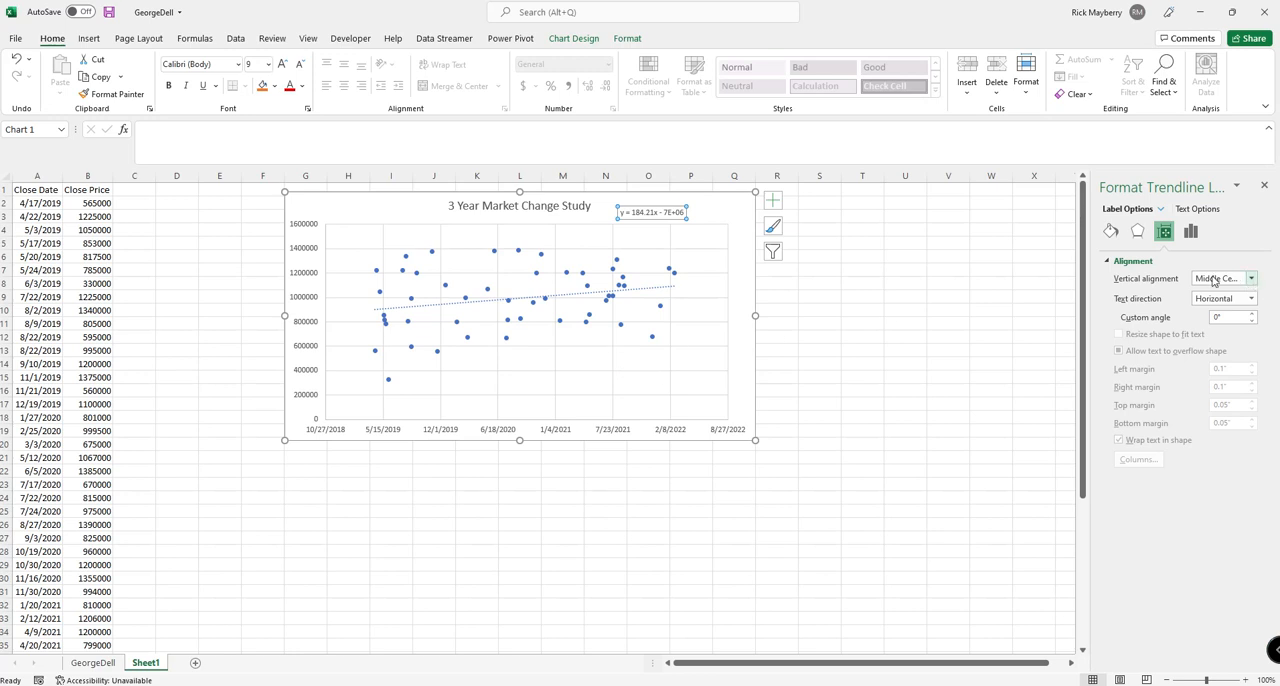
- Give the trendline equation label a solid border and select the trendline itself
{"action": "left_click", "coordinate": [1108, 232]}
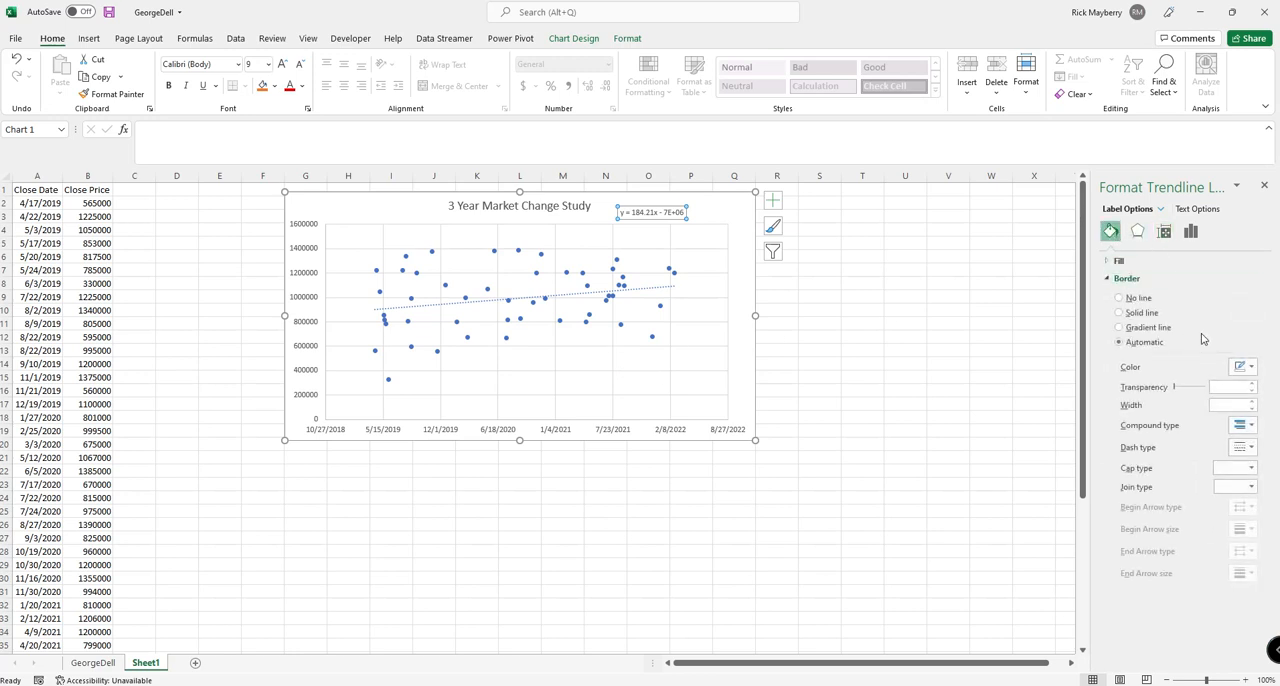
{"action": "left_click", "coordinate": [1252, 366]}
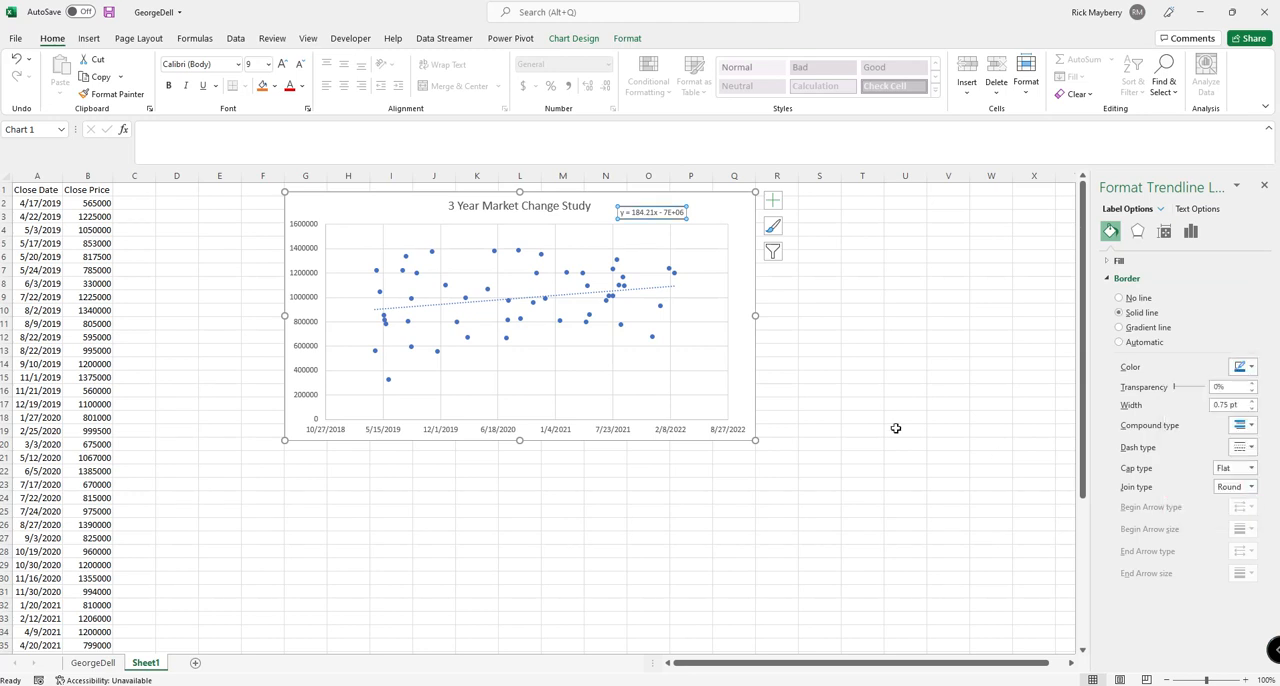
{"action": "left_click", "coordinate": [580, 304]}
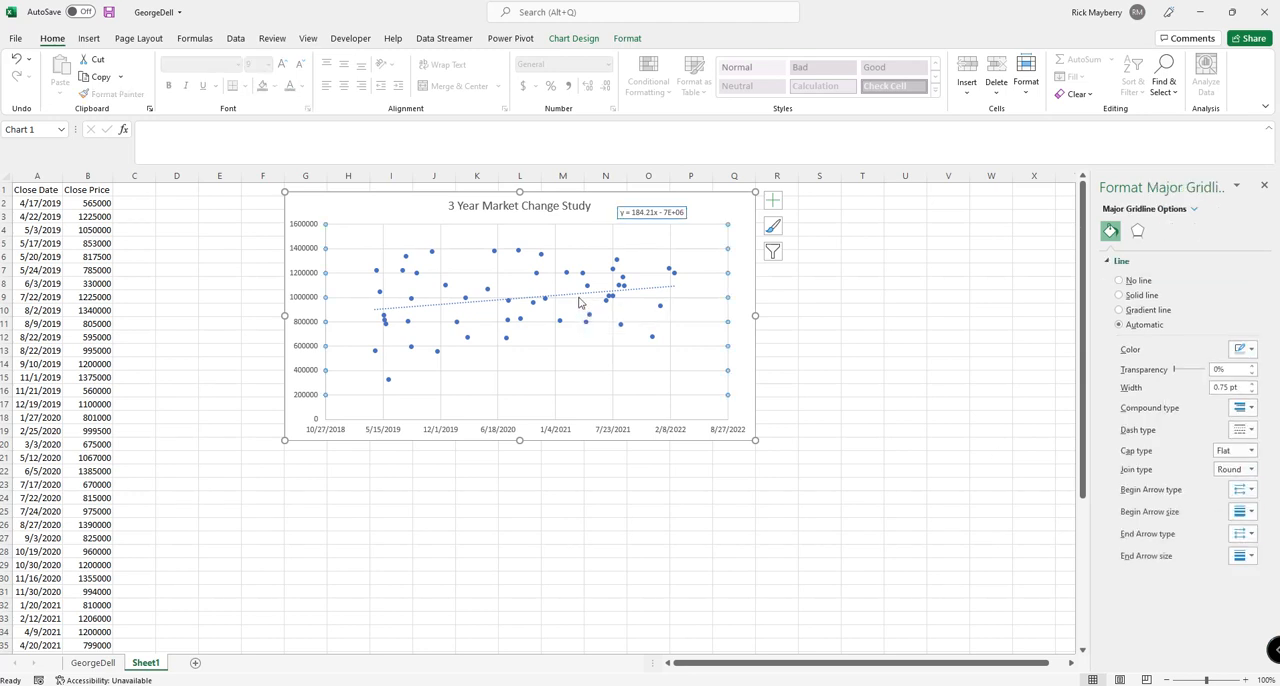
{"action": "left_click", "coordinate": [524, 300]}
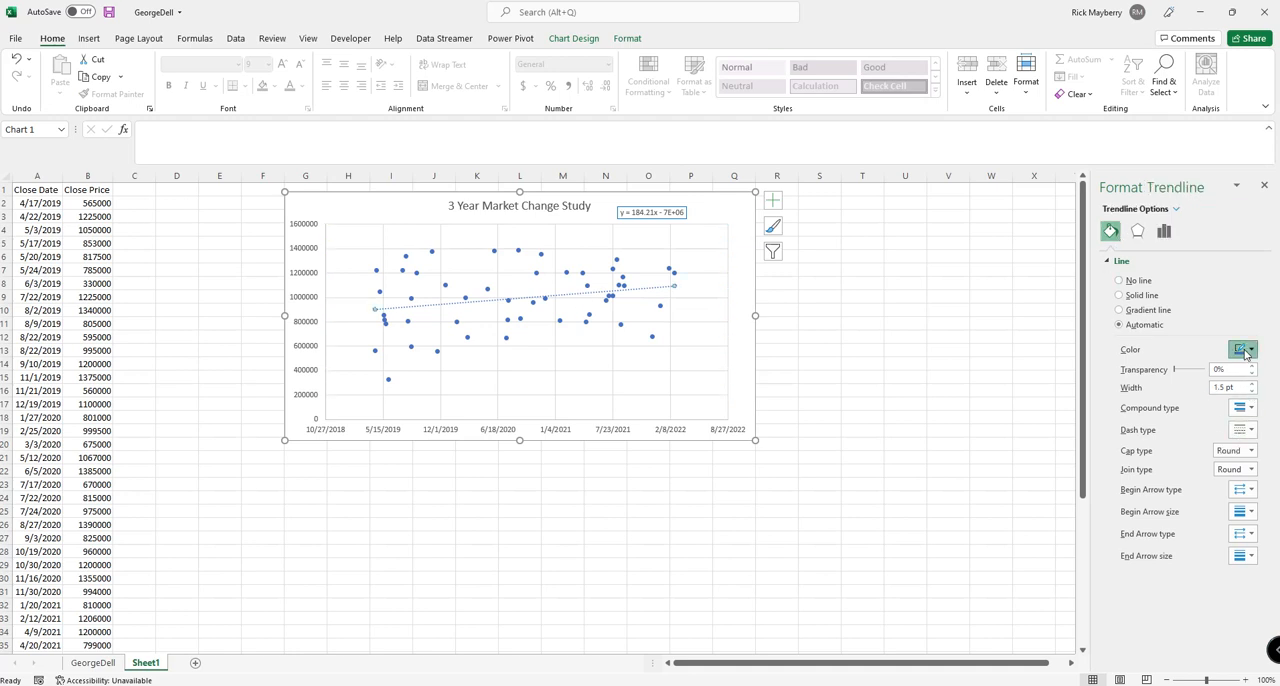
- Make the trendline a solid 3.5 pt line with a continuous solid dash type
{"action": "left_click", "coordinate": [1120, 296]}
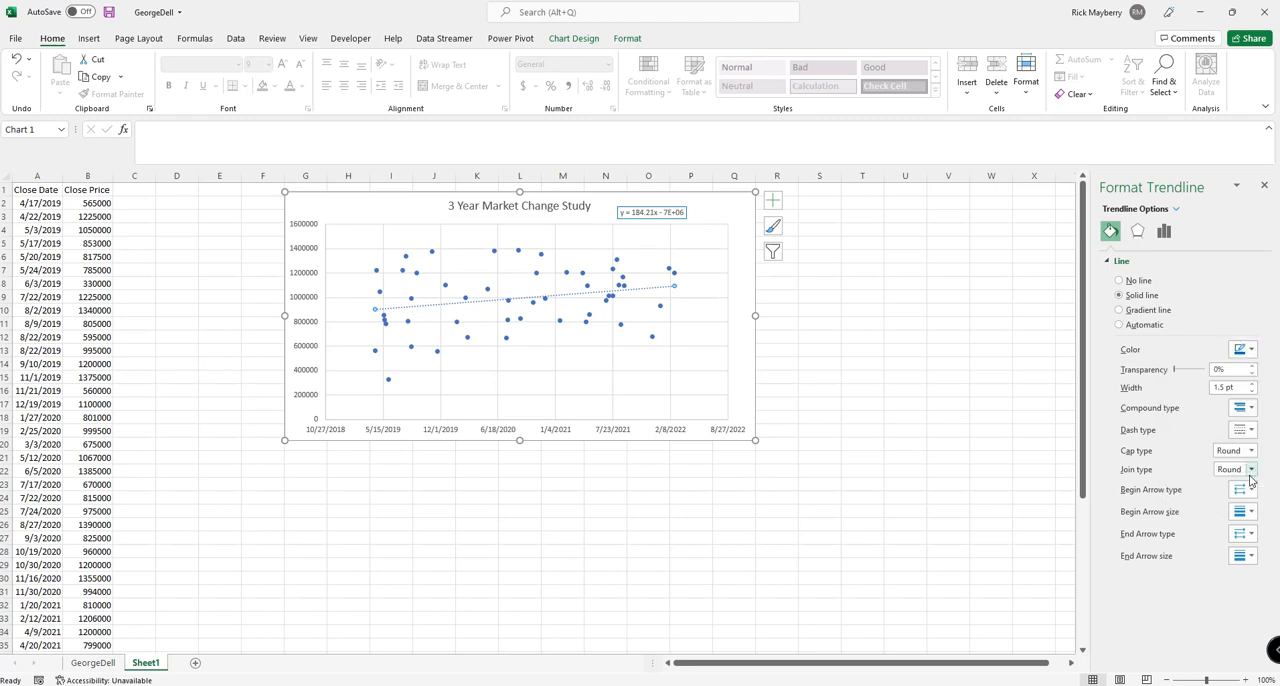
{"action": "left_click", "coordinate": [1250, 384]}
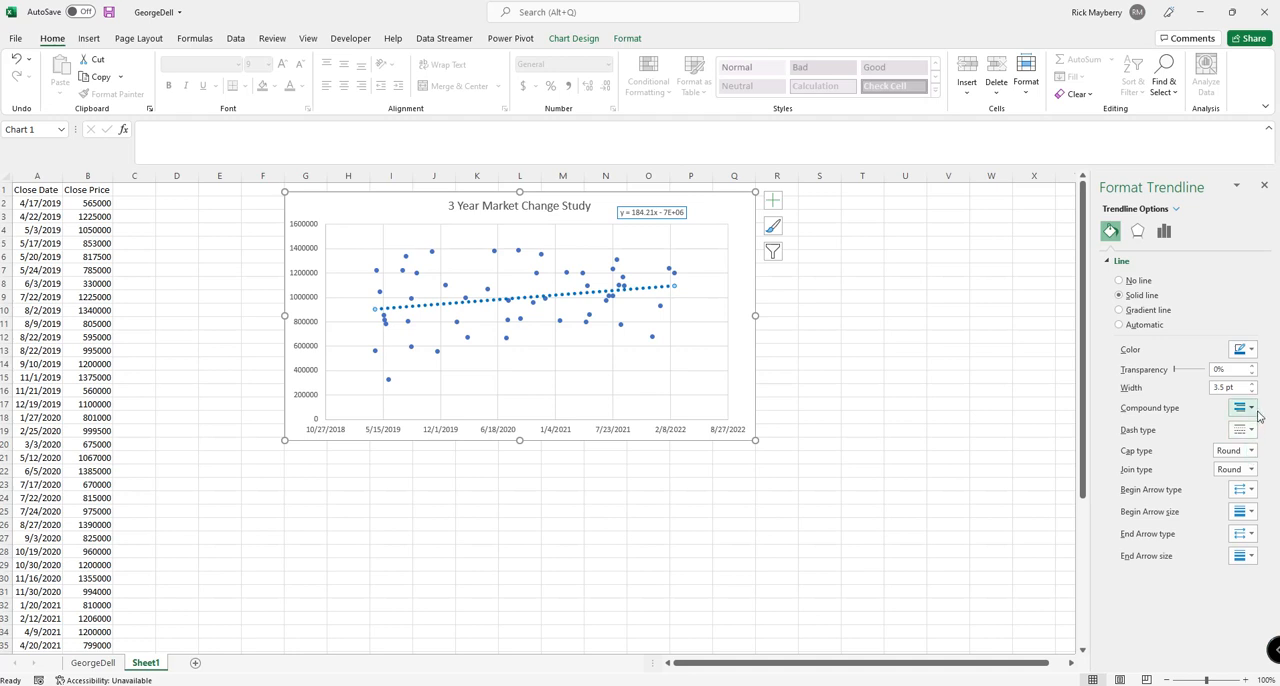
{"action": "left_click", "coordinate": [1244, 430]}
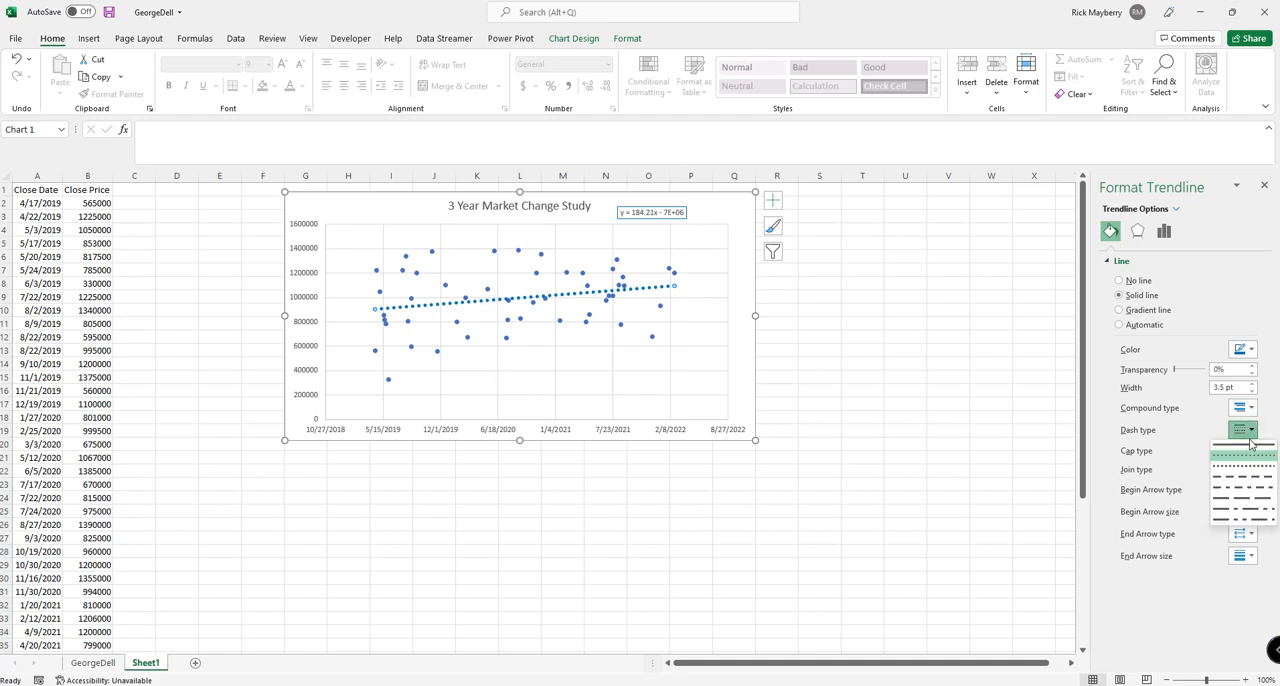
{"action": "left_click", "coordinate": [1242, 430]}
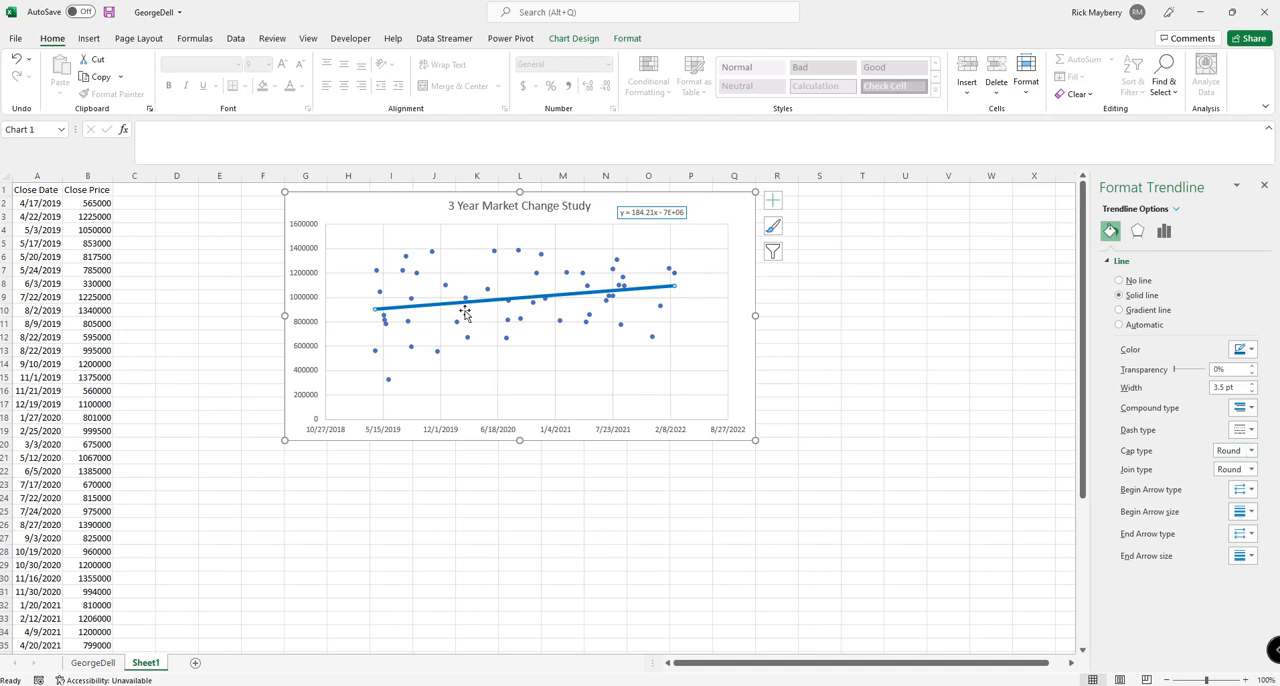
{"action": "mouse_move", "coordinate": [520, 308]}
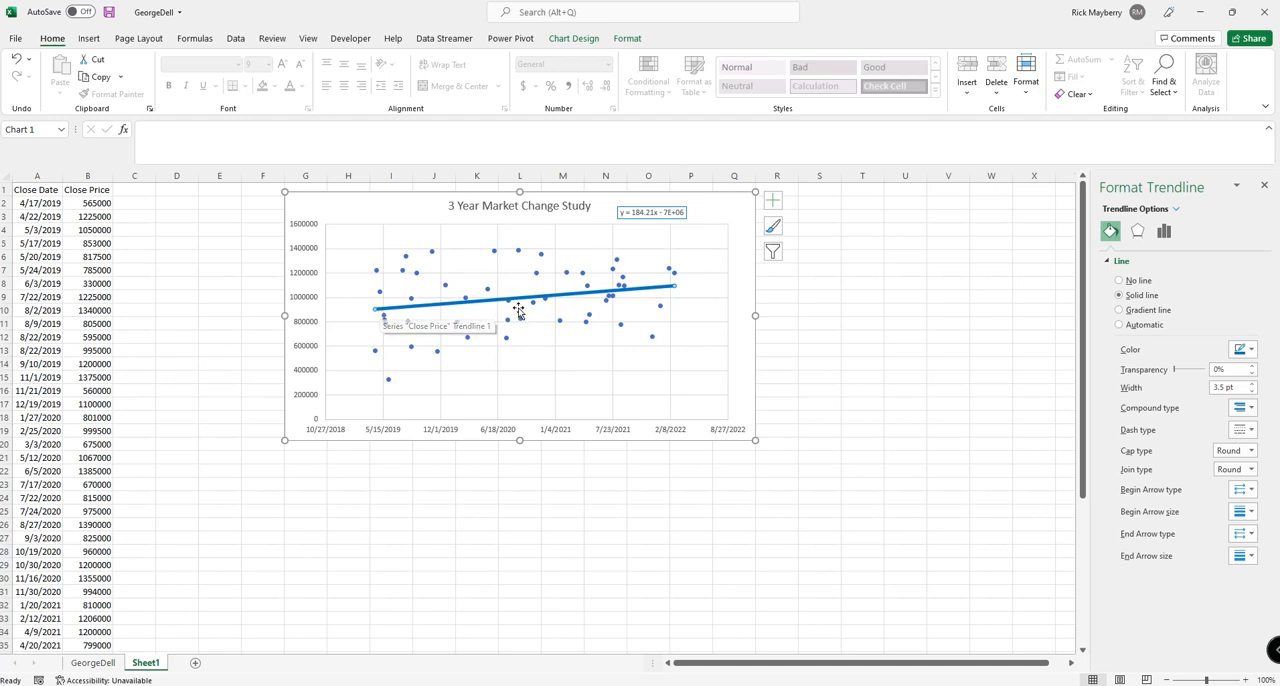
{"action": "mouse_move", "coordinate": [384, 316]}
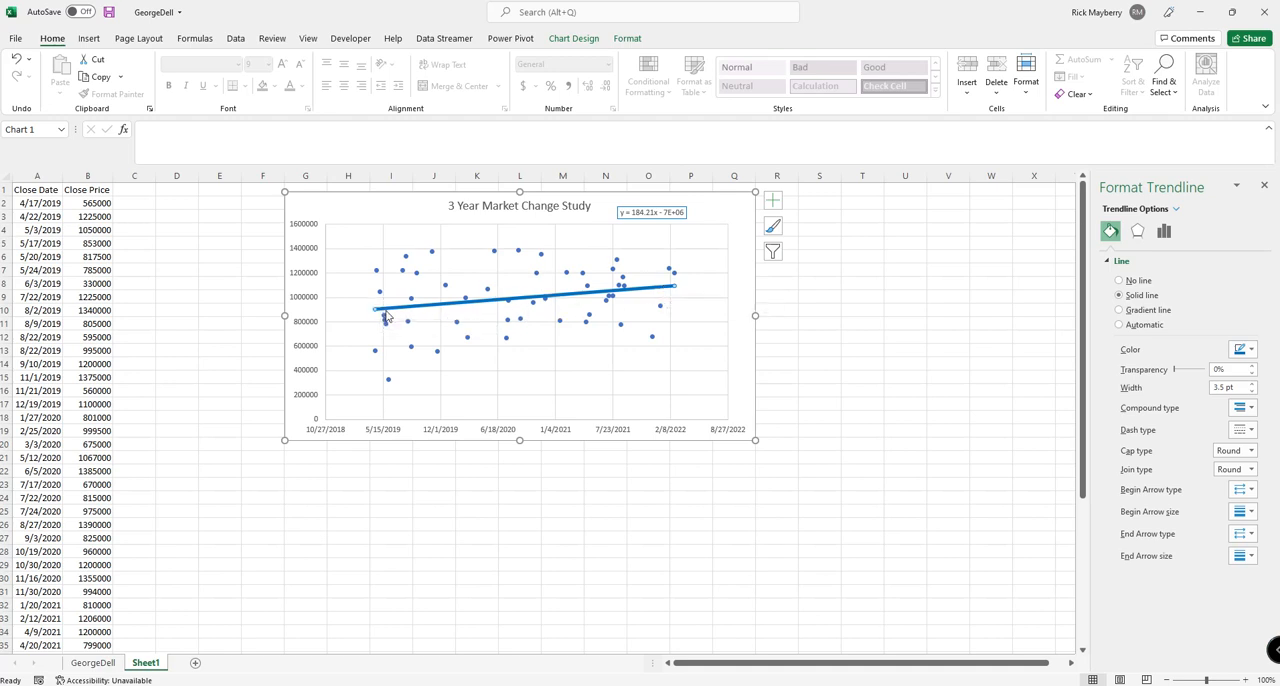
{"action": "mouse_move", "coordinate": [660, 296]}
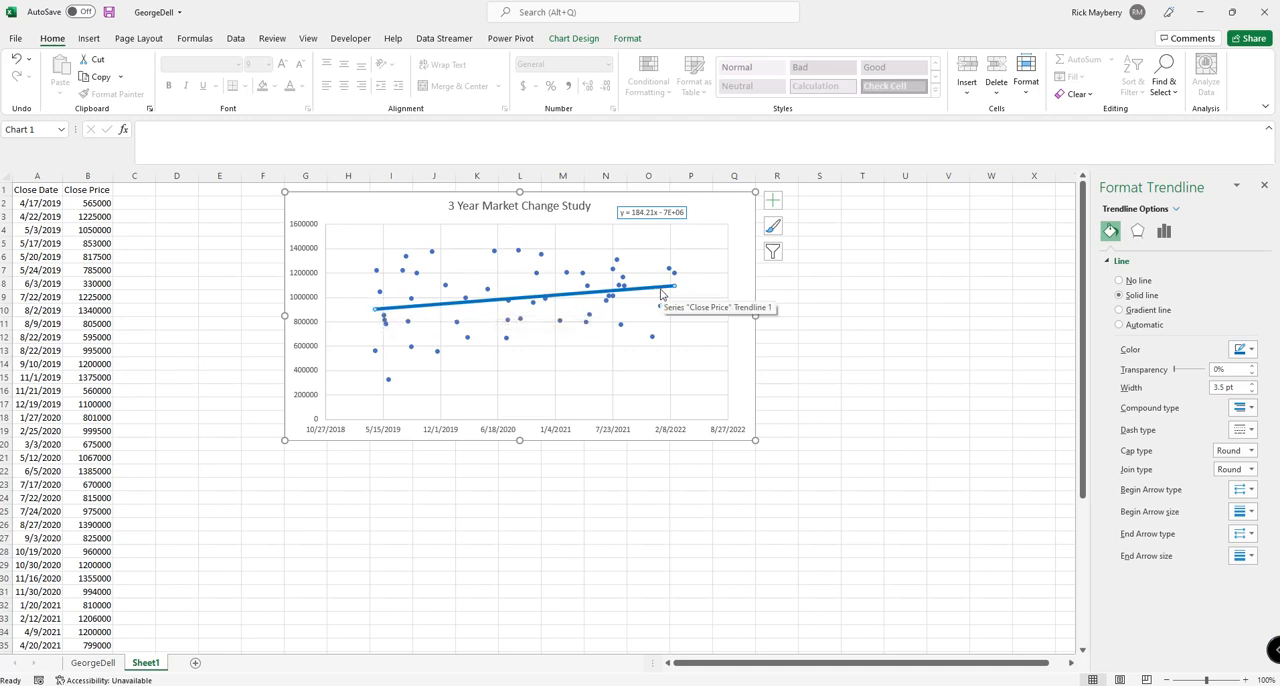
{"action": "mouse_move", "coordinate": [604, 304]}
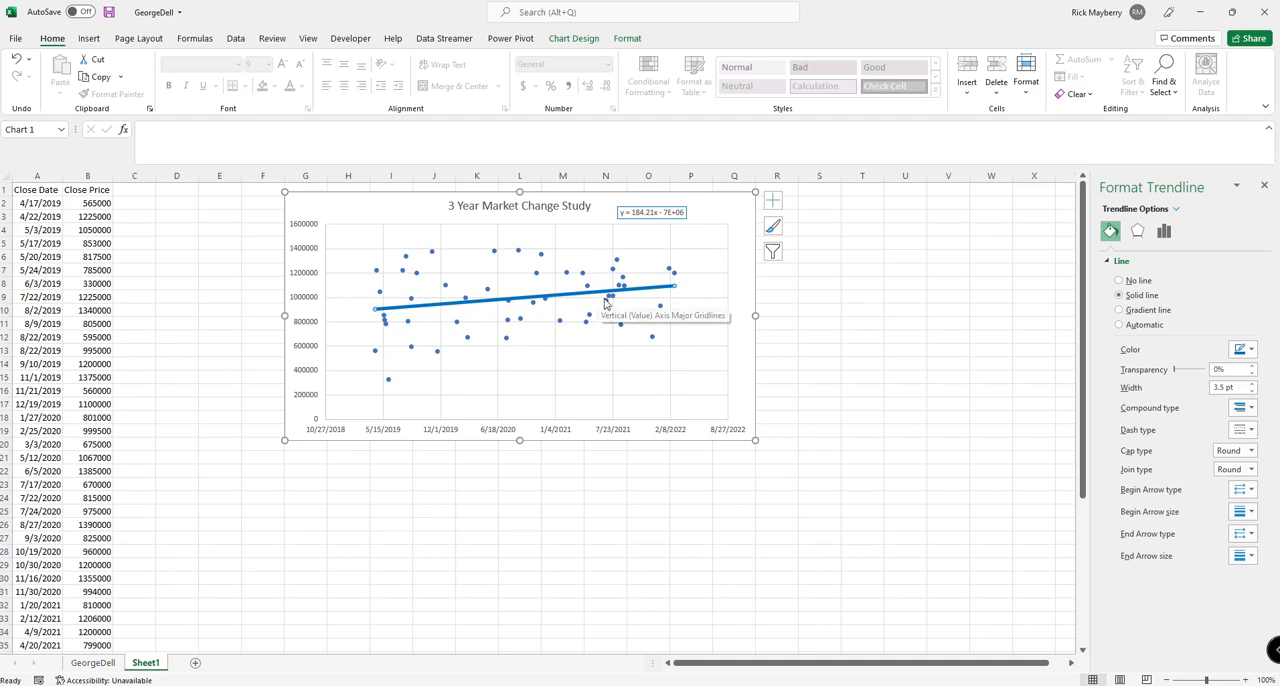
- Add a second trendline to the price series as a polynomial of order 2
{"action": "right_click", "coordinate": [604, 300]}
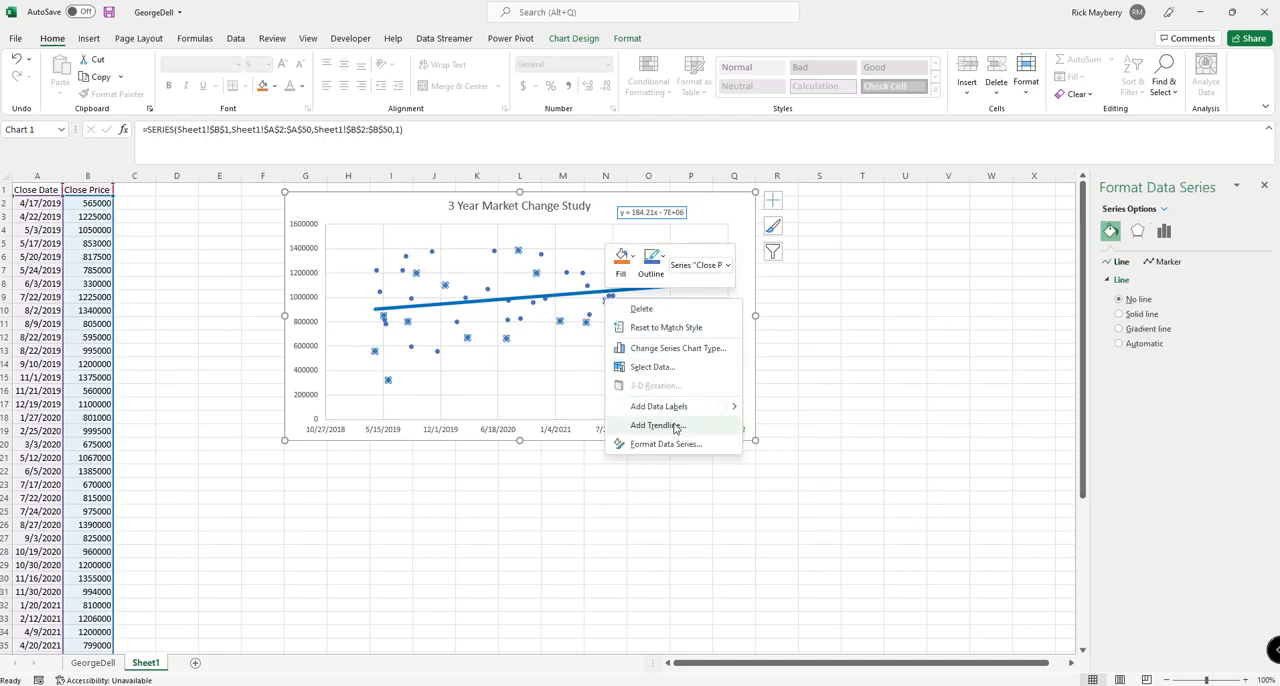
{"action": "left_click", "coordinate": [656, 424]}
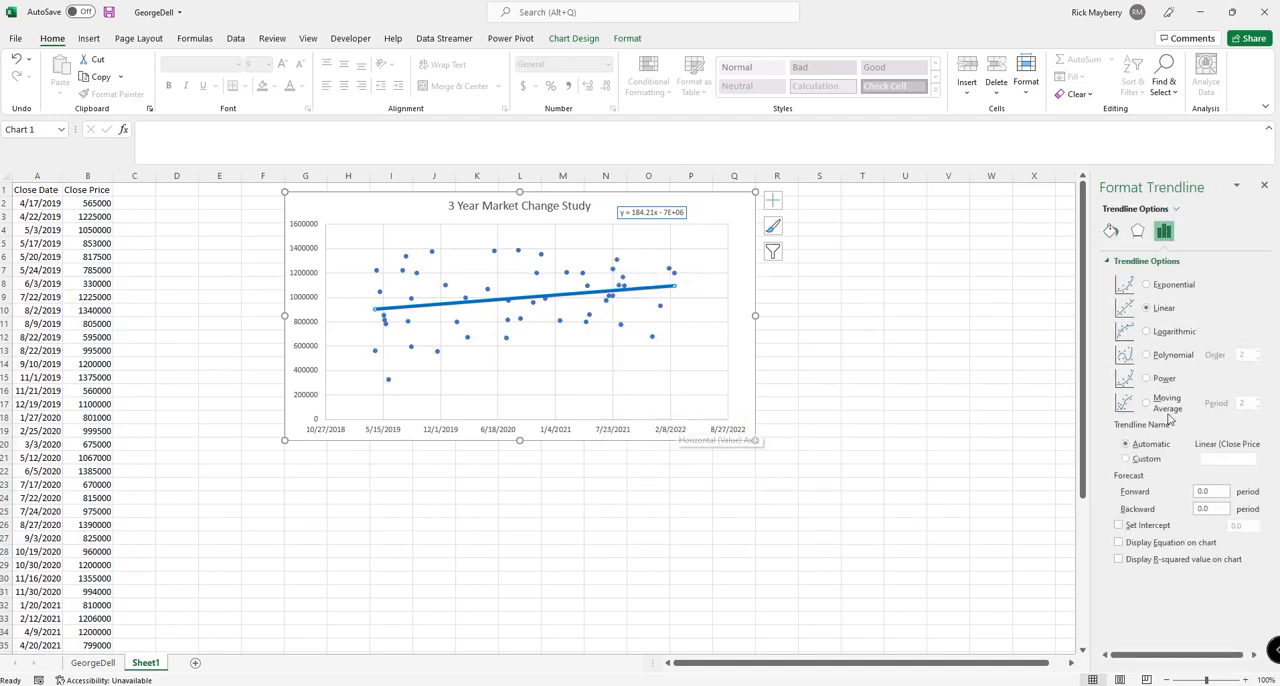
{"action": "left_click", "coordinate": [1148, 356]}
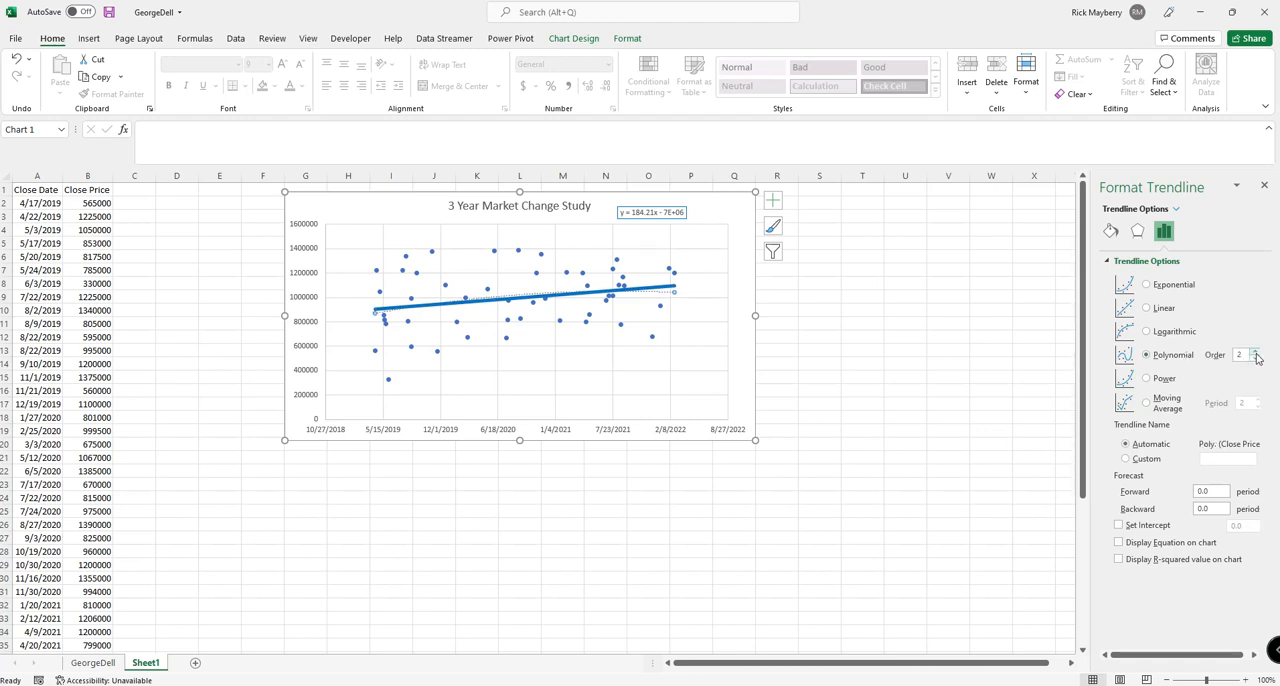
{"action": "left_click", "coordinate": [1256, 350]}
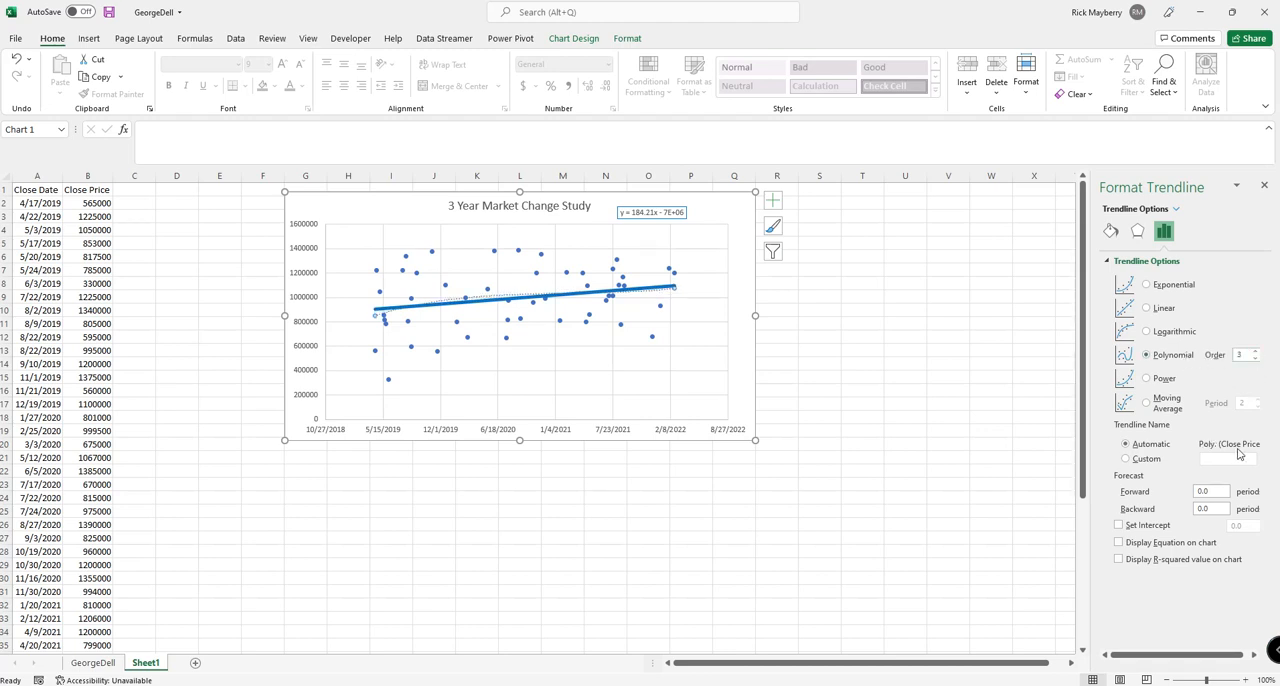
{"action": "left_click", "coordinate": [1110, 232]}
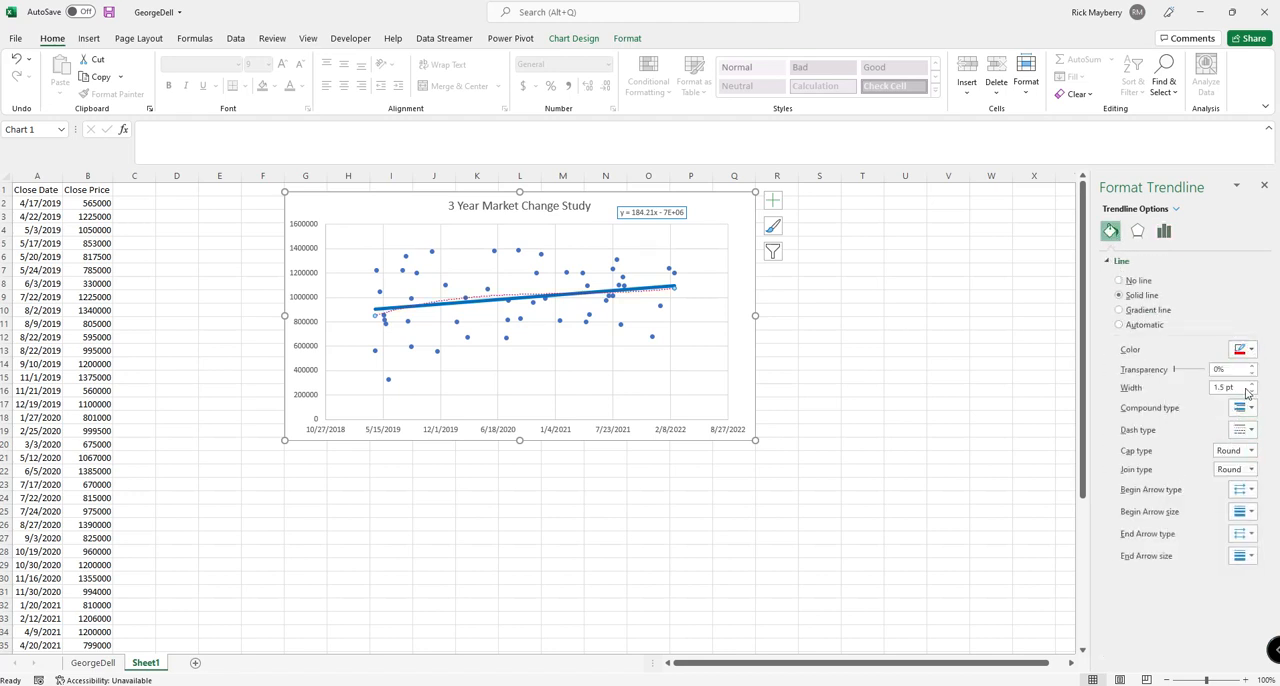
- Widen the red polynomial trendline to 2 pt
{"action": "left_click", "coordinate": [1248, 384]}
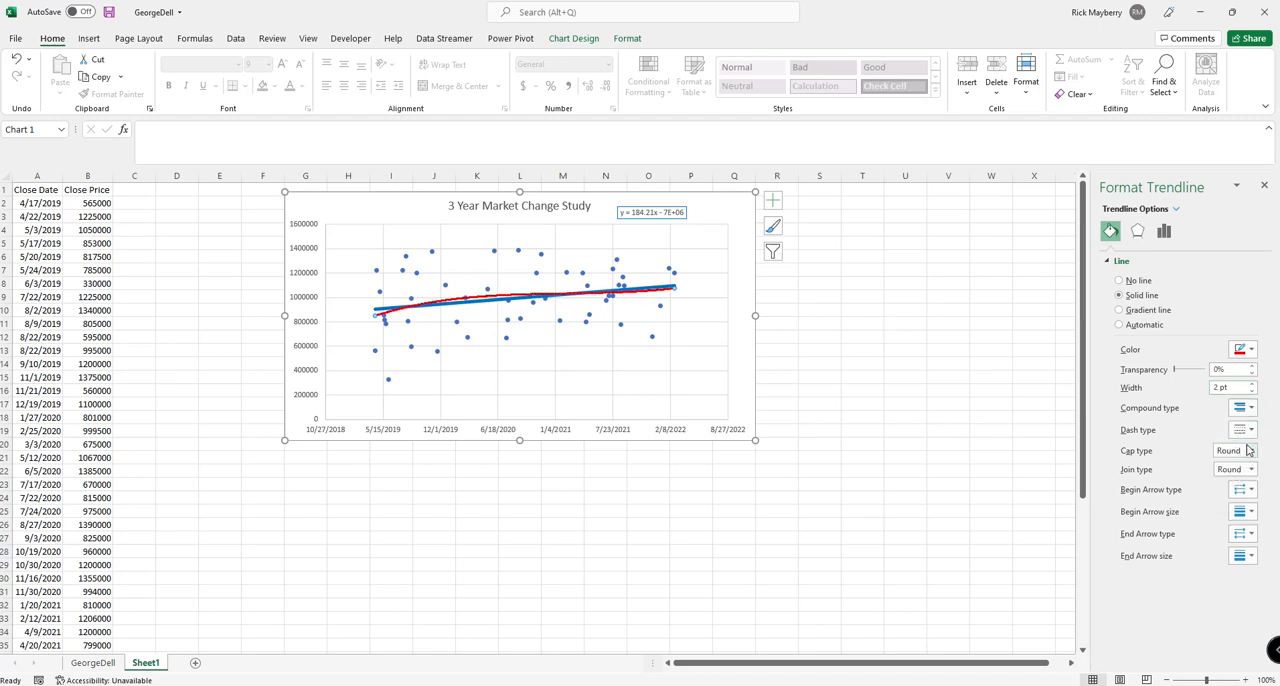
{"action": "mouse_move", "coordinate": [586, 360]}
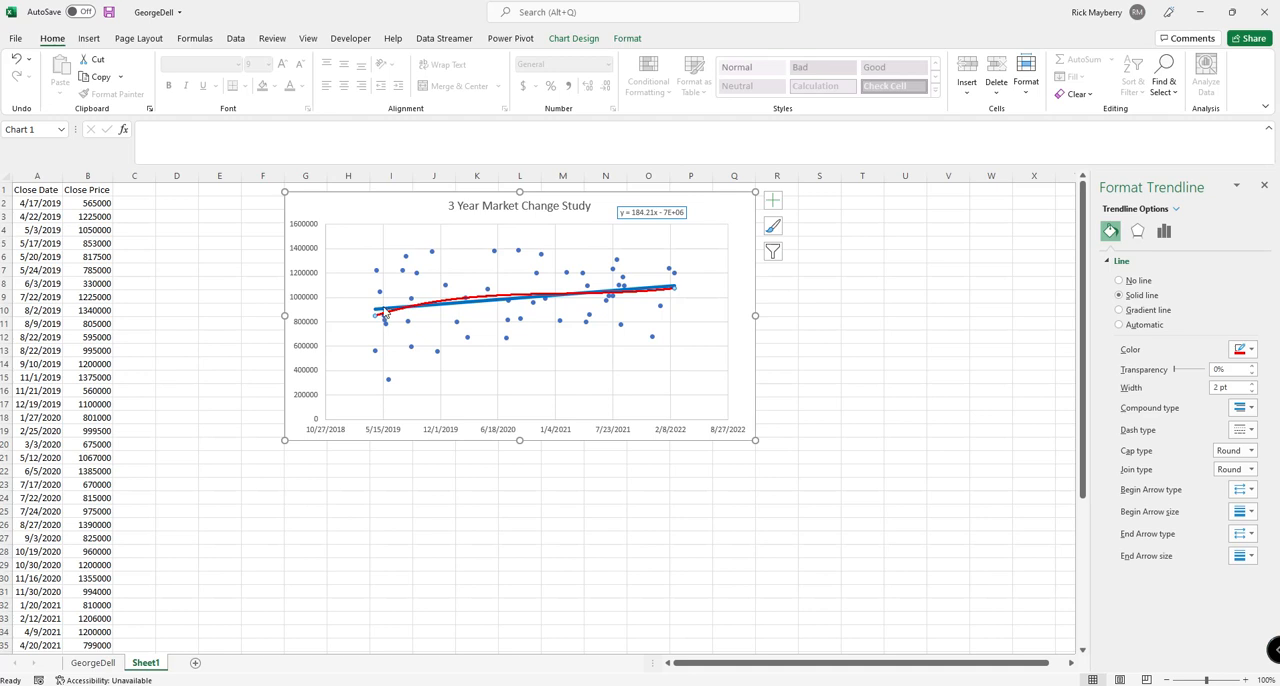
{"action": "mouse_move", "coordinate": [384, 324]}
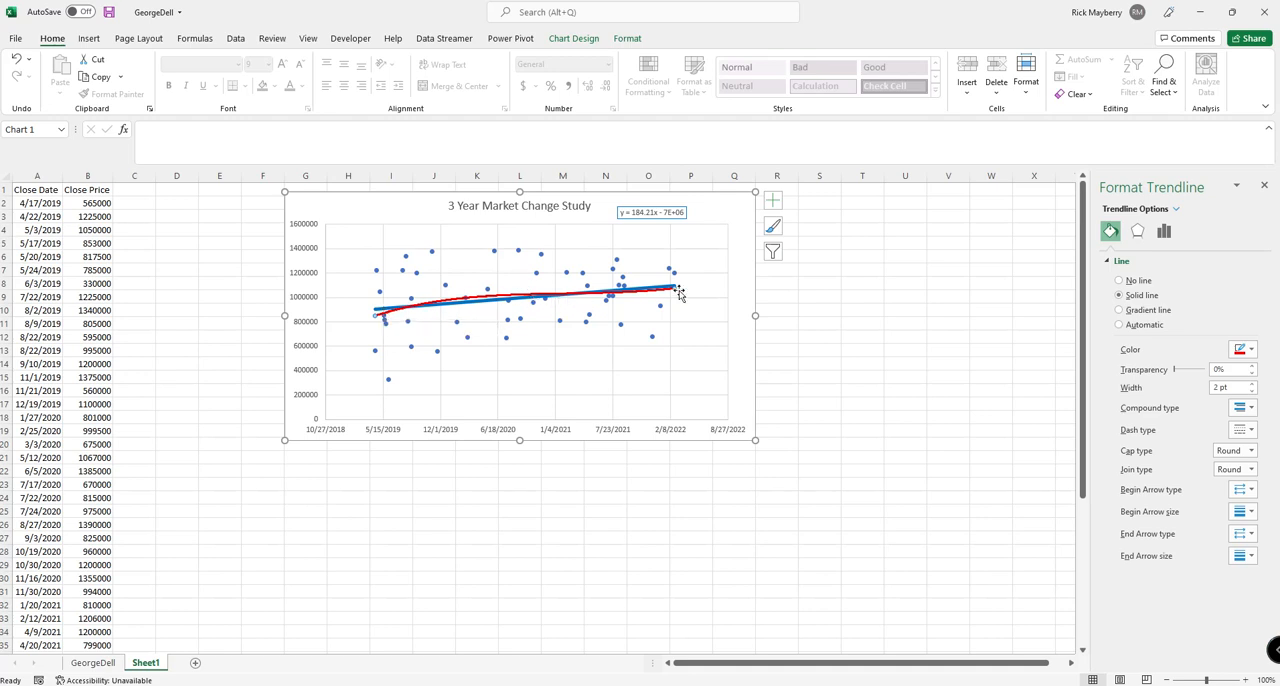
{"action": "mouse_move", "coordinate": [422, 330]}
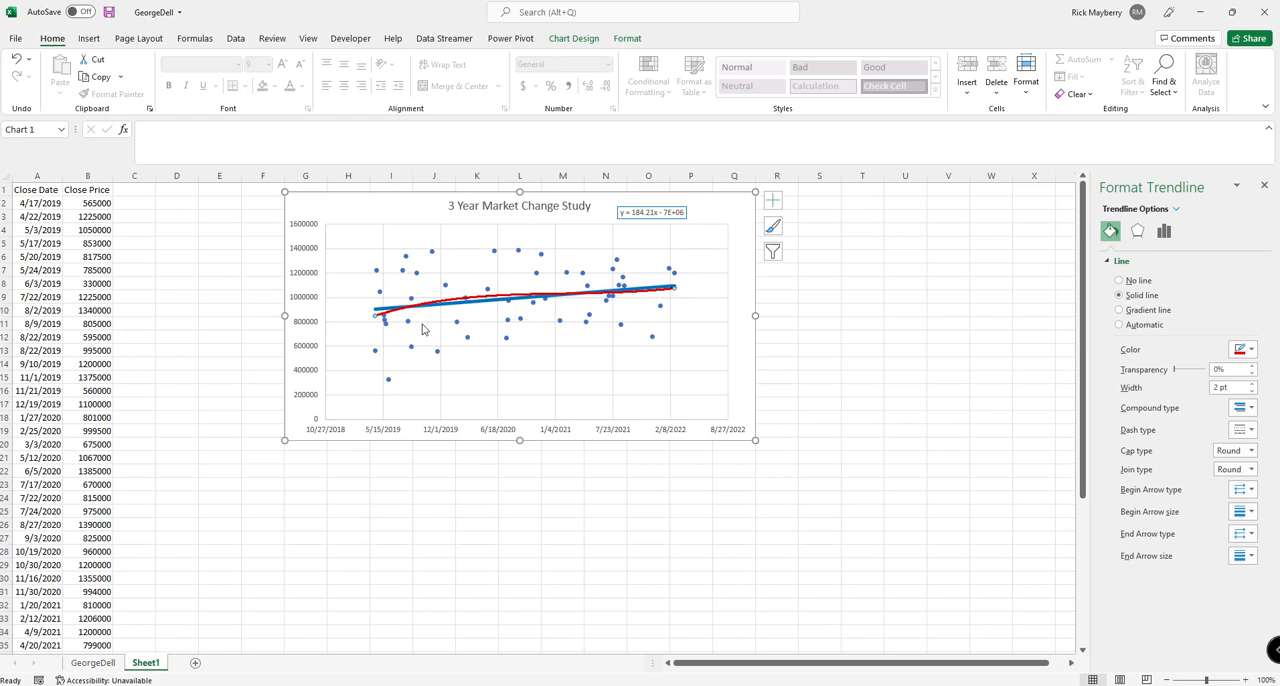
{"action": "mouse_move", "coordinate": [378, 316]}
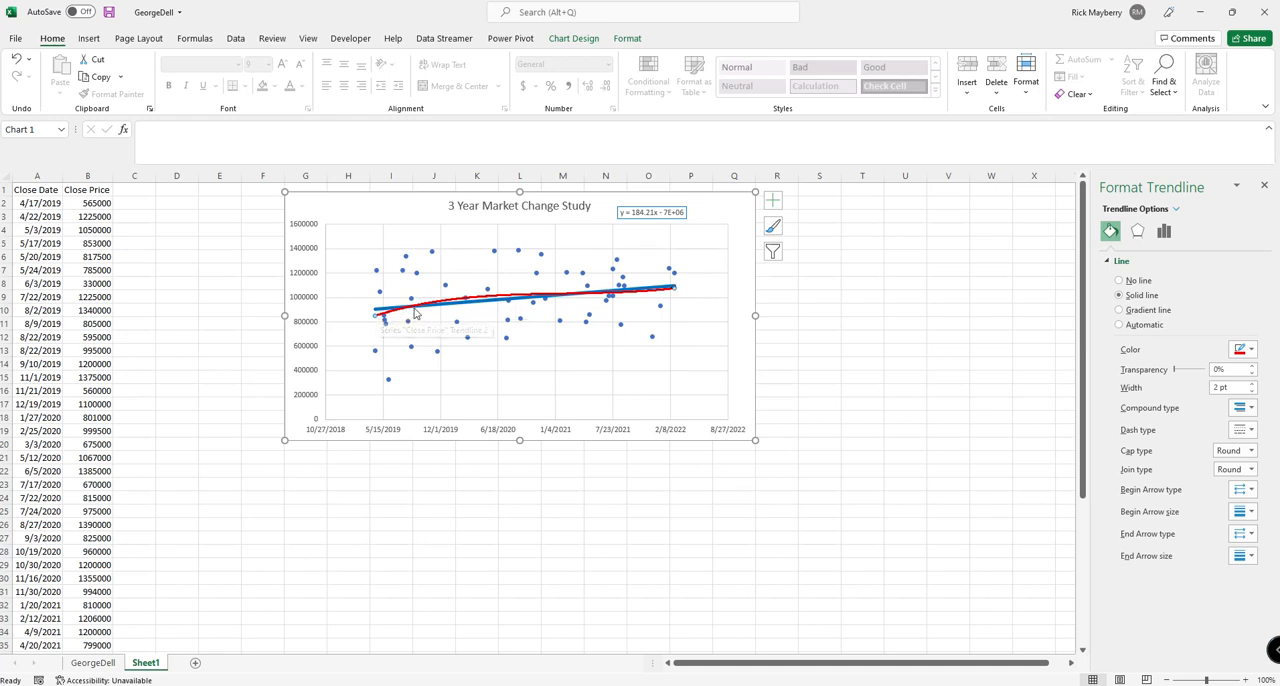
{"action": "mouse_move", "coordinate": [556, 304]}
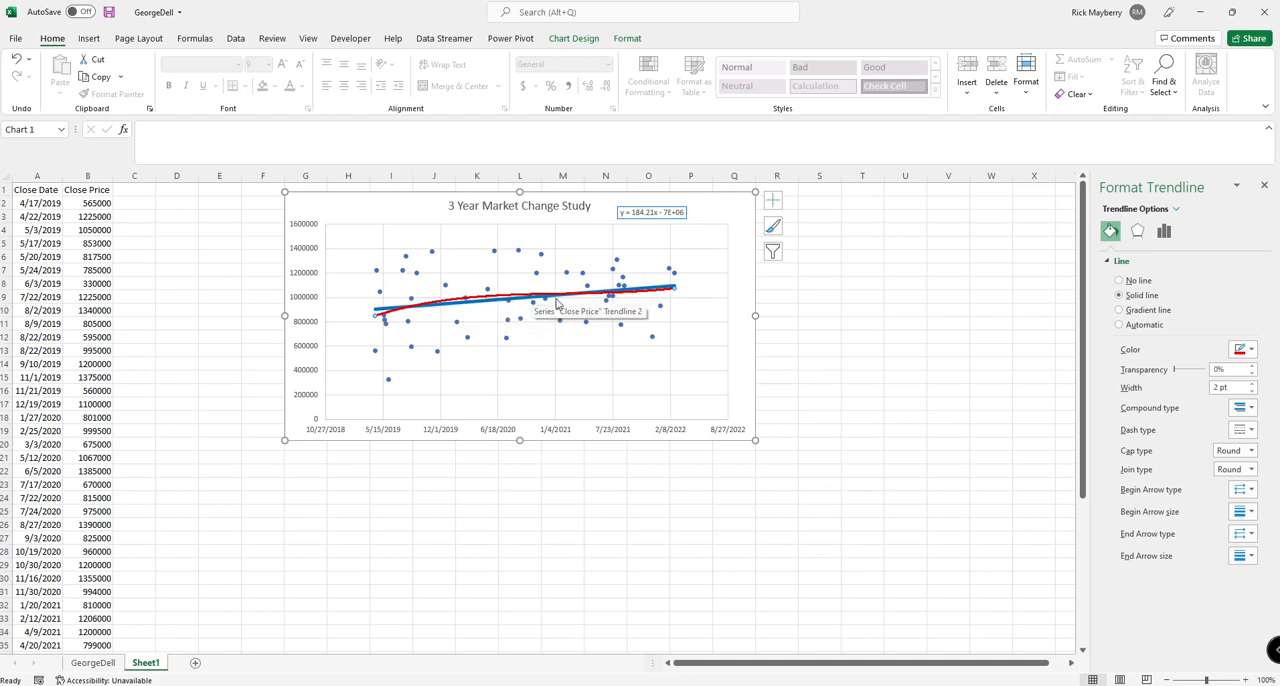
{"action": "mouse_move", "coordinate": [620, 296]}
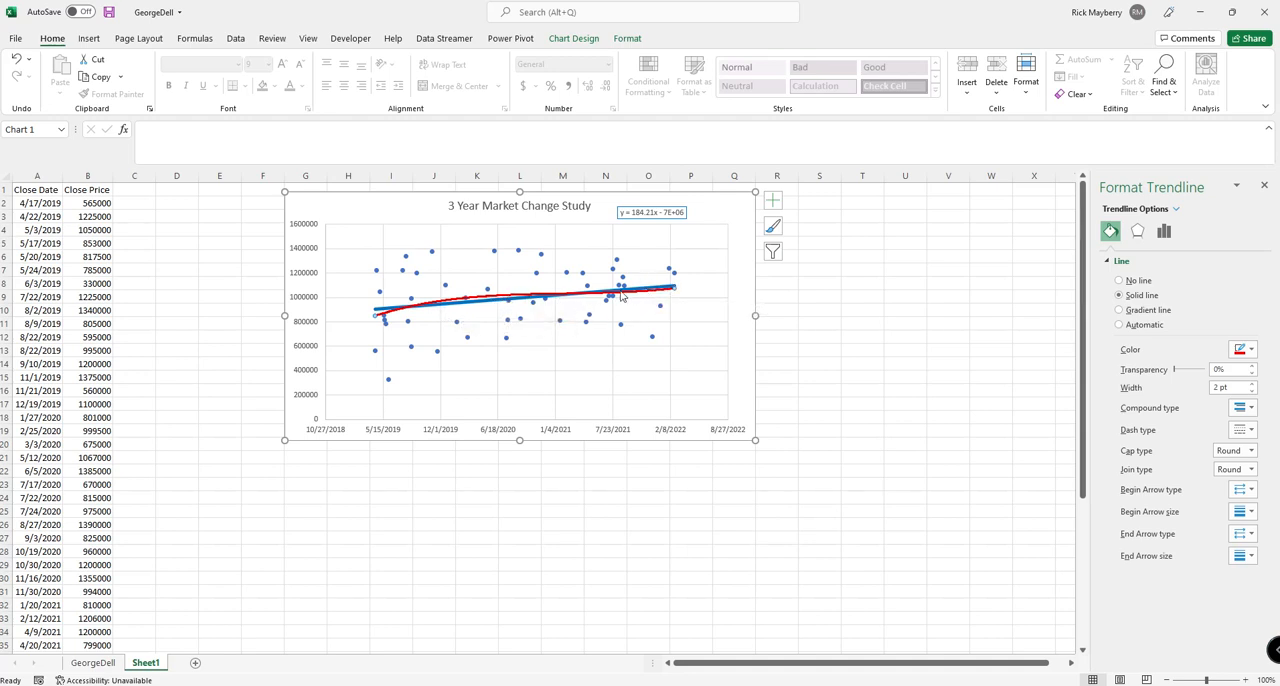
{"action": "mouse_move", "coordinate": [496, 390]}
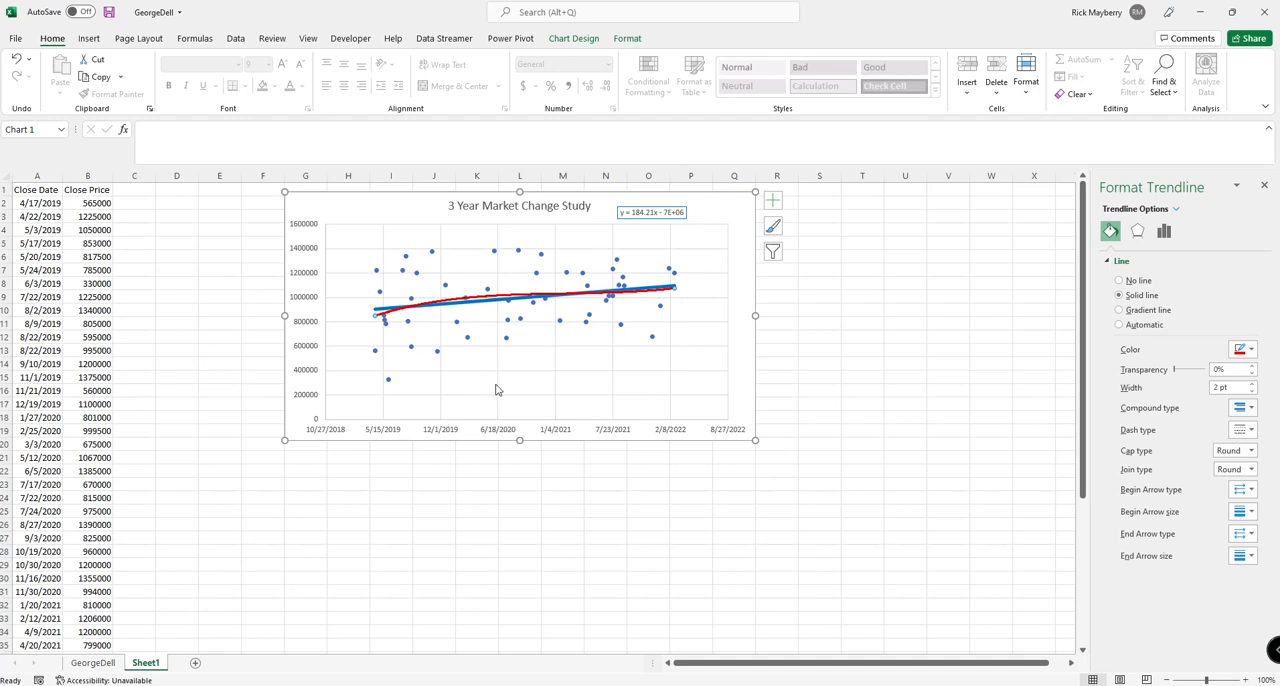
{"action": "mouse_move", "coordinate": [490, 384]}
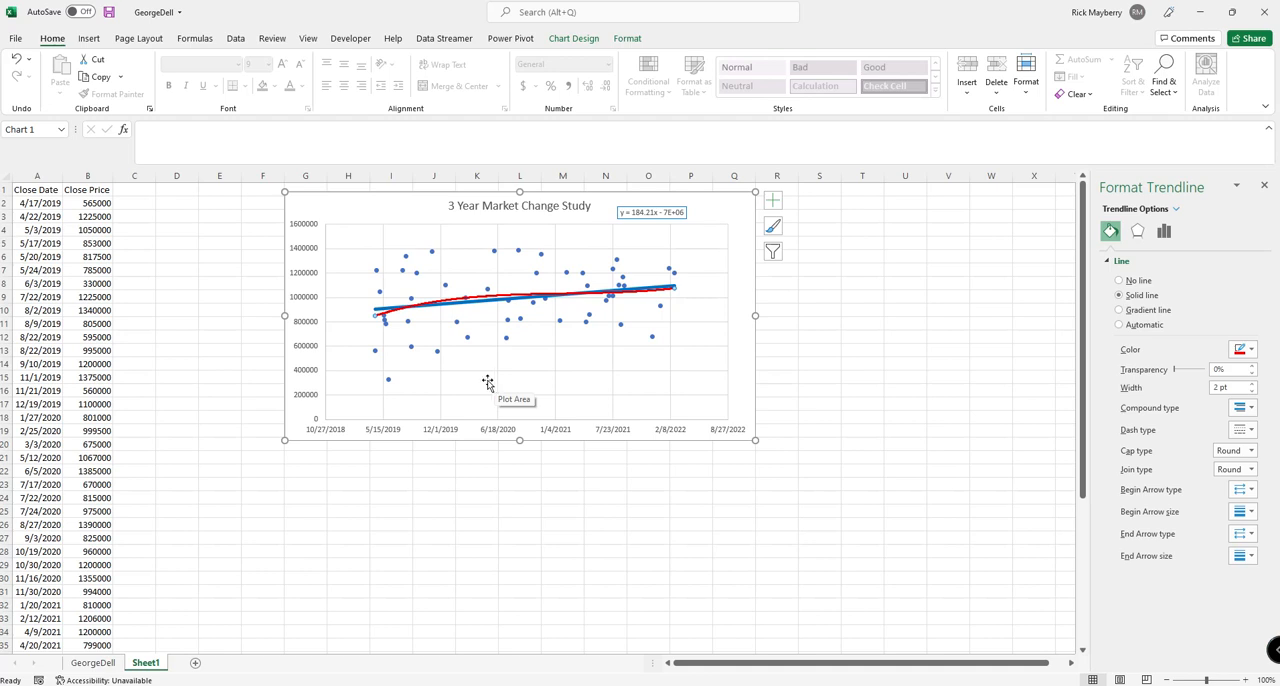
{"action": "mouse_move", "coordinate": [428, 444]}
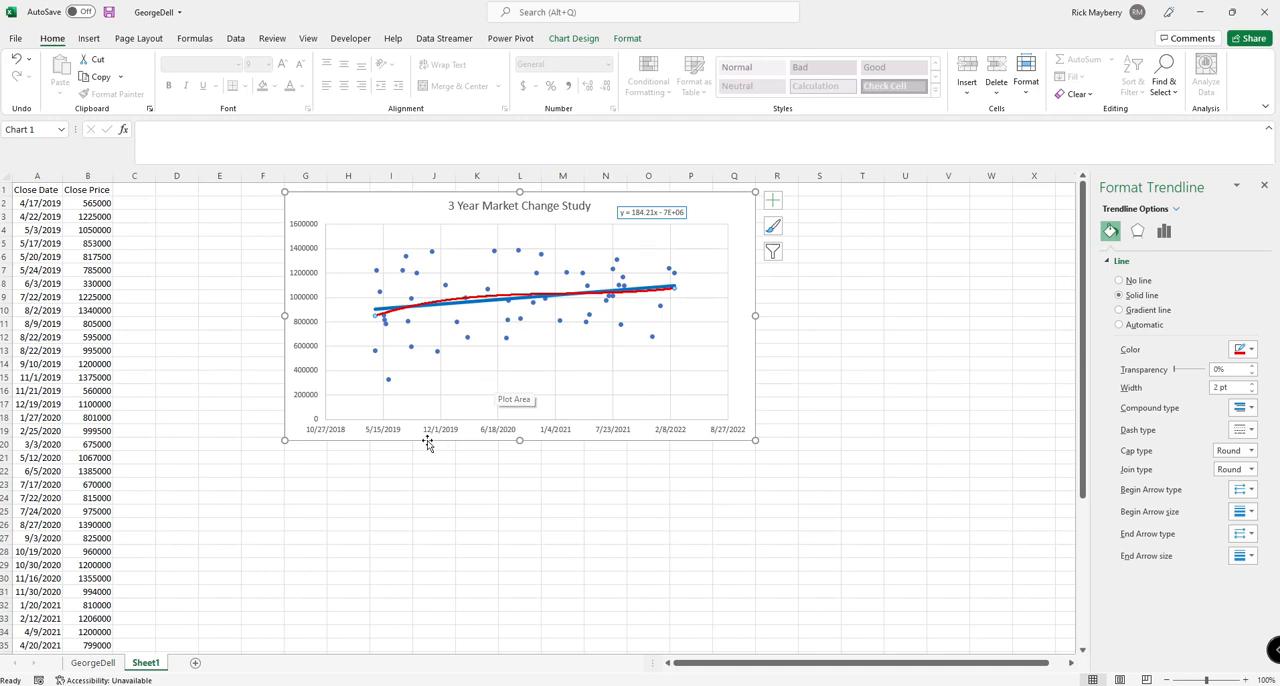
{"action": "mouse_move", "coordinate": [390, 384]}
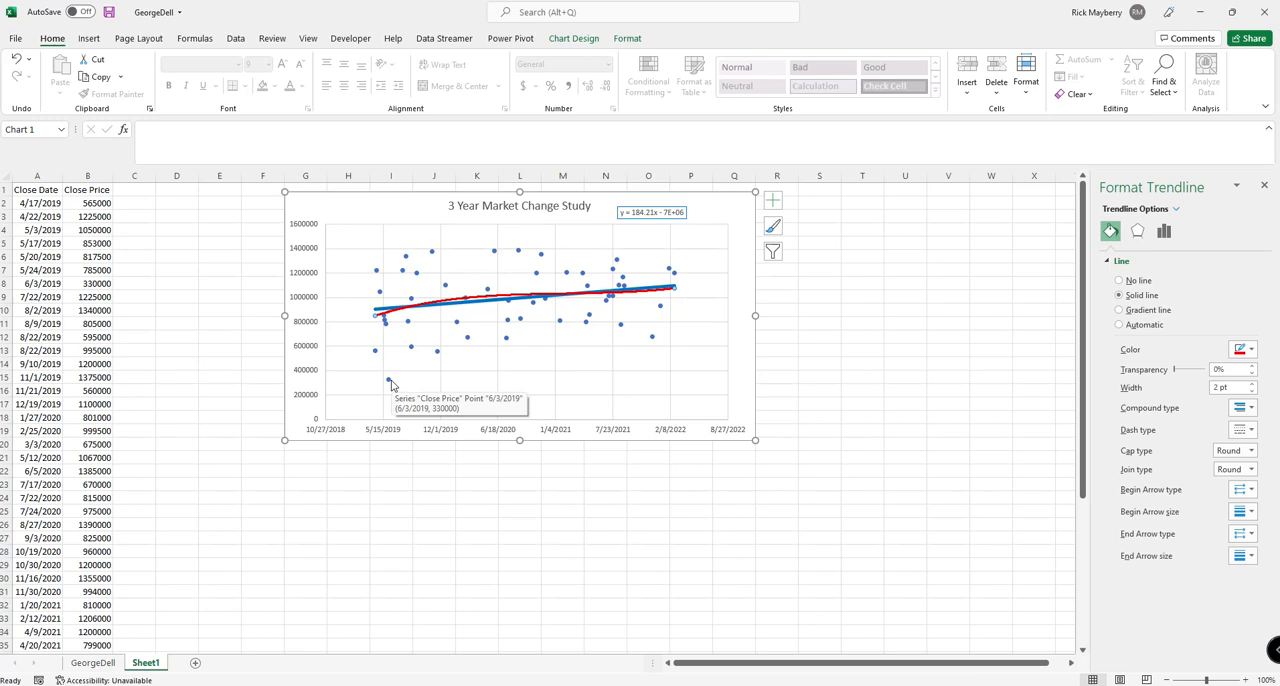
{"action": "mouse_move", "coordinate": [394, 356]}
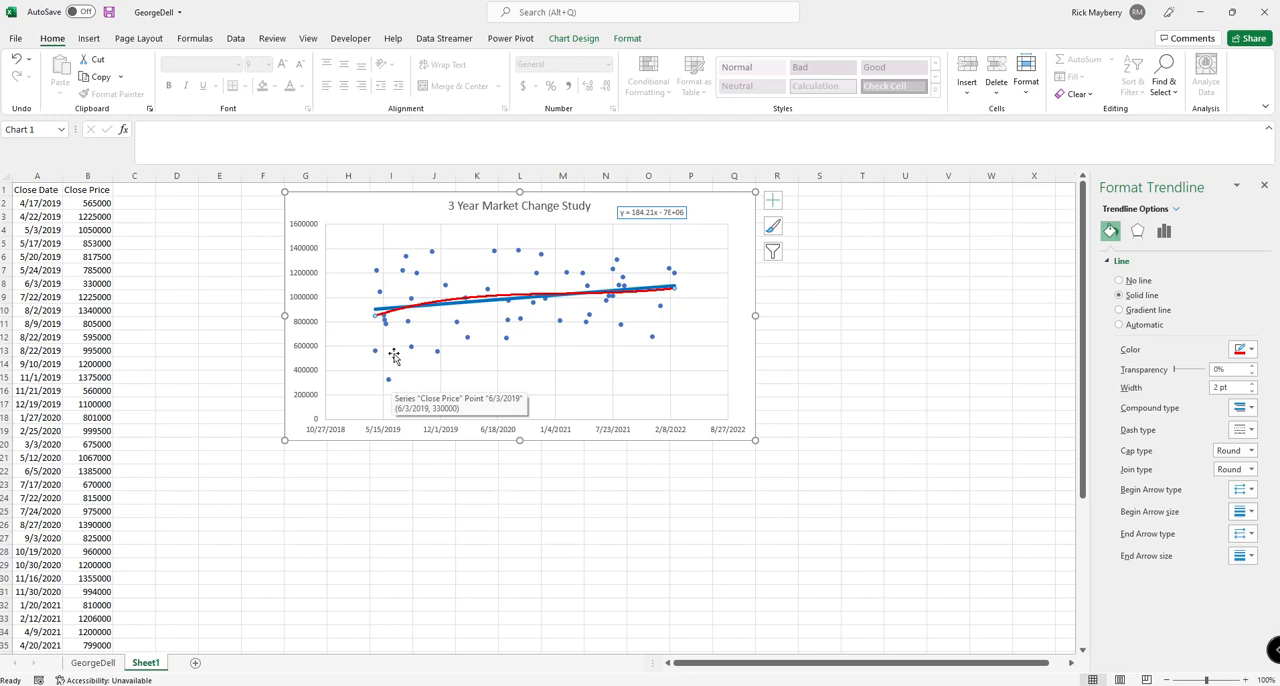
{"action": "mouse_move", "coordinate": [488, 308]}
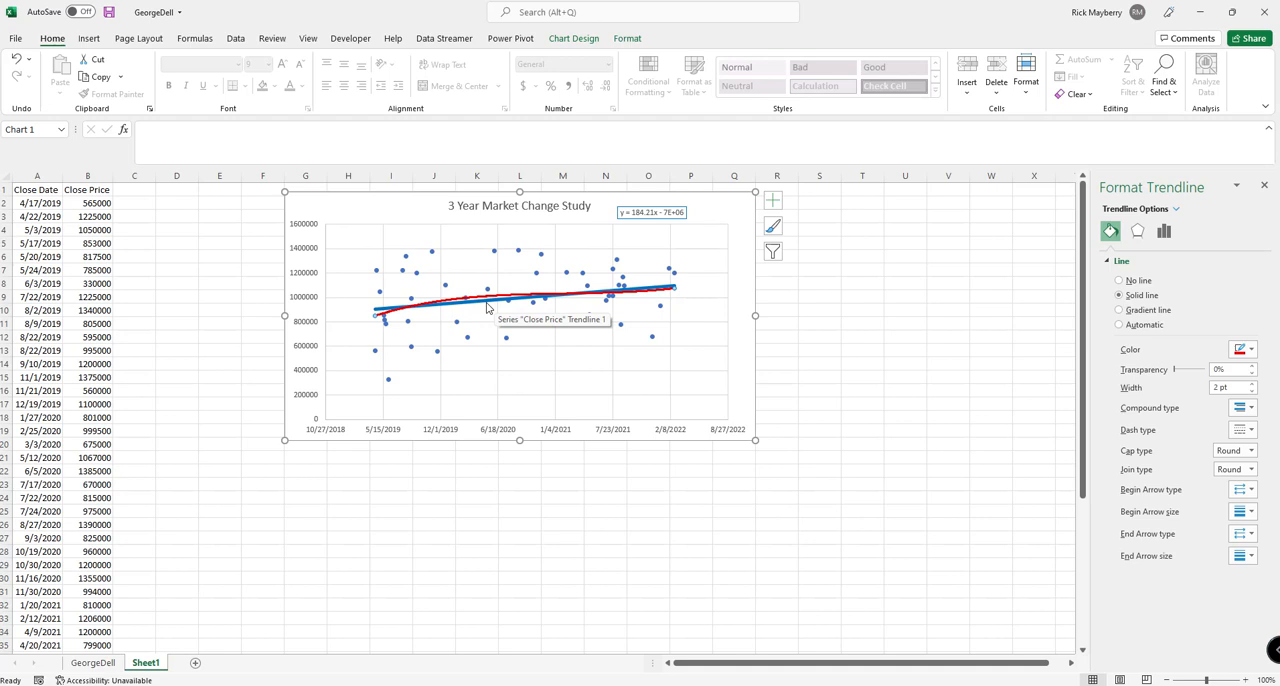
{"action": "mouse_move", "coordinate": [410, 338]}
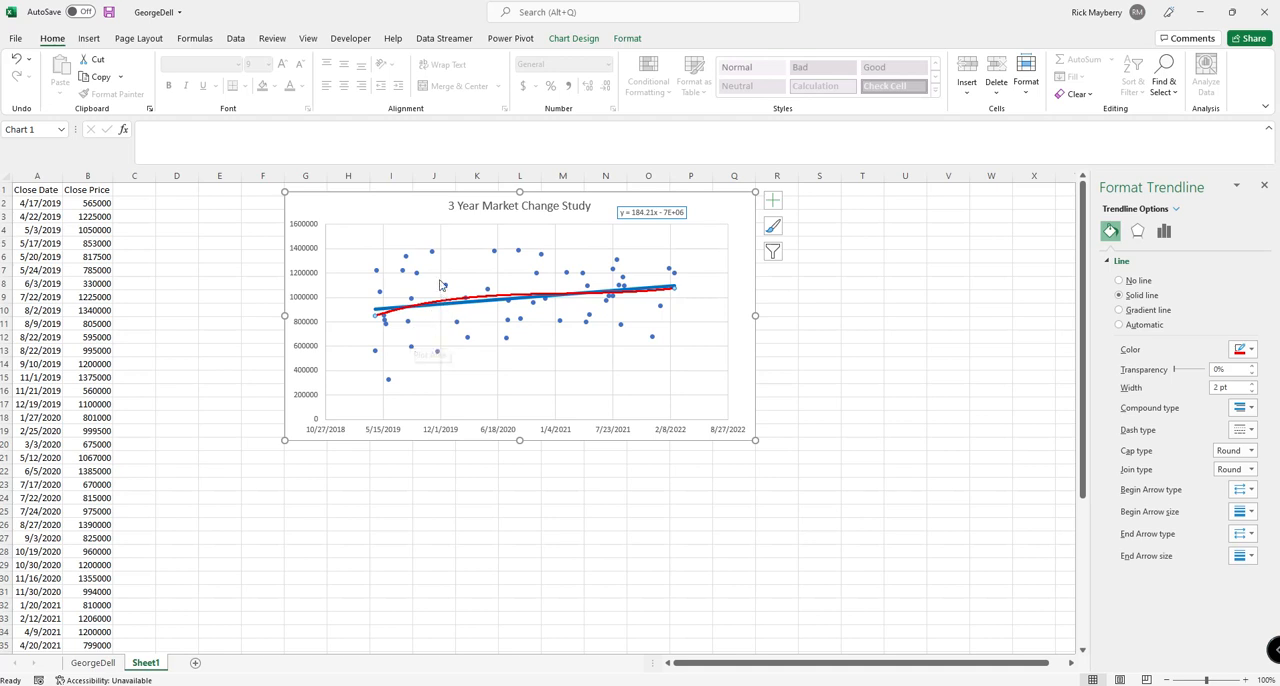
{"action": "mouse_move", "coordinate": [624, 264]}
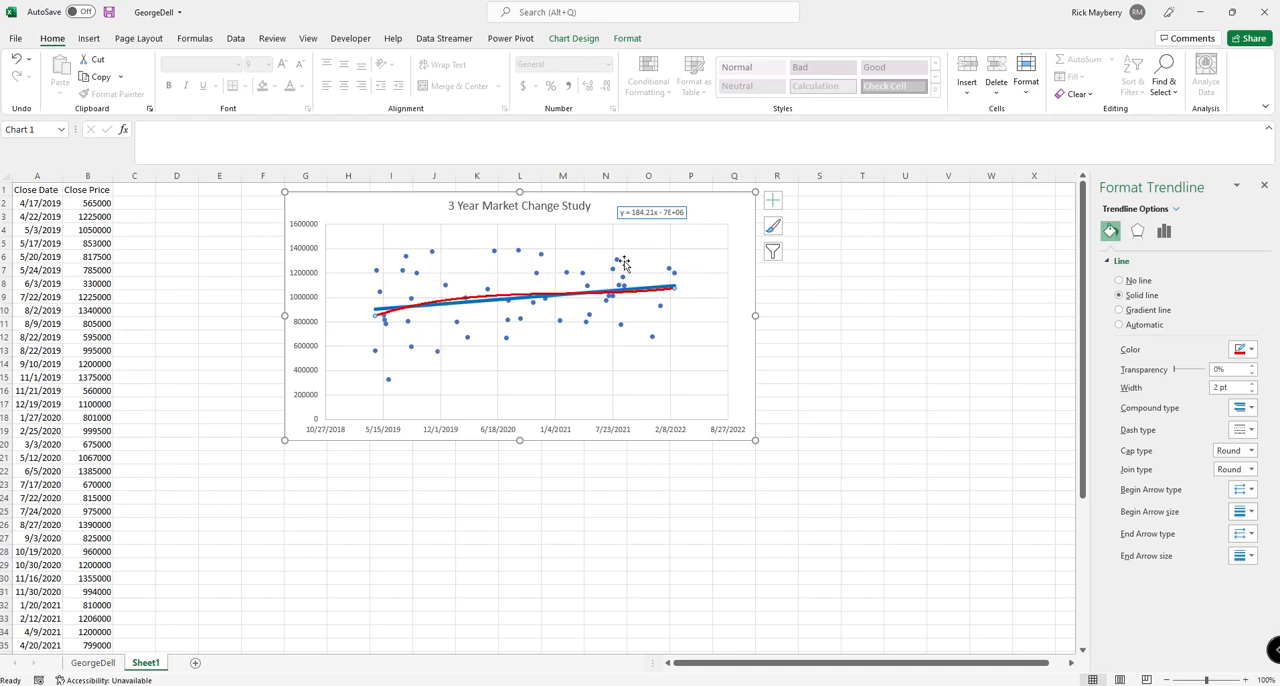
{"action": "mouse_move", "coordinate": [636, 278]}
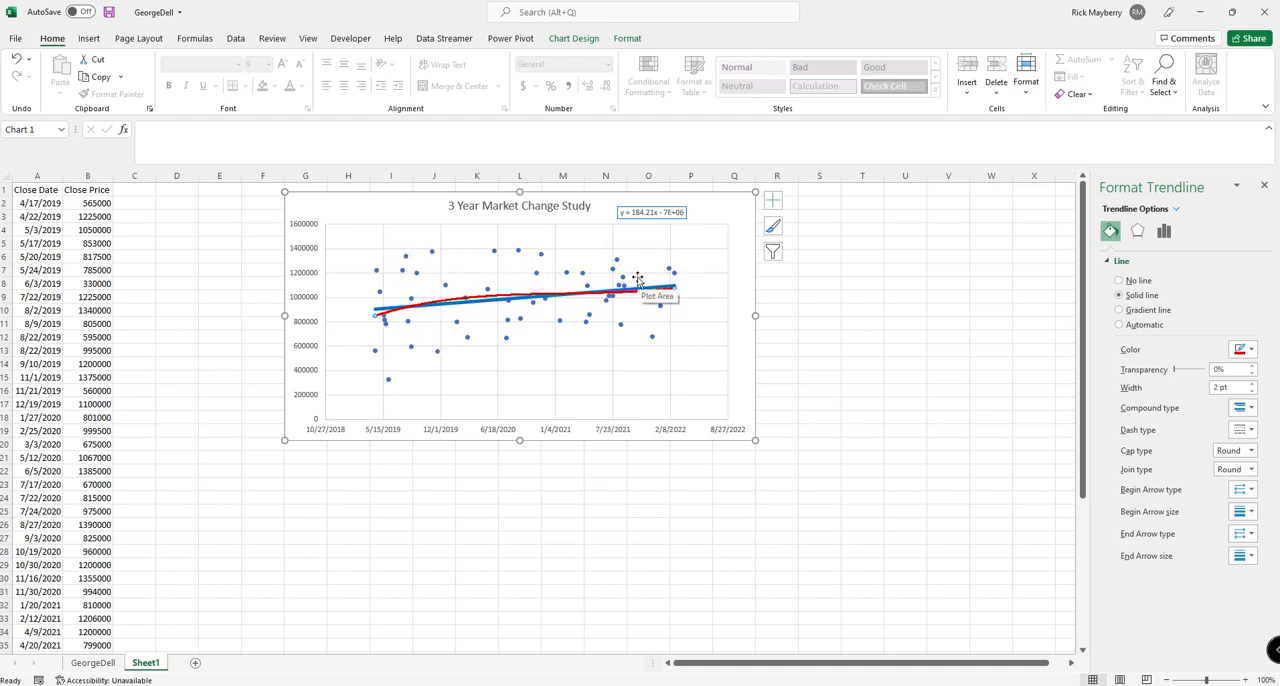
{"action": "mouse_move", "coordinate": [408, 358]}
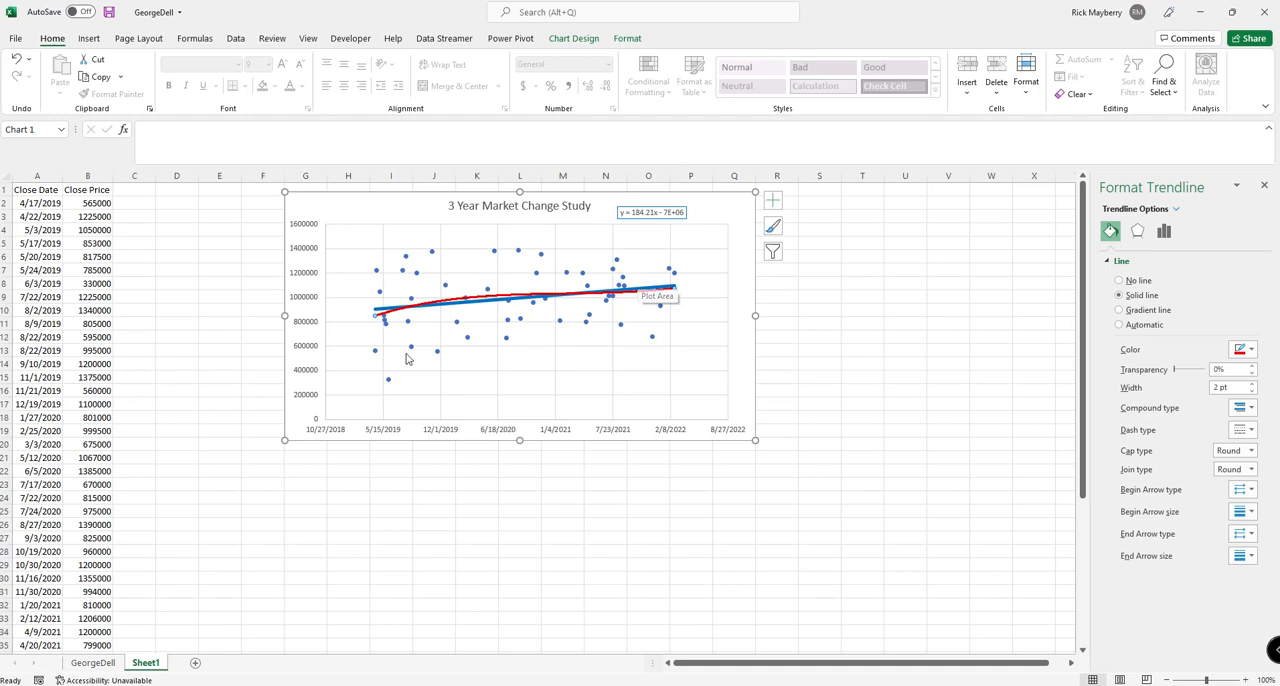
{"action": "mouse_move", "coordinate": [388, 388]}
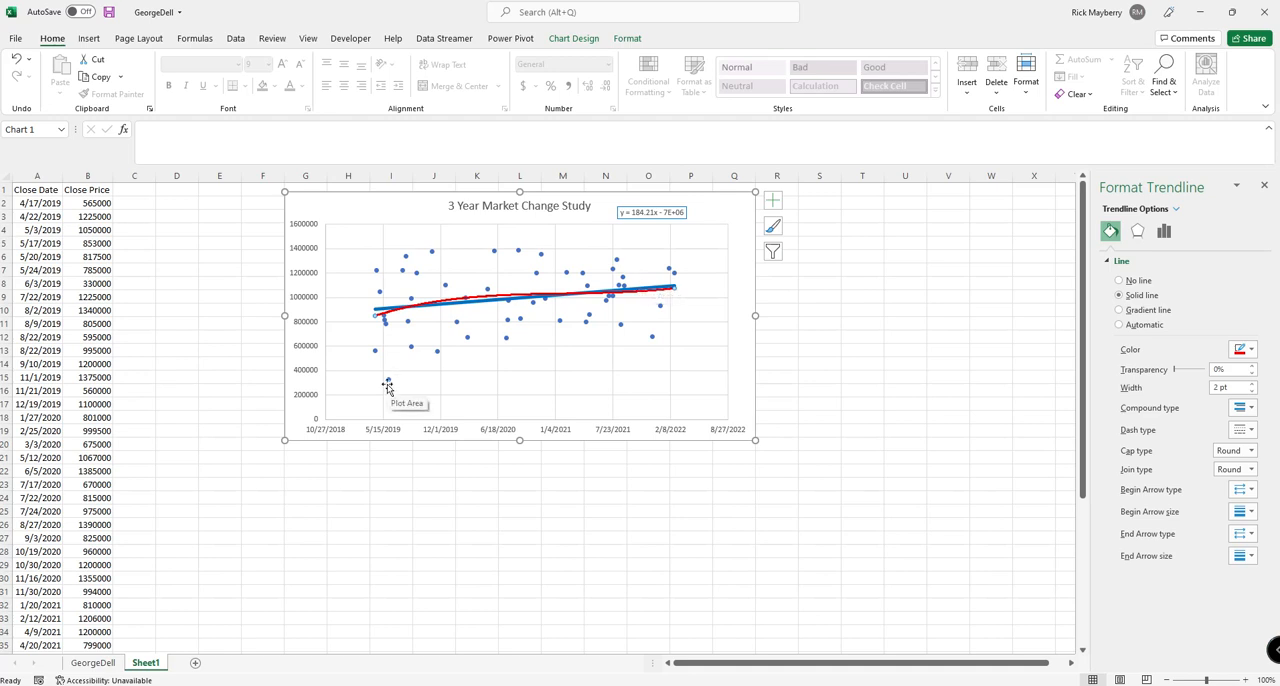
{"action": "mouse_move", "coordinate": [388, 390]}
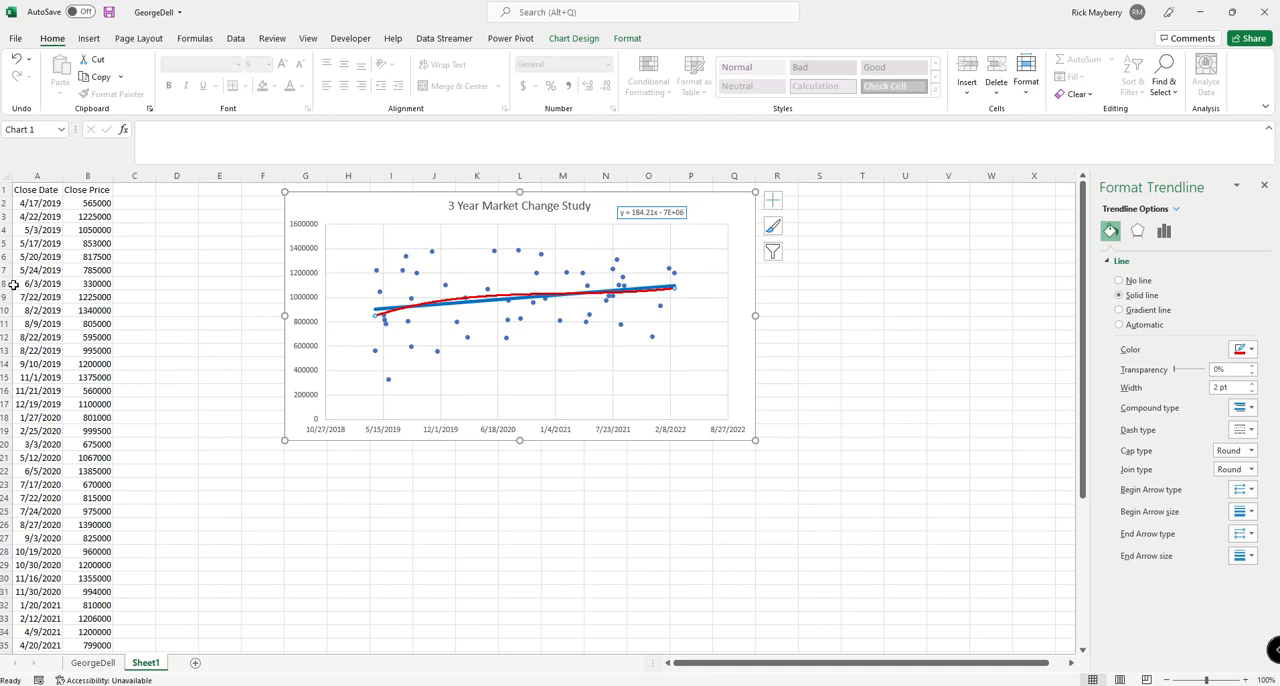
- Delete the outlier sale rows so the scatter chart and trendlines recalculate
{"action": "left_click", "coordinate": [36, 284]}
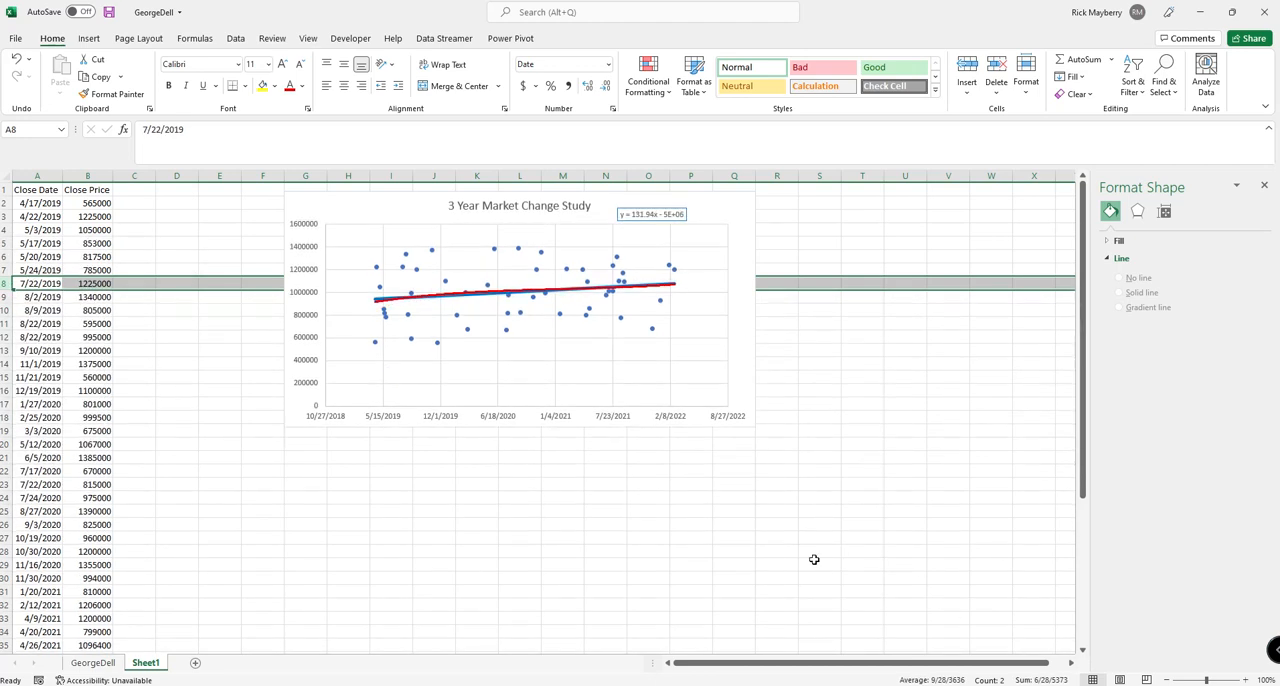
{"action": "mouse_move", "coordinate": [548, 276]}
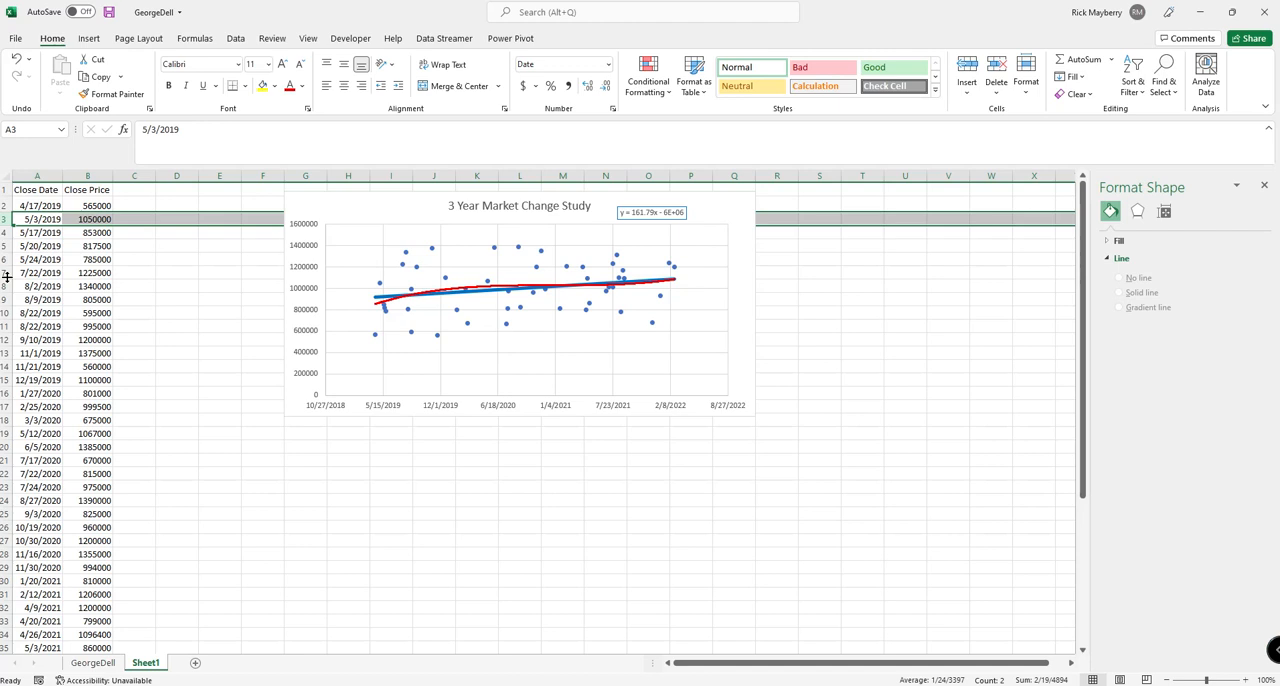
{"action": "right_click", "coordinate": [36, 272]}
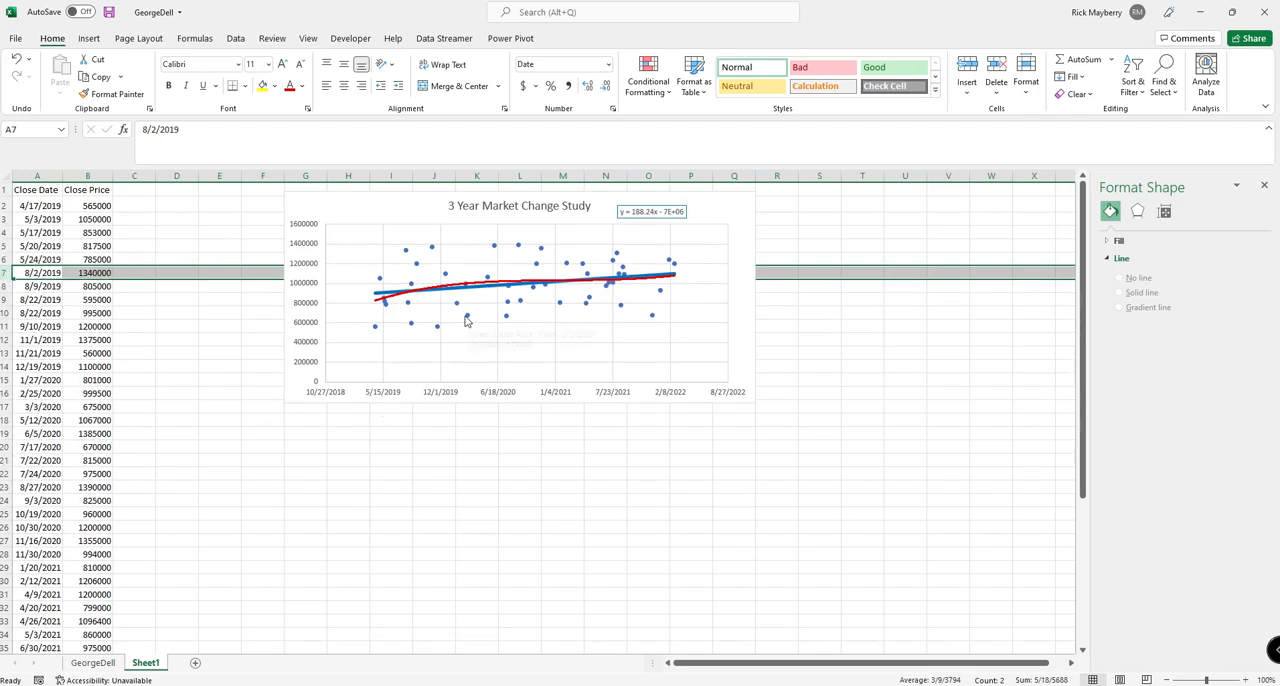
{"action": "mouse_move", "coordinate": [410, 300]}
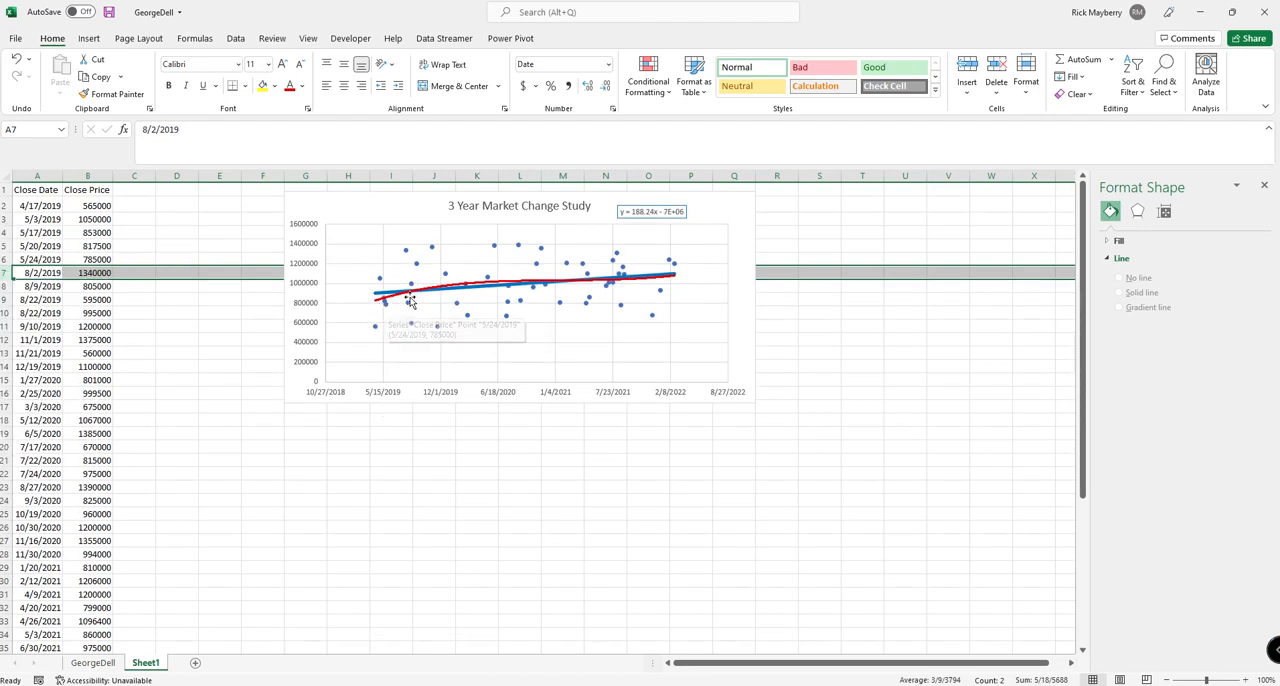
{"action": "mouse_move", "coordinate": [616, 292]}
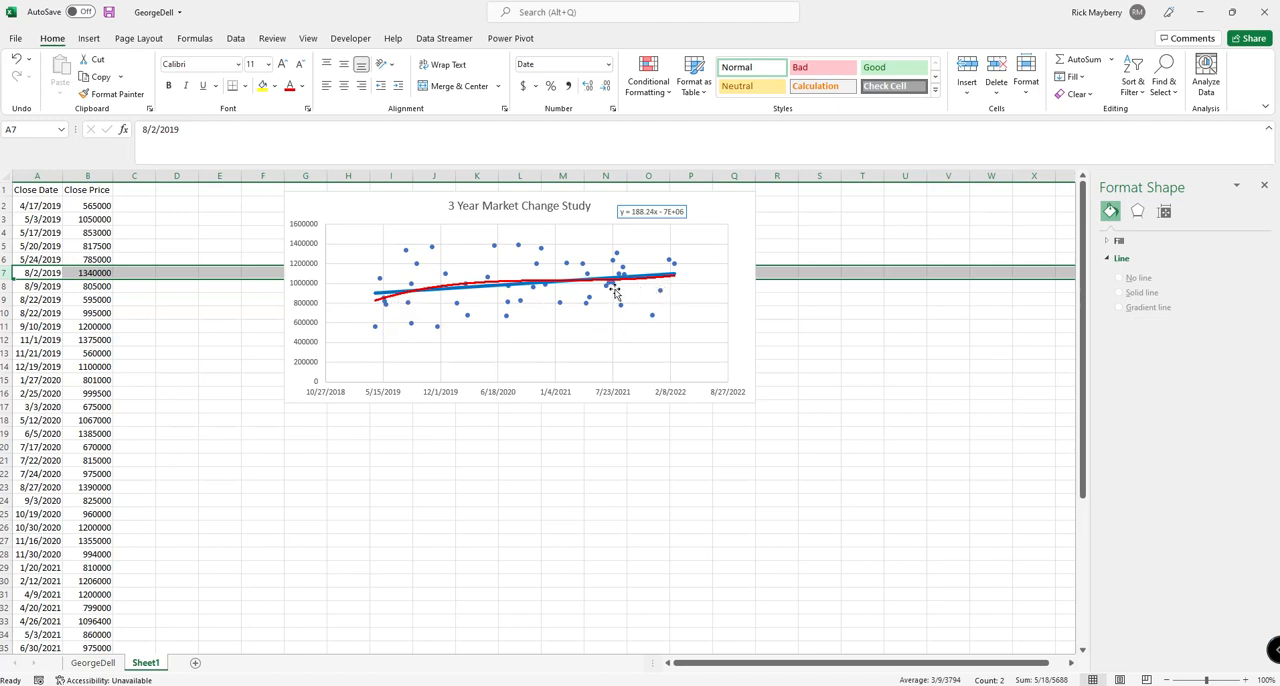
{"action": "mouse_move", "coordinate": [460, 294]}
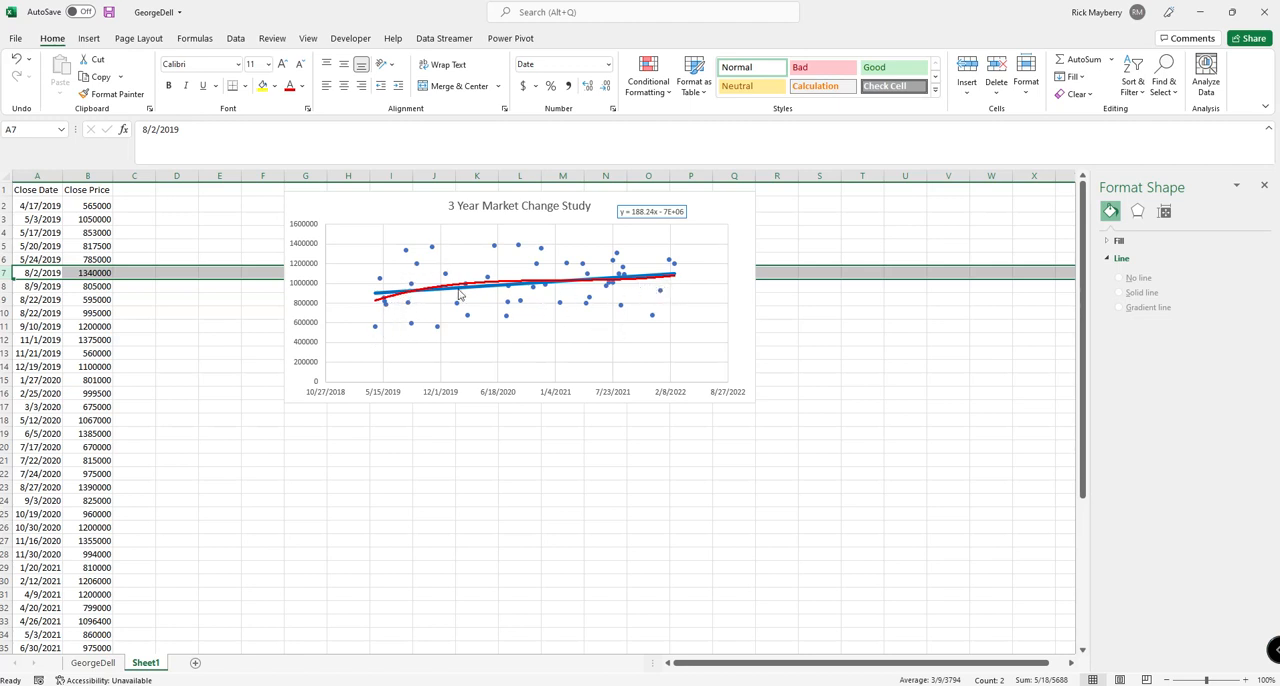
{"action": "mouse_move", "coordinate": [690, 272]}
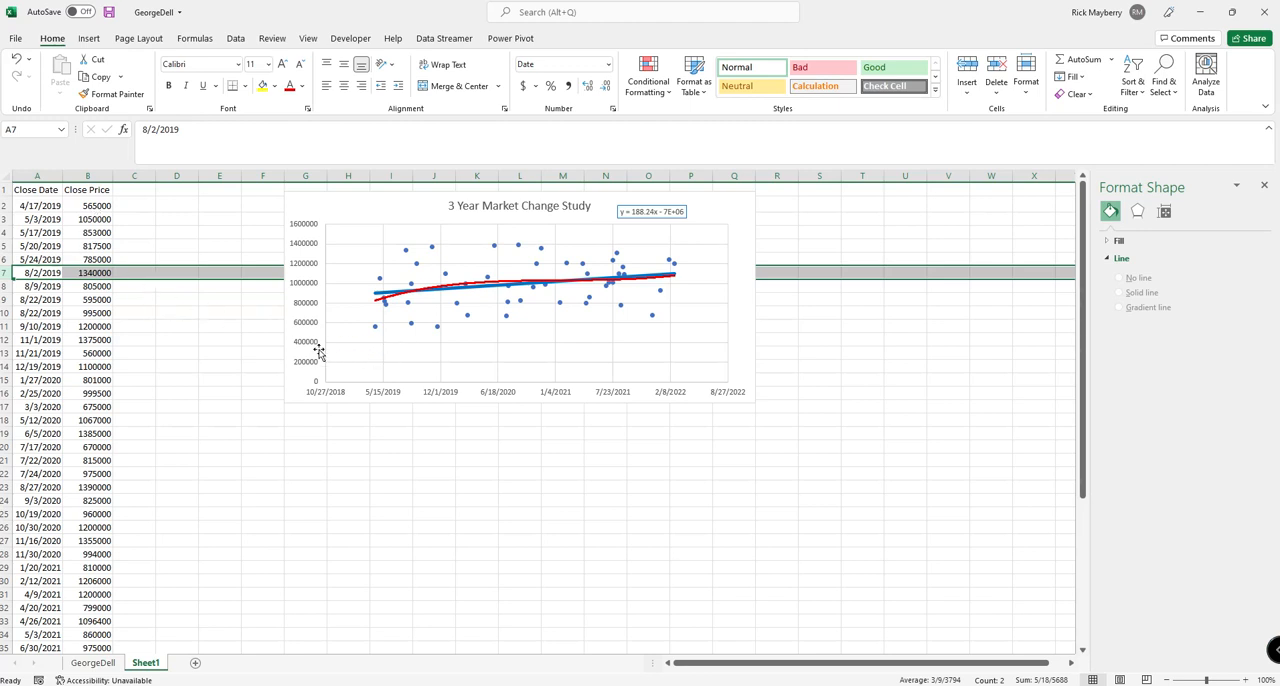
{"action": "mouse_move", "coordinate": [500, 220]}
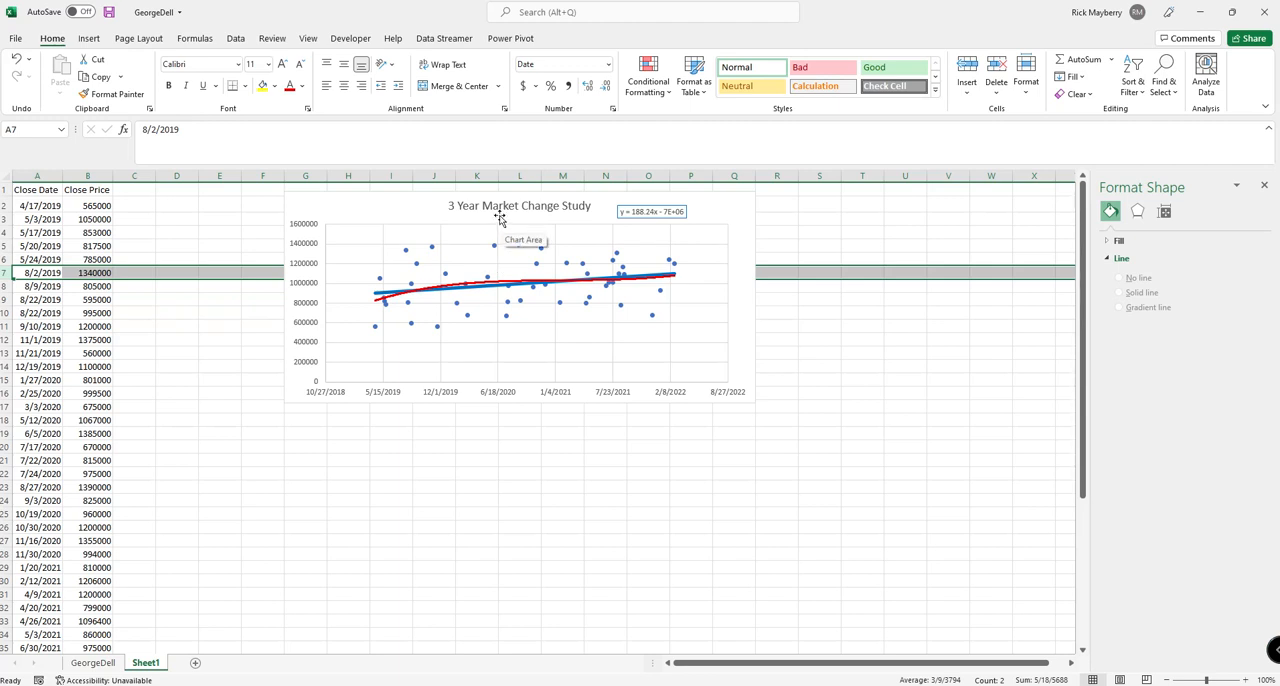
{"action": "mouse_move", "coordinate": [364, 210]}
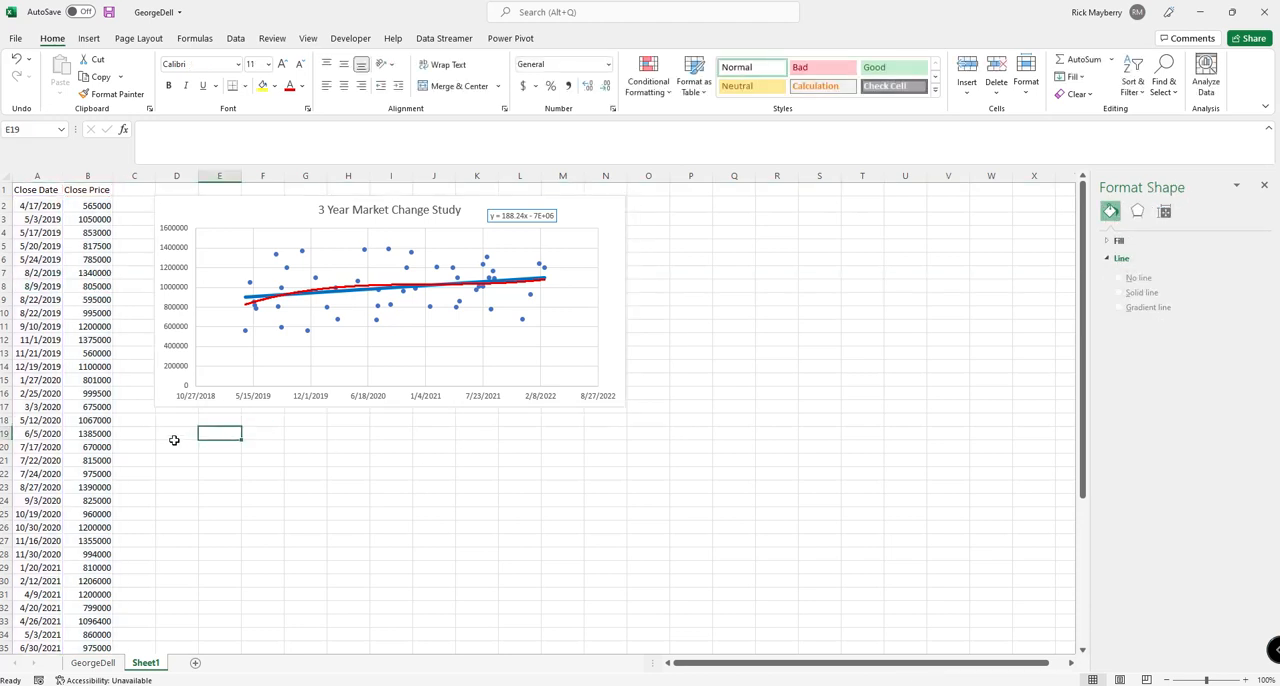
- Select the whole Close Price column B as the source for a new chart
{"action": "left_click", "coordinate": [88, 188]}
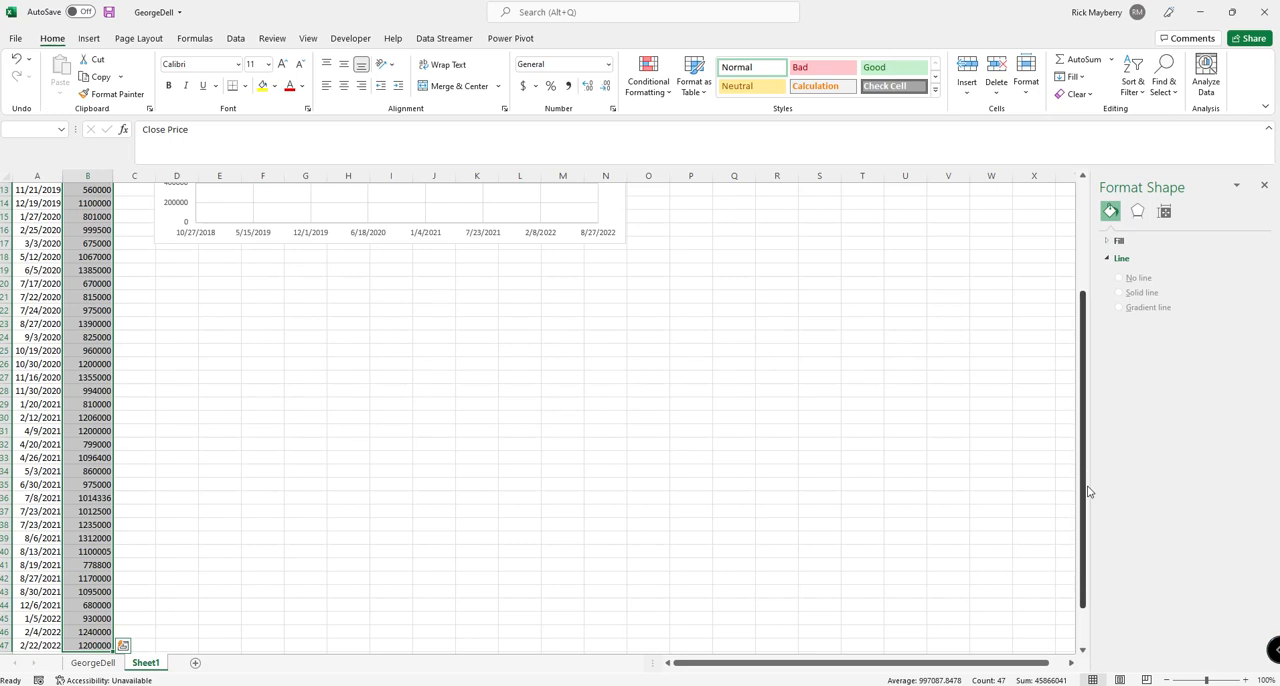
{"action": "scroll", "scroll_direction": "up", "scroll_amount": 3}
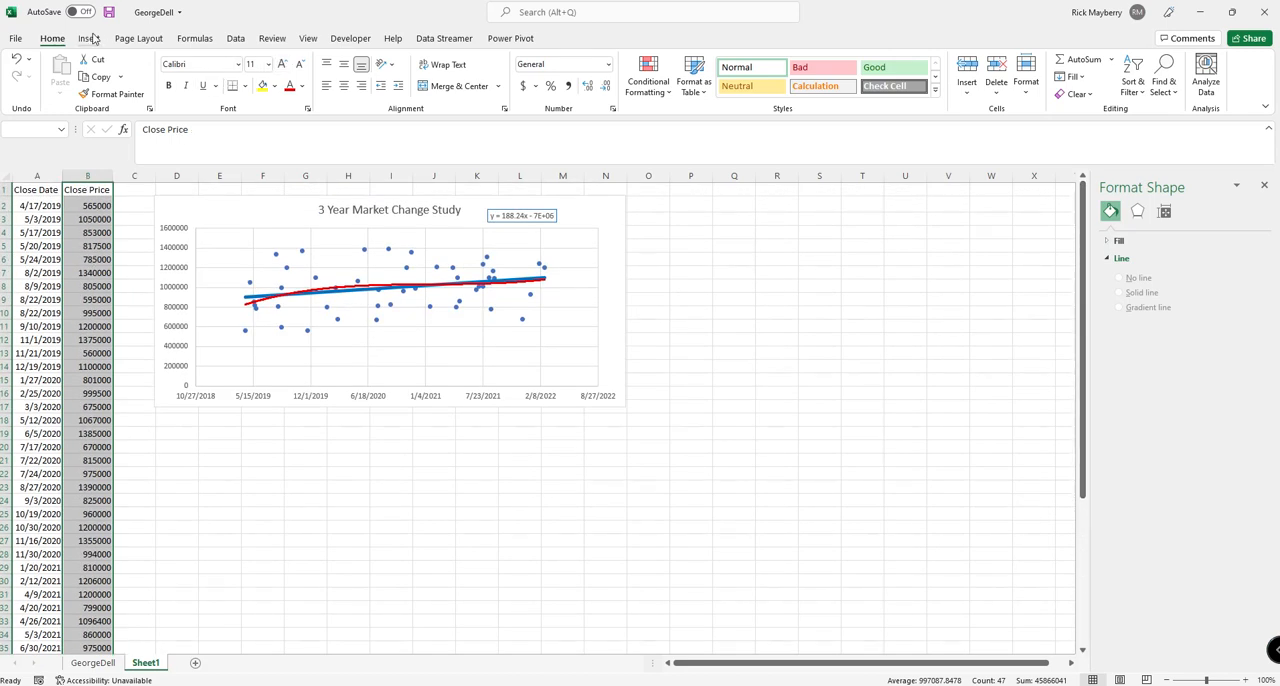
- Insert a histogram of close prices from the statistic charts and title it Sold Price Distribution
{"action": "left_click", "coordinate": [88, 38]}
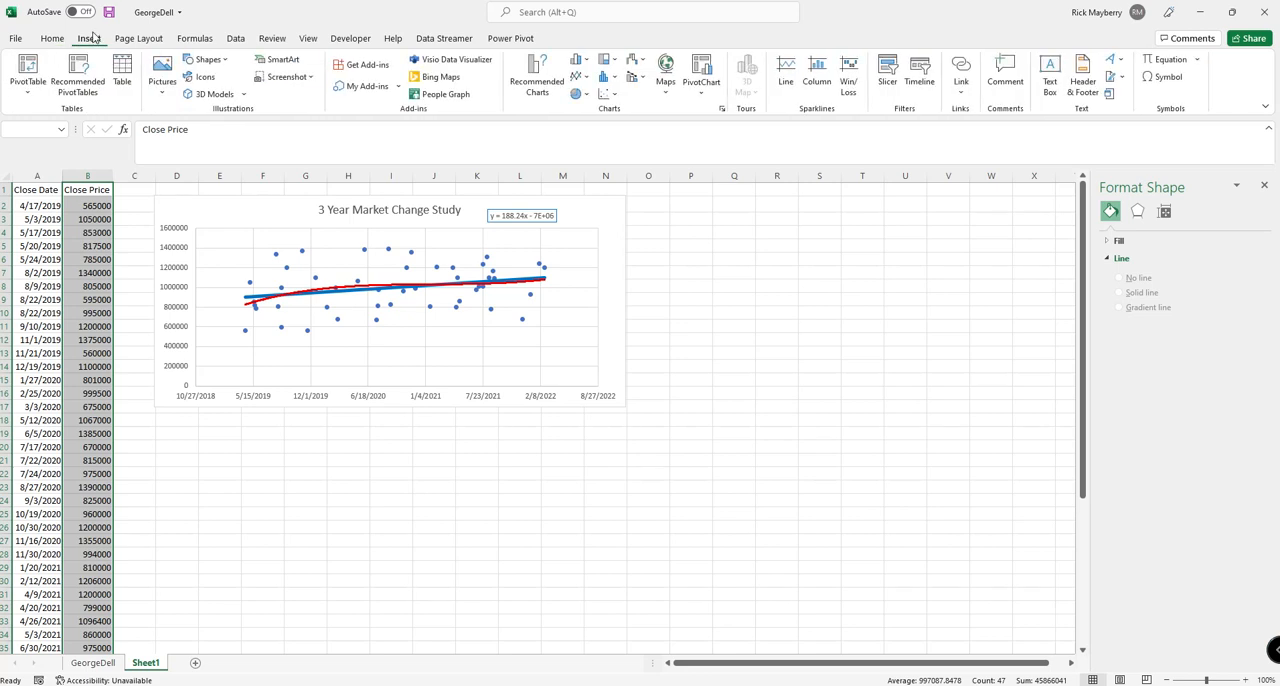
{"action": "mouse_move", "coordinate": [608, 76]}
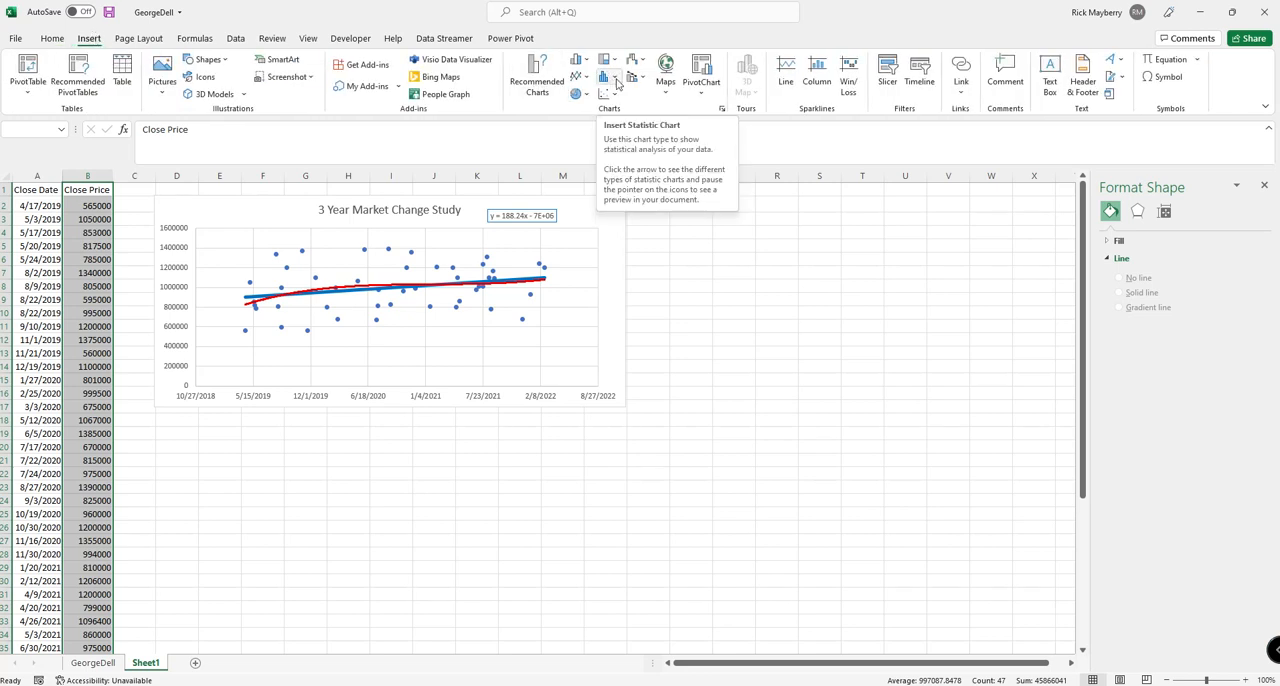
{"action": "left_click", "coordinate": [604, 76]}
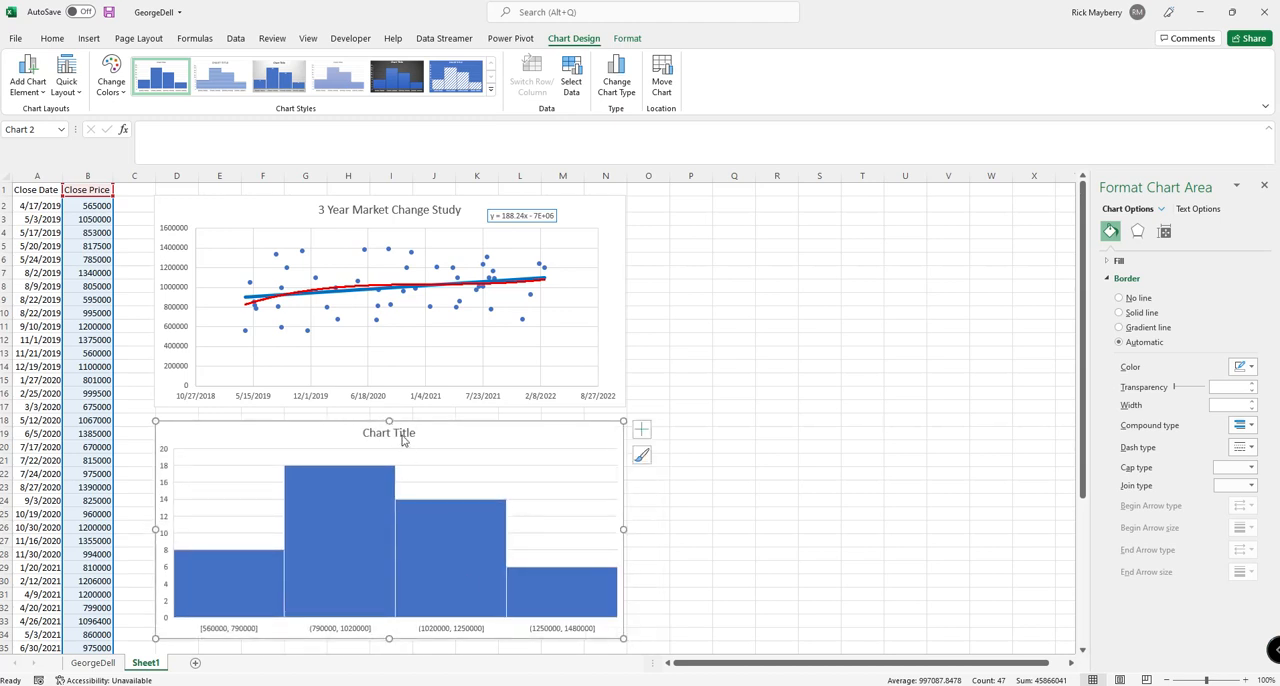
{"action": "left_click", "coordinate": [388, 432]}
{"action": "type", "text": "Sold Price Distribution"}
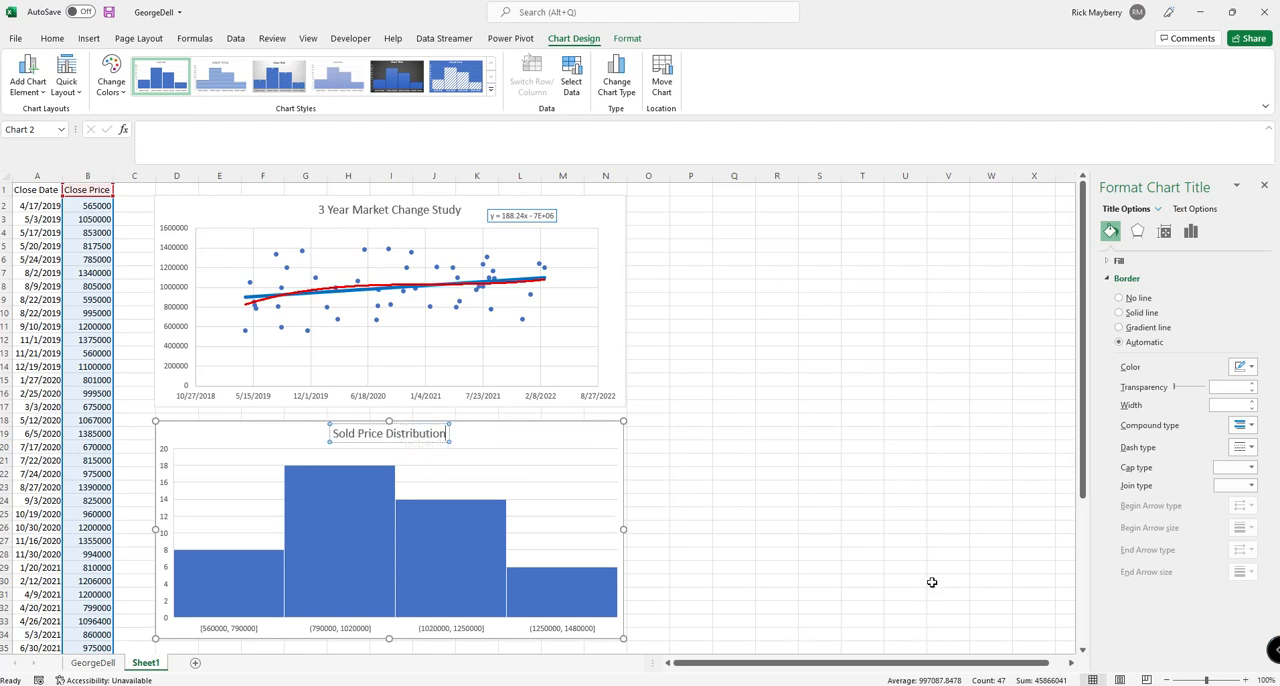
- Add count data labels (8, 18, 14, 6) to the histogram bars
{"action": "left_click", "coordinate": [340, 528]}
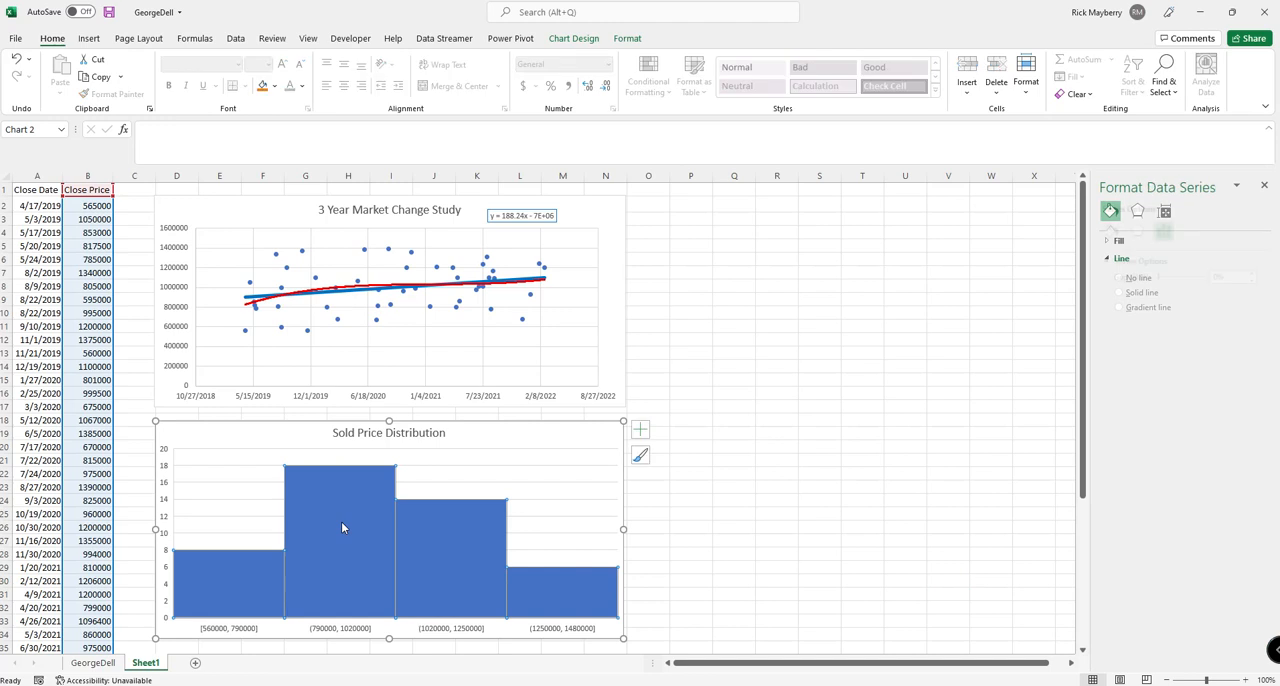
{"action": "right_click", "coordinate": [344, 528]}
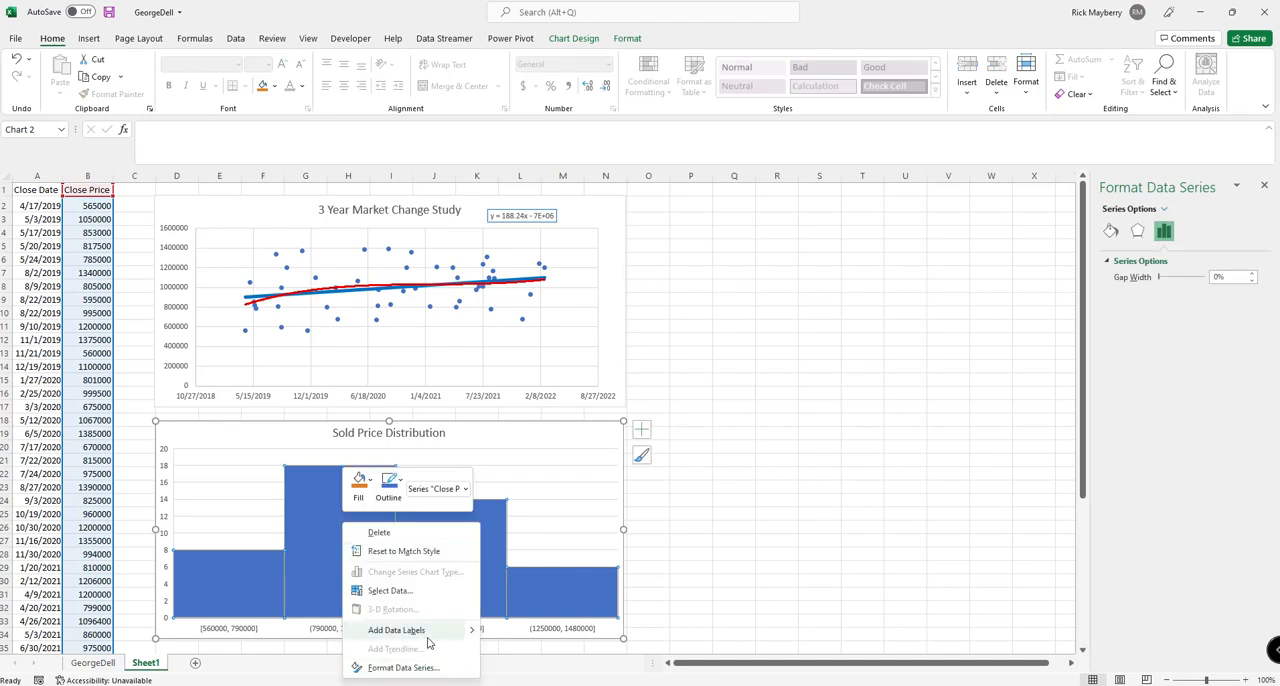
{"action": "left_click", "coordinate": [396, 630]}
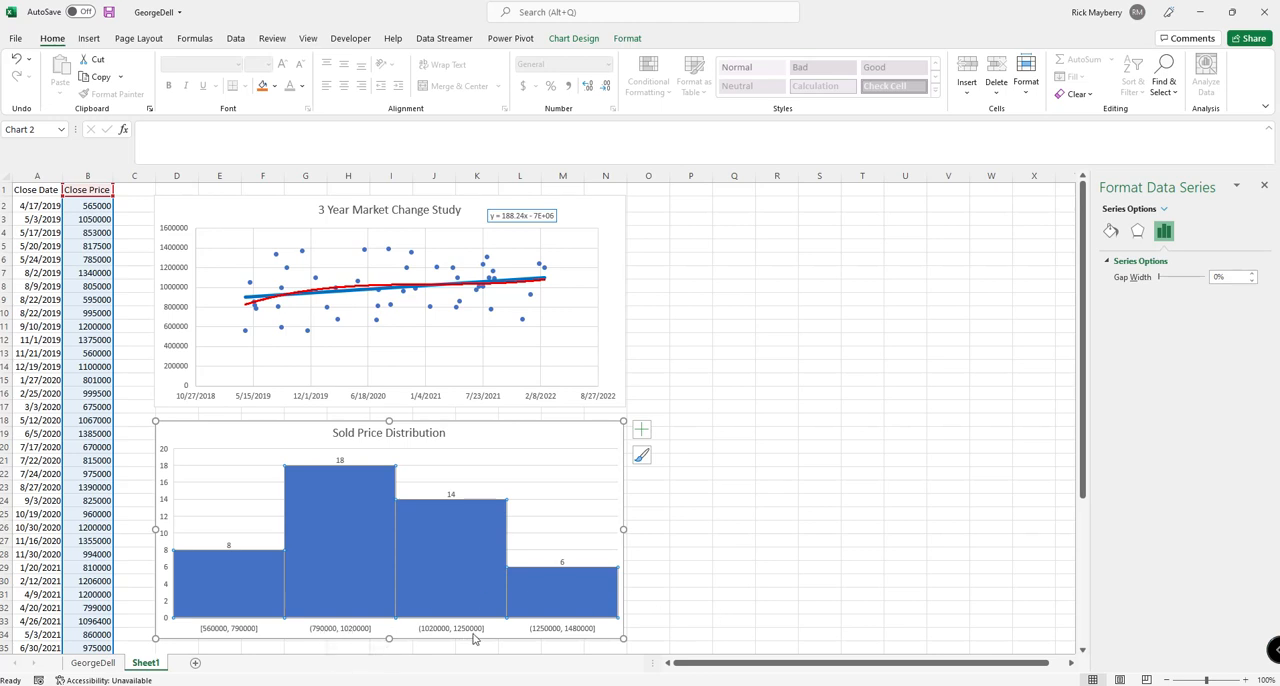
{"action": "mouse_move", "coordinate": [446, 548]}
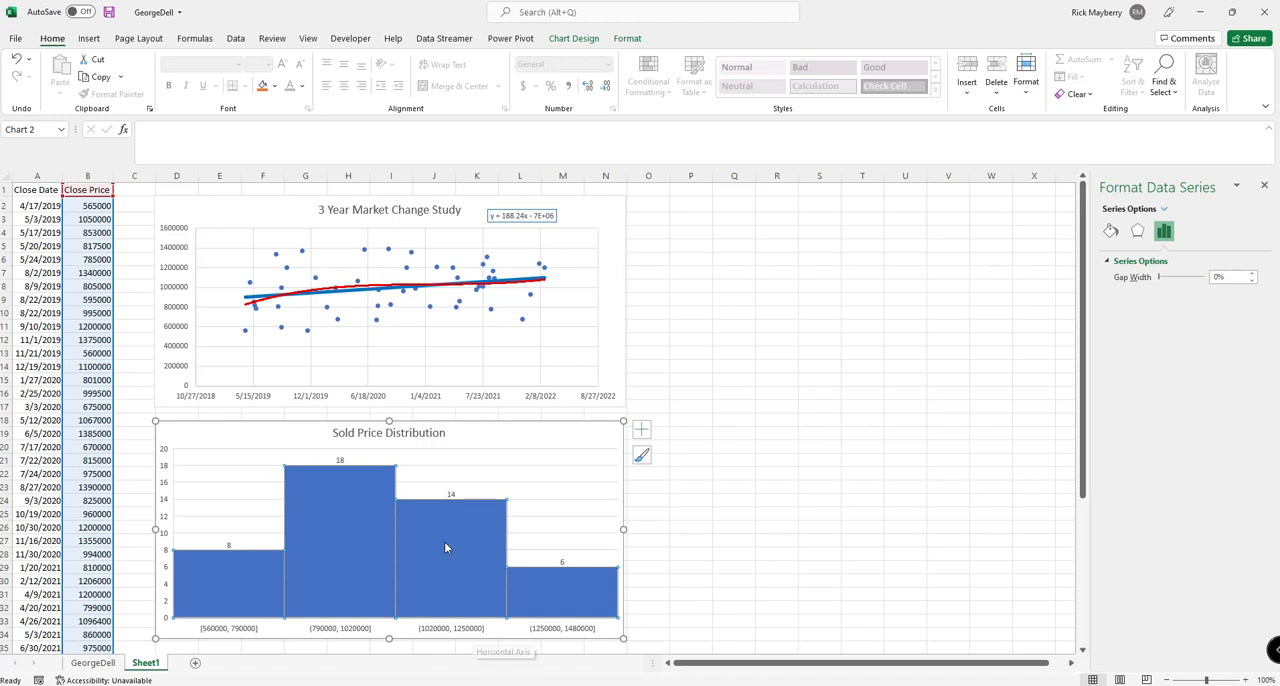
{"action": "mouse_move", "coordinate": [370, 584]}
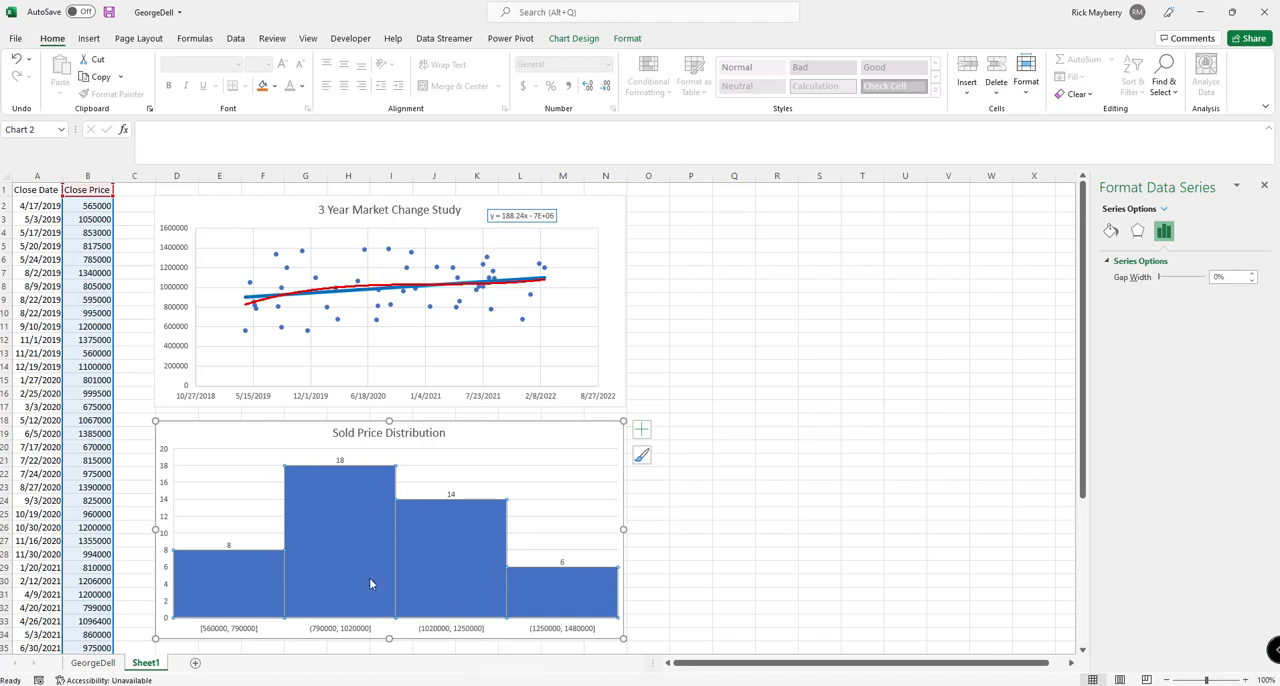
{"action": "mouse_move", "coordinate": [404, 570]}
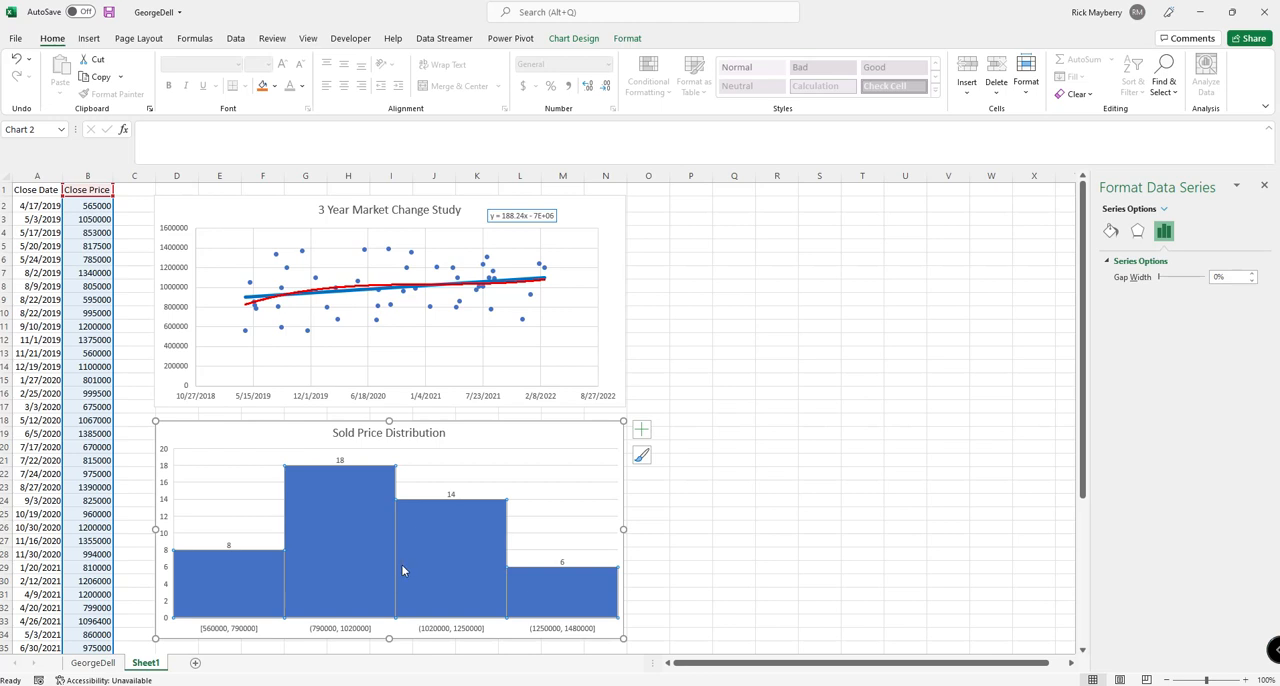
{"action": "mouse_move", "coordinate": [424, 584]}
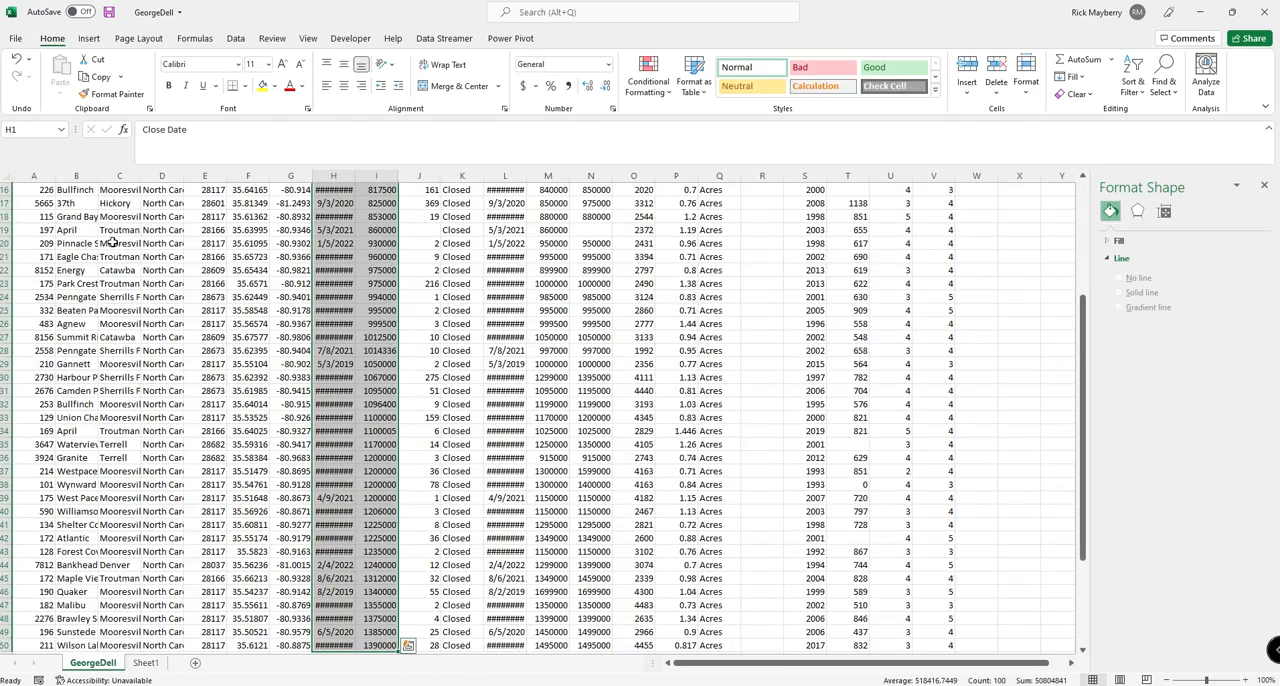
- Scroll through the GeorgeDell listings data and return to the top
{"action": "scroll", "scroll_direction": "up", "scroll_amount": 3}
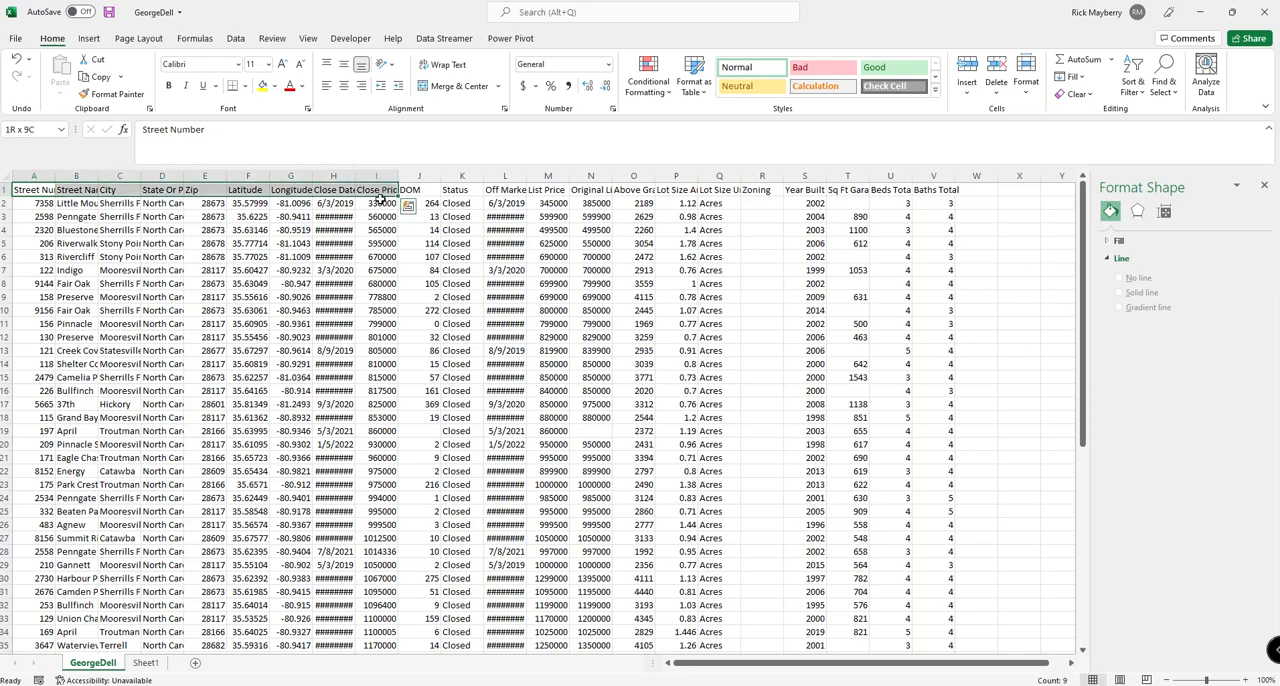
{"action": "scroll", "scroll_direction": "down", "scroll_amount": 3}
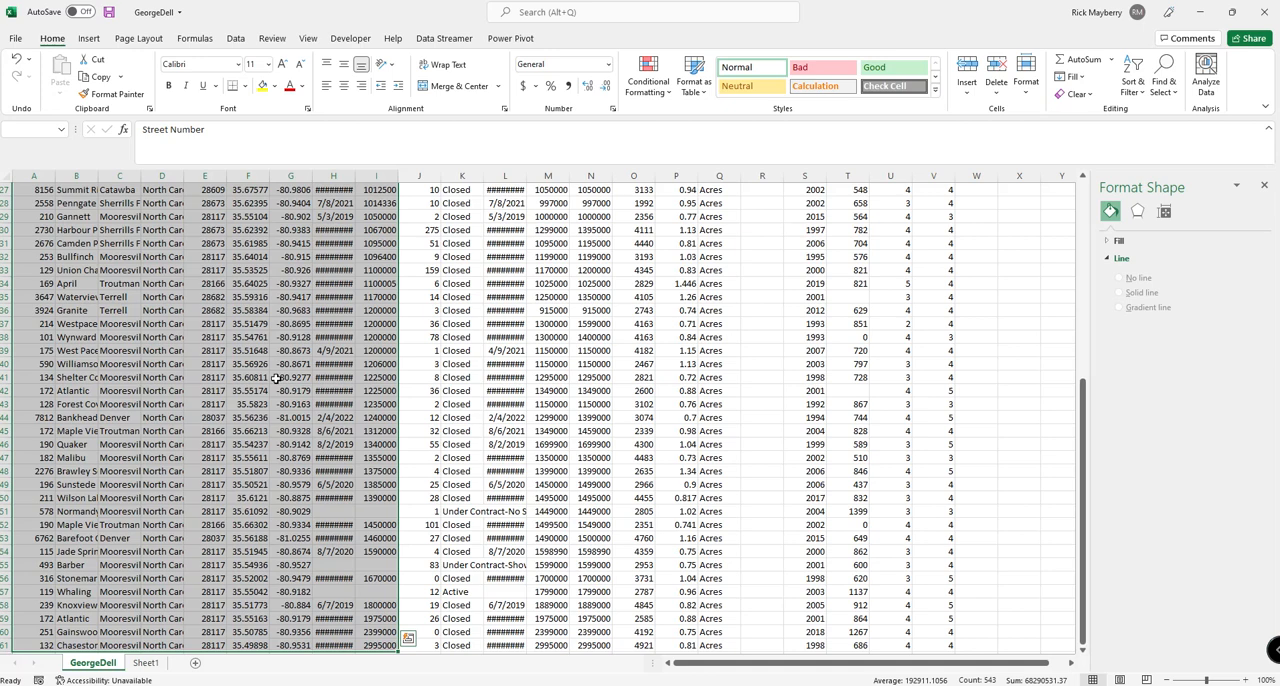
{"action": "scroll", "scroll_direction": "up", "scroll_amount": 3}
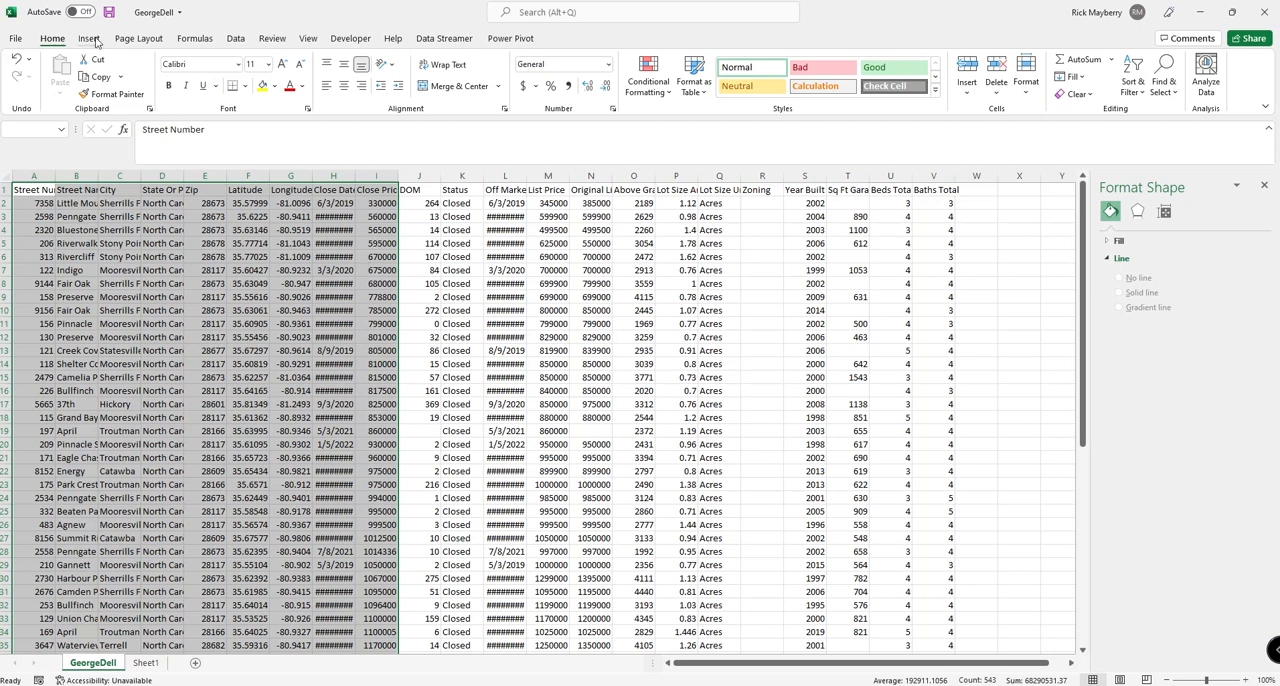
- Save GeorgeDell as an Excel Workbook (*.xlsx) instead of CSV
{"action": "left_click", "coordinate": [88, 38]}
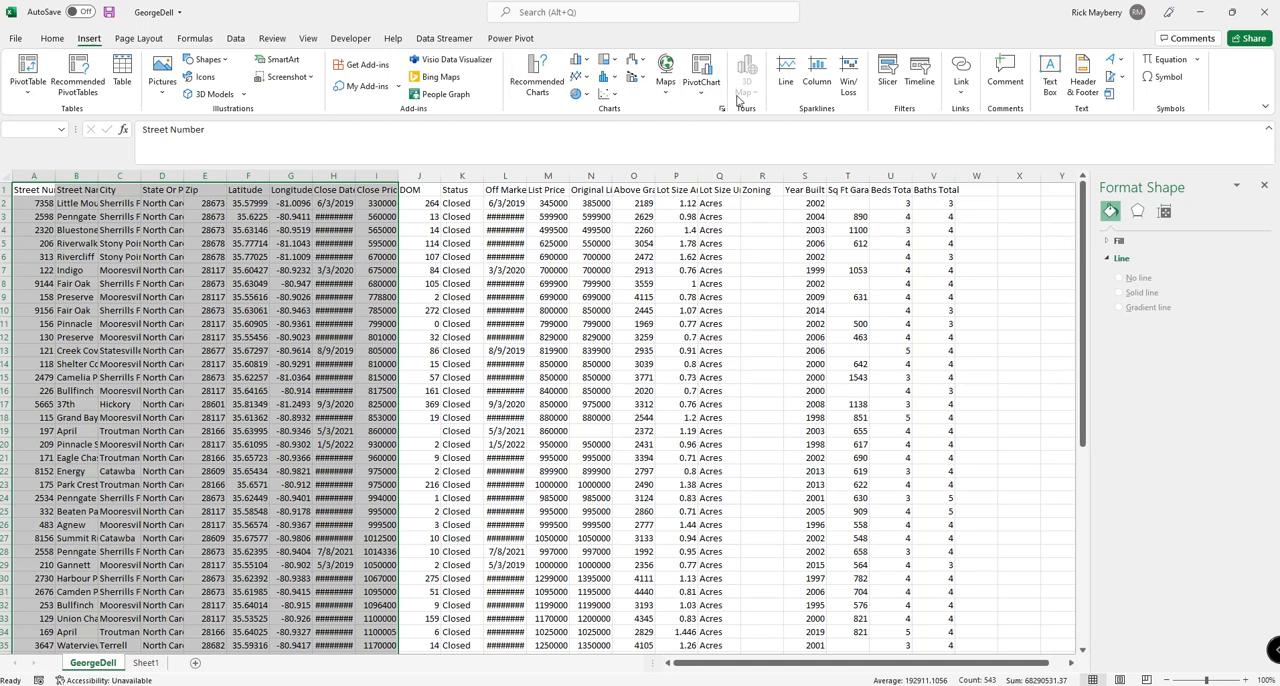
{"action": "mouse_move", "coordinate": [756, 96]}
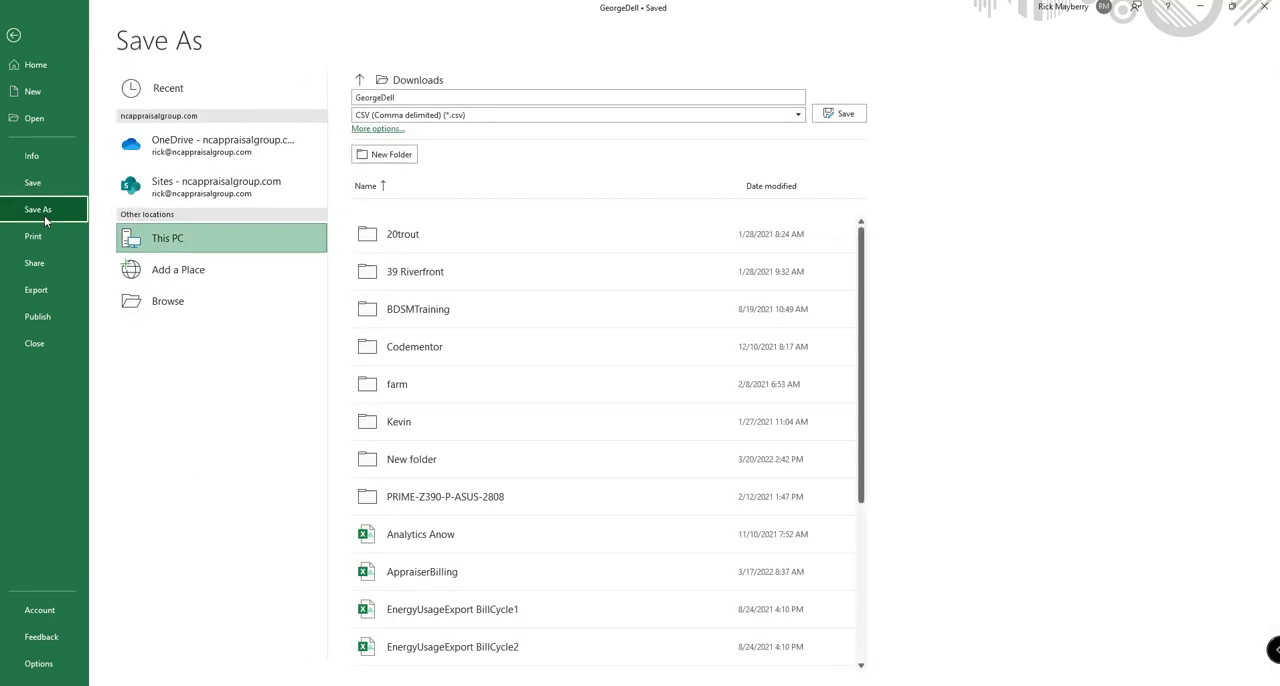
{"action": "left_click", "coordinate": [796, 114]}
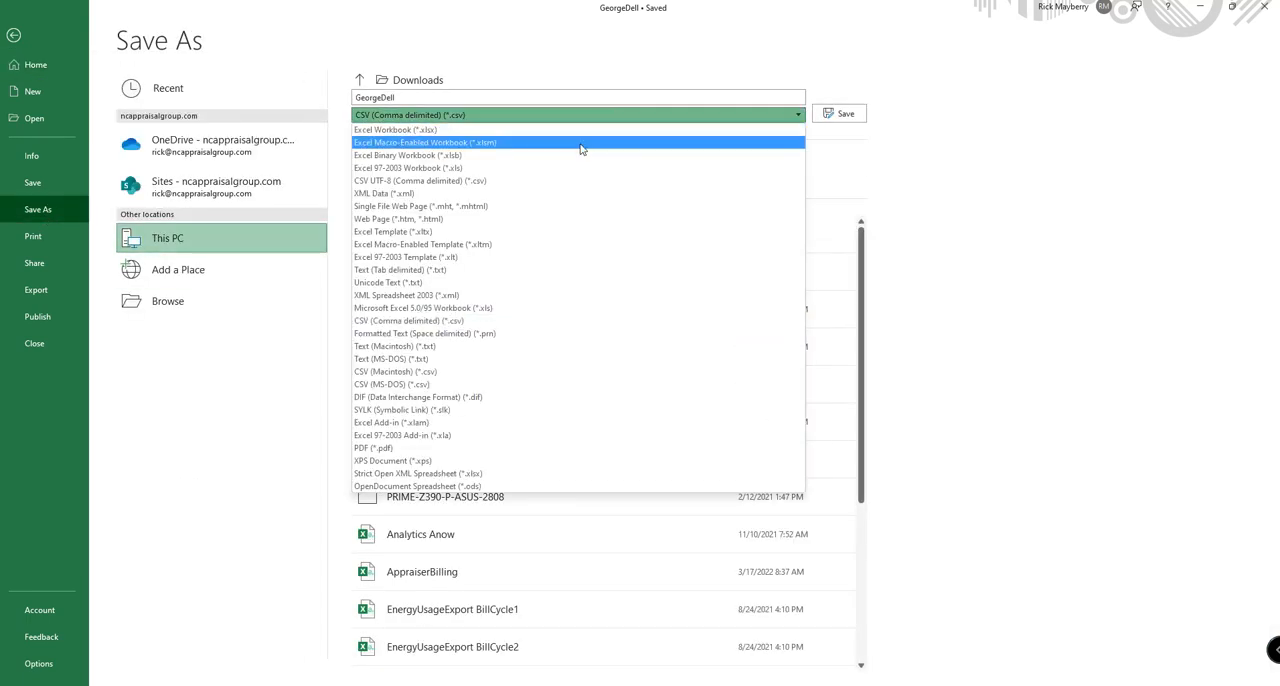
{"action": "left_click", "coordinate": [396, 130]}
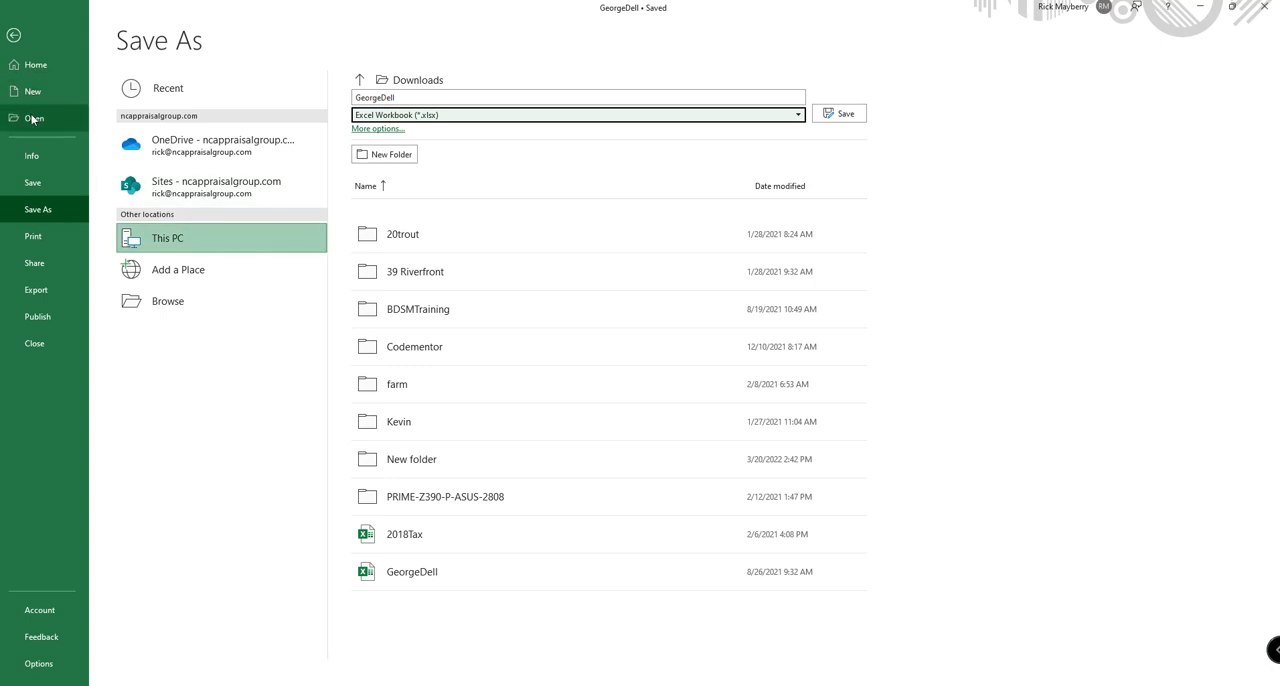
{"action": "mouse_move", "coordinate": [68, 190]}
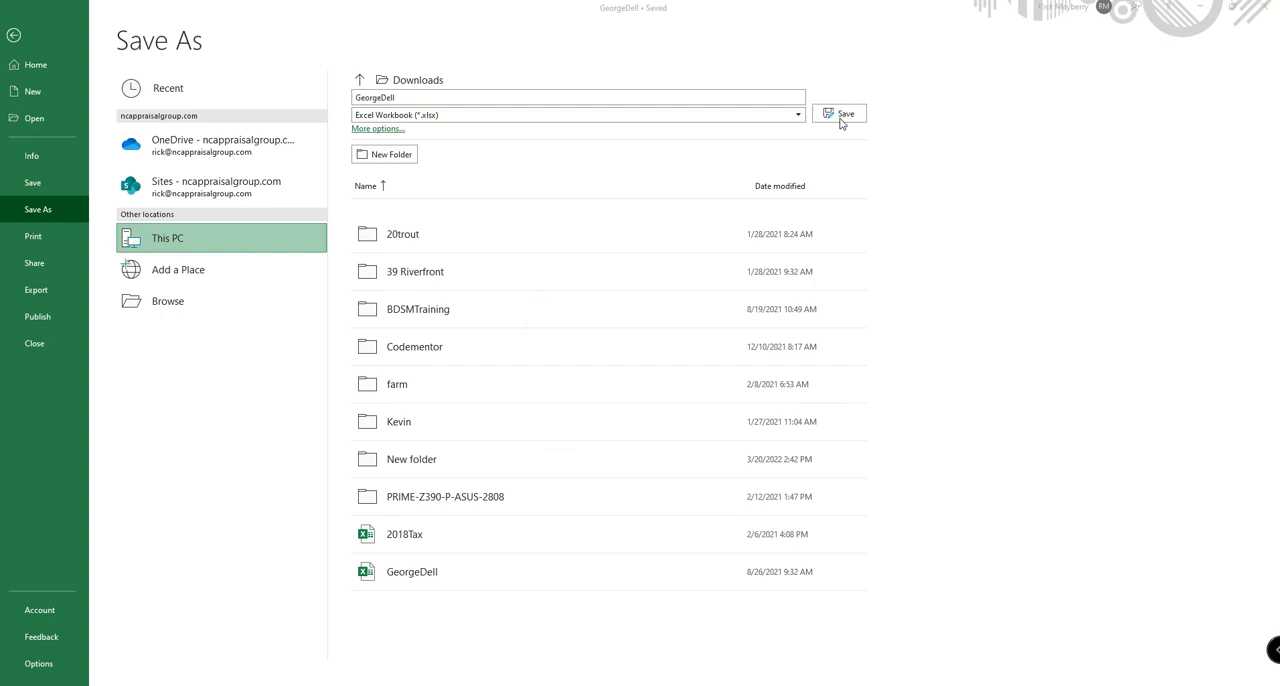
{"action": "left_click", "coordinate": [840, 112]}
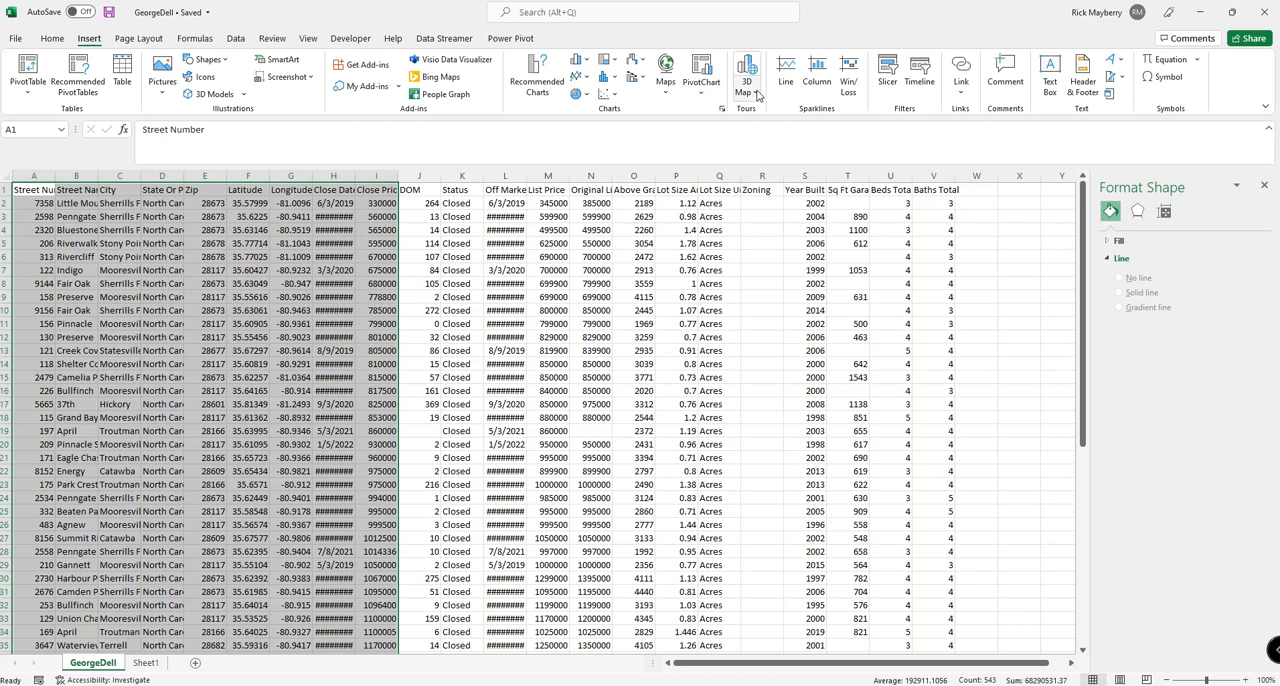
{"action": "mouse_move", "coordinate": [746, 70]}
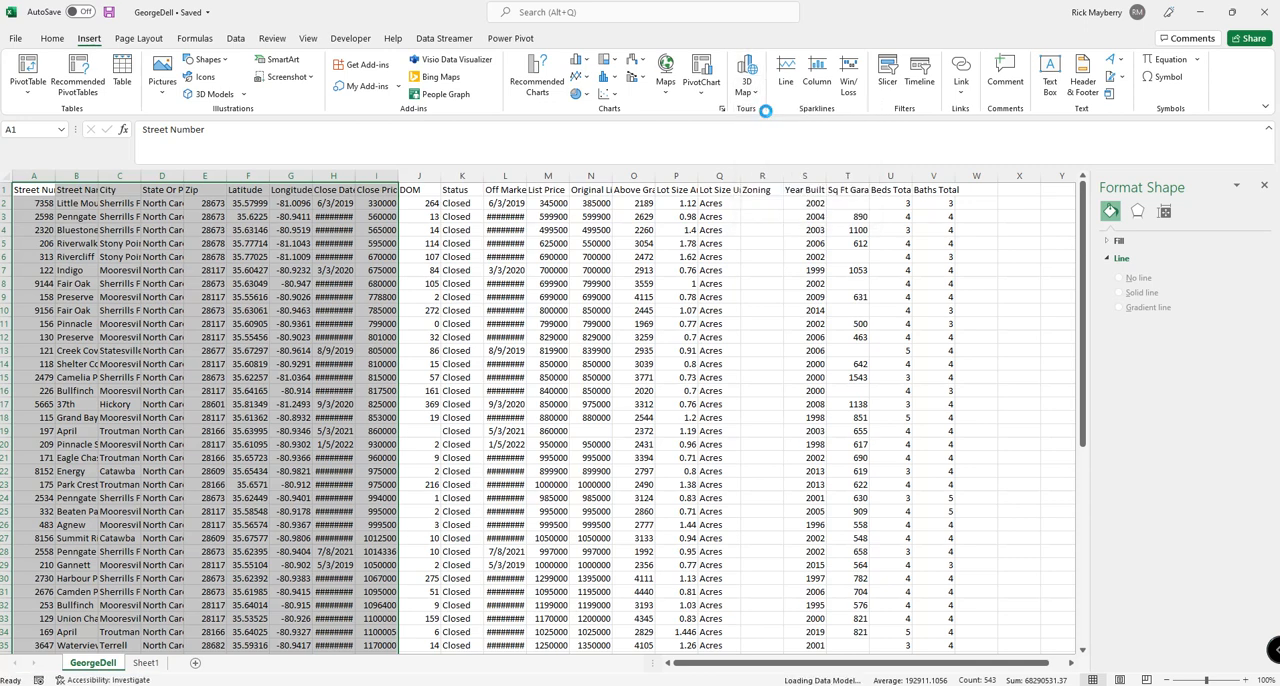
- Launch 3D Maps plotting the listings by latitude and longitude
{"action": "left_click", "coordinate": [744, 76]}
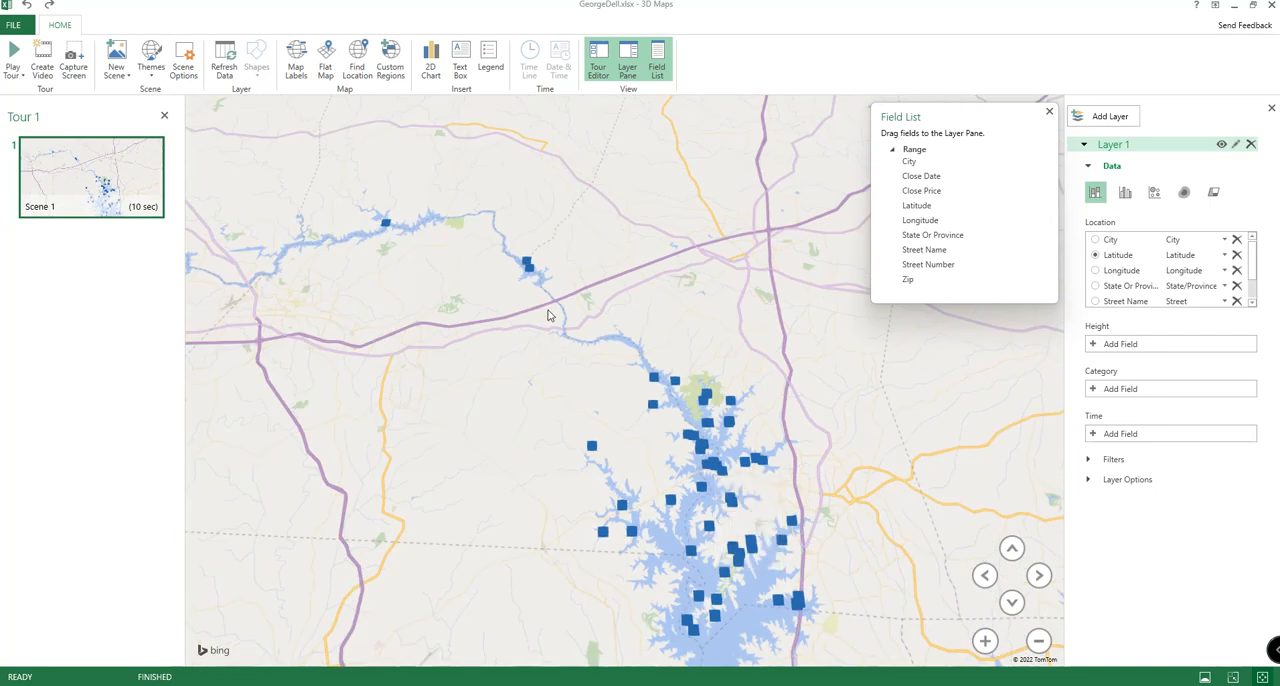
{"action": "mouse_move", "coordinate": [492, 376]}
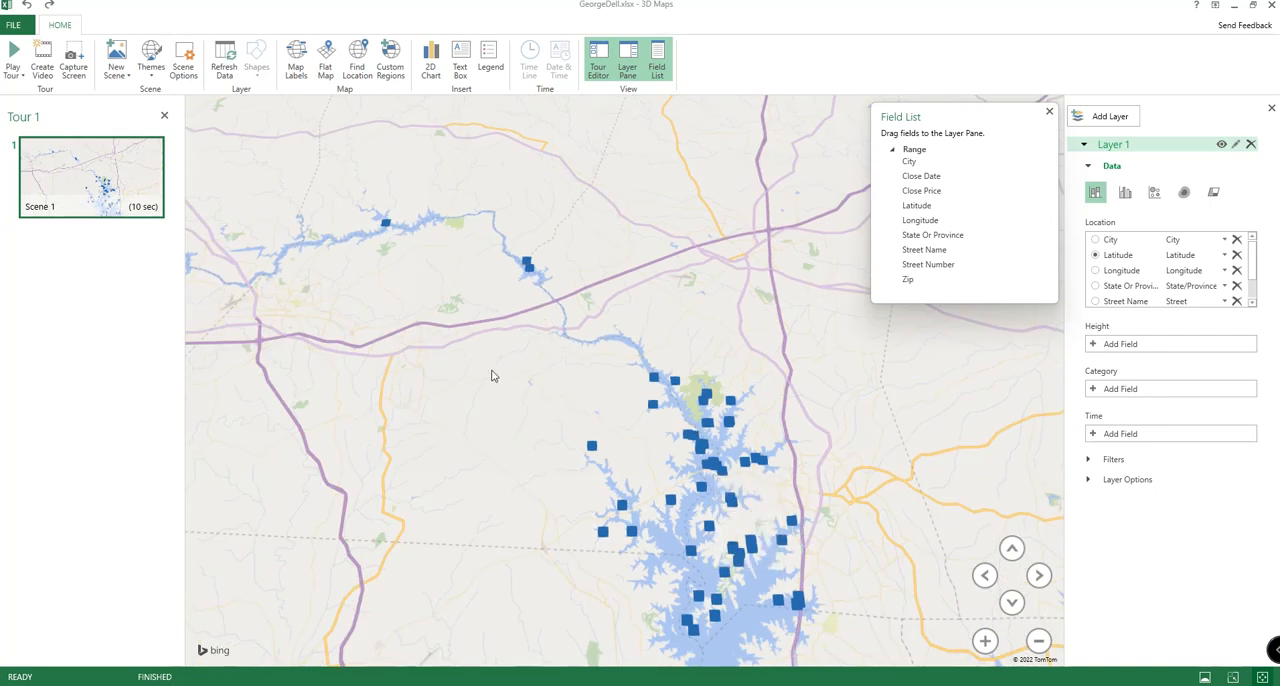
- View the map's right-click options and dismiss them without choosing anything
{"action": "right_click", "coordinate": [490, 376]}
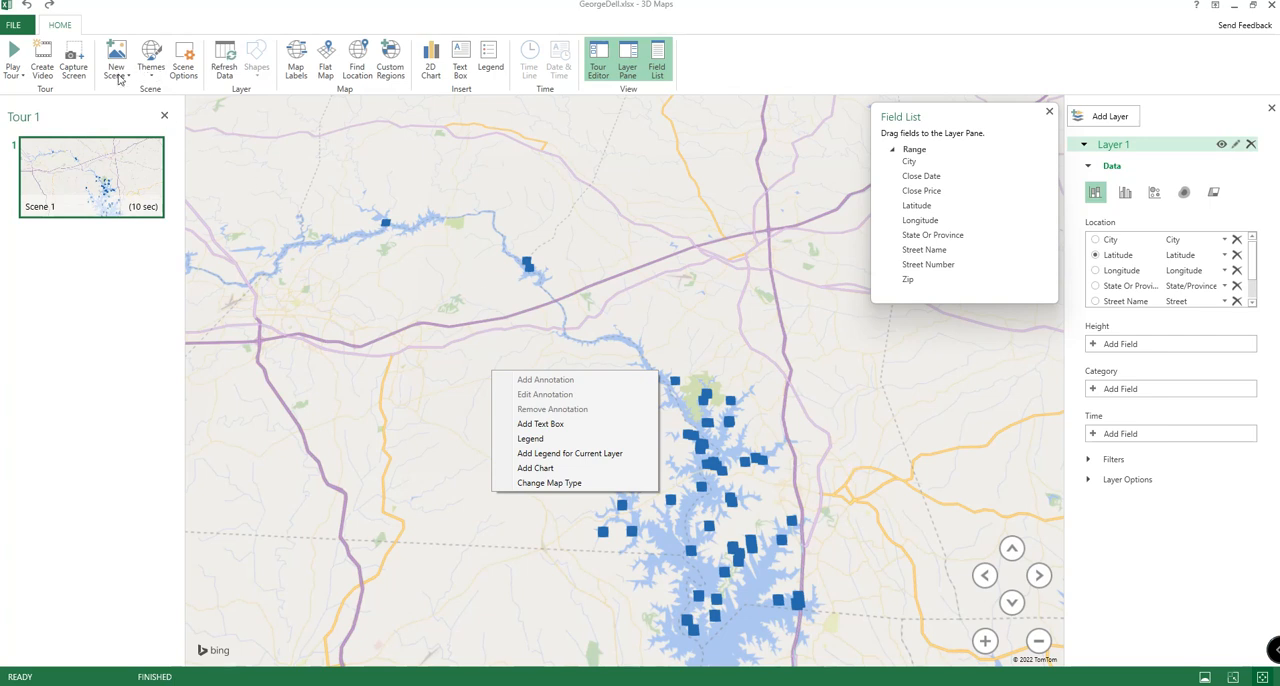
{"action": "mouse_move", "coordinate": [436, 180]}
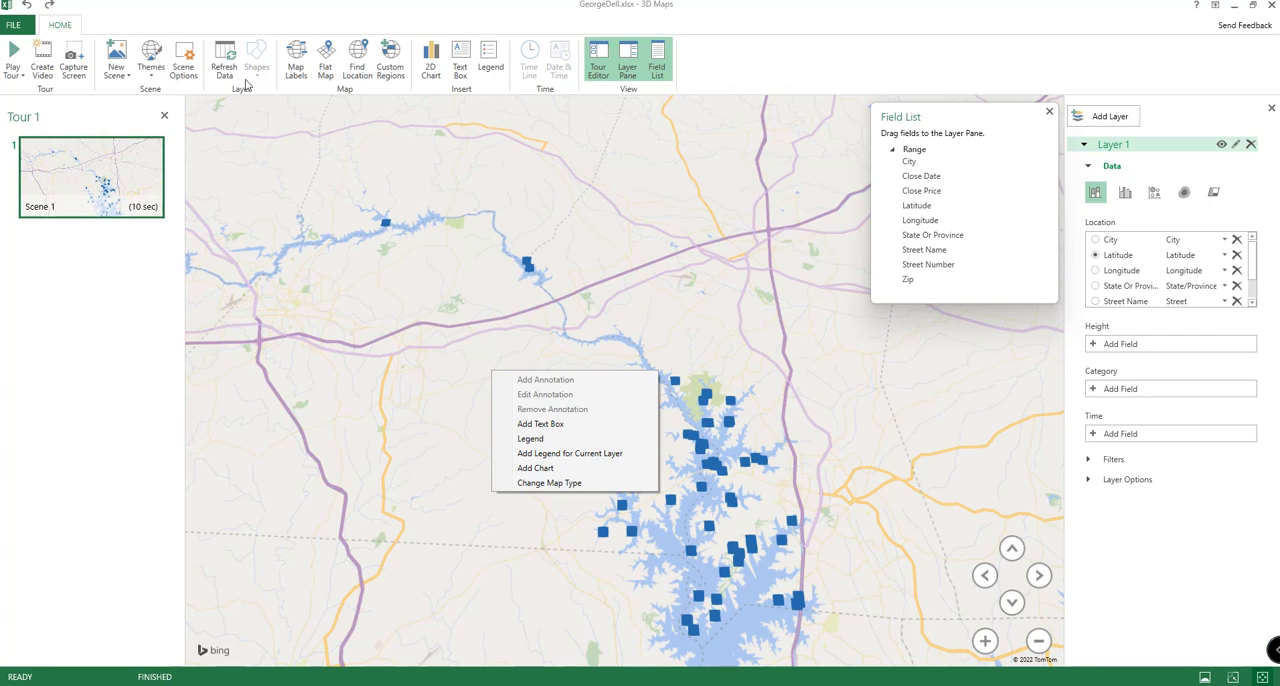
{"action": "left_click", "coordinate": [598, 336]}
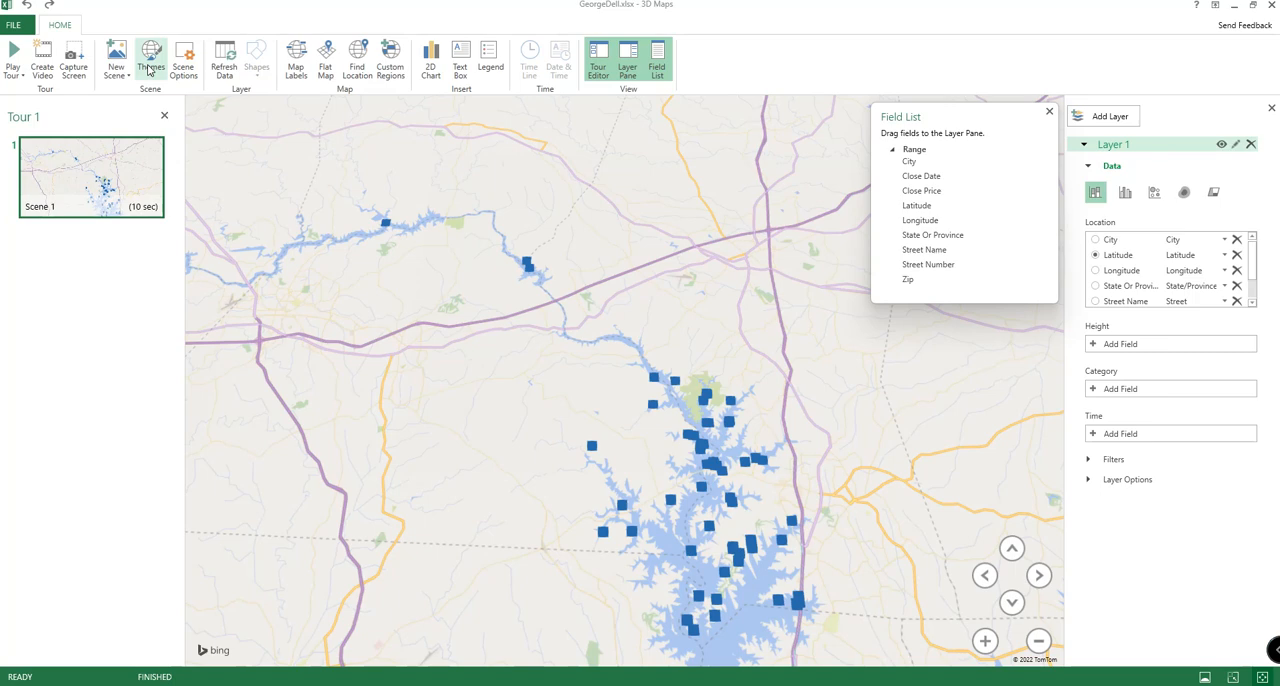
{"action": "mouse_move", "coordinate": [224, 60]}
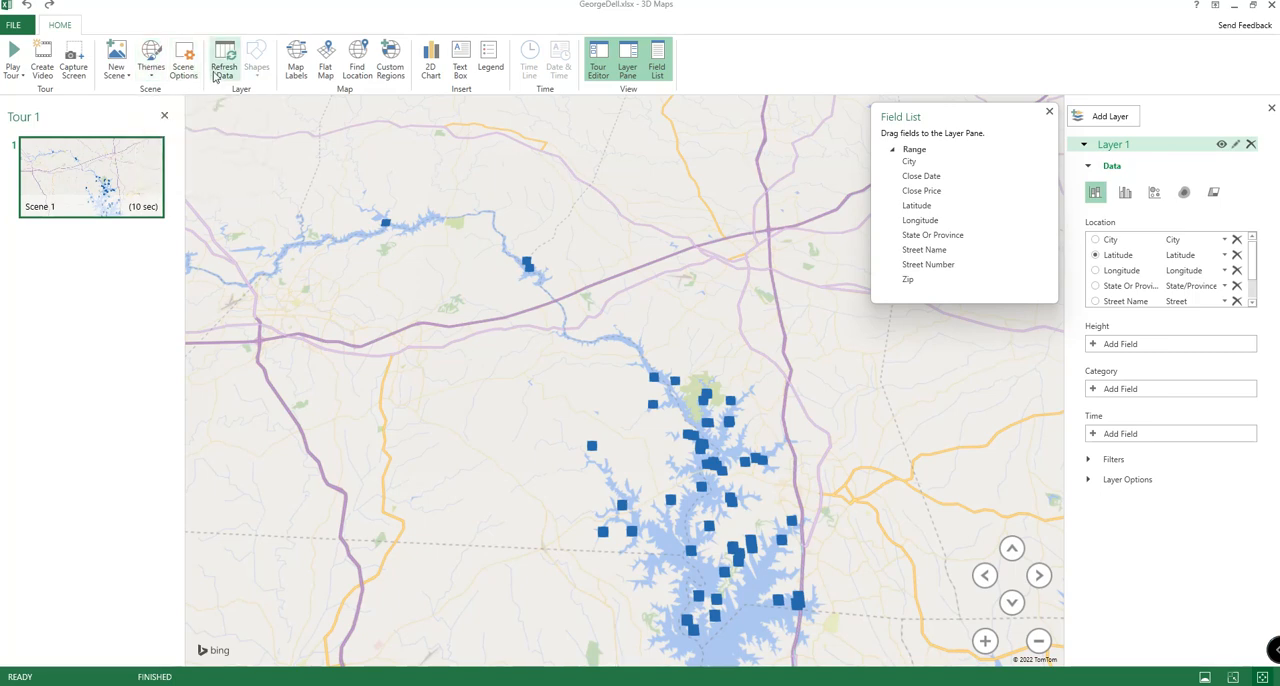
{"action": "mouse_move", "coordinate": [296, 56]}
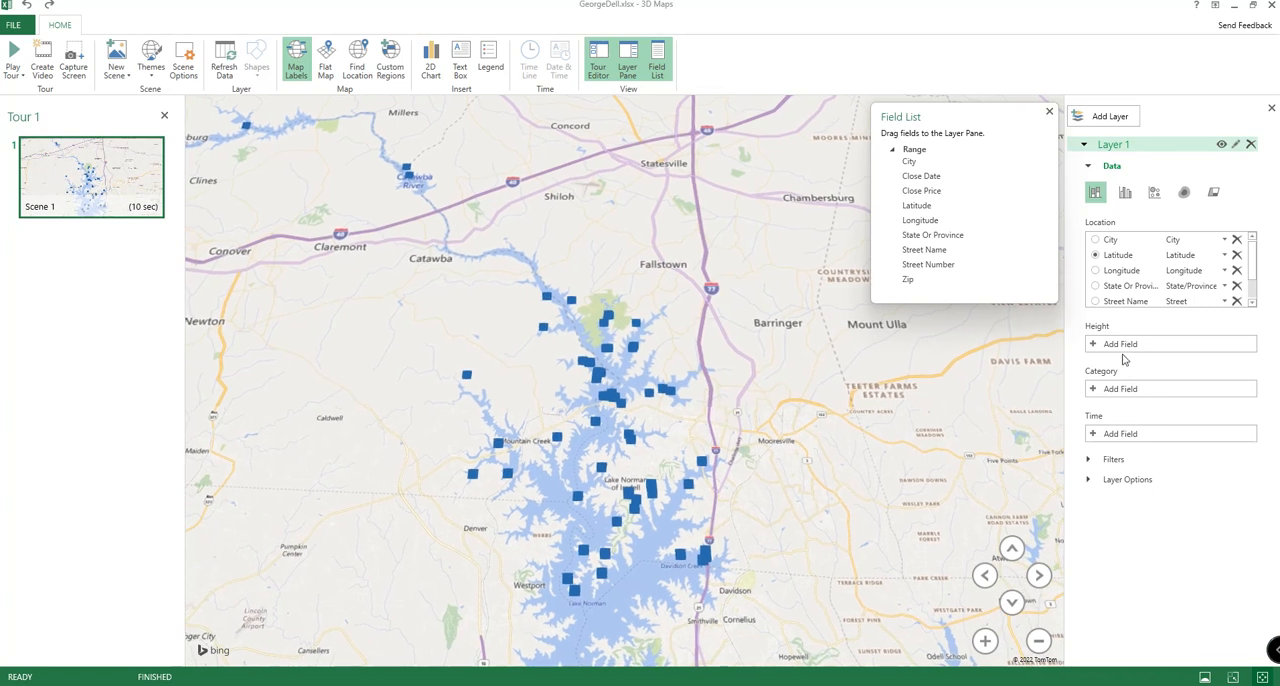
{"action": "mouse_move", "coordinate": [1128, 448]}
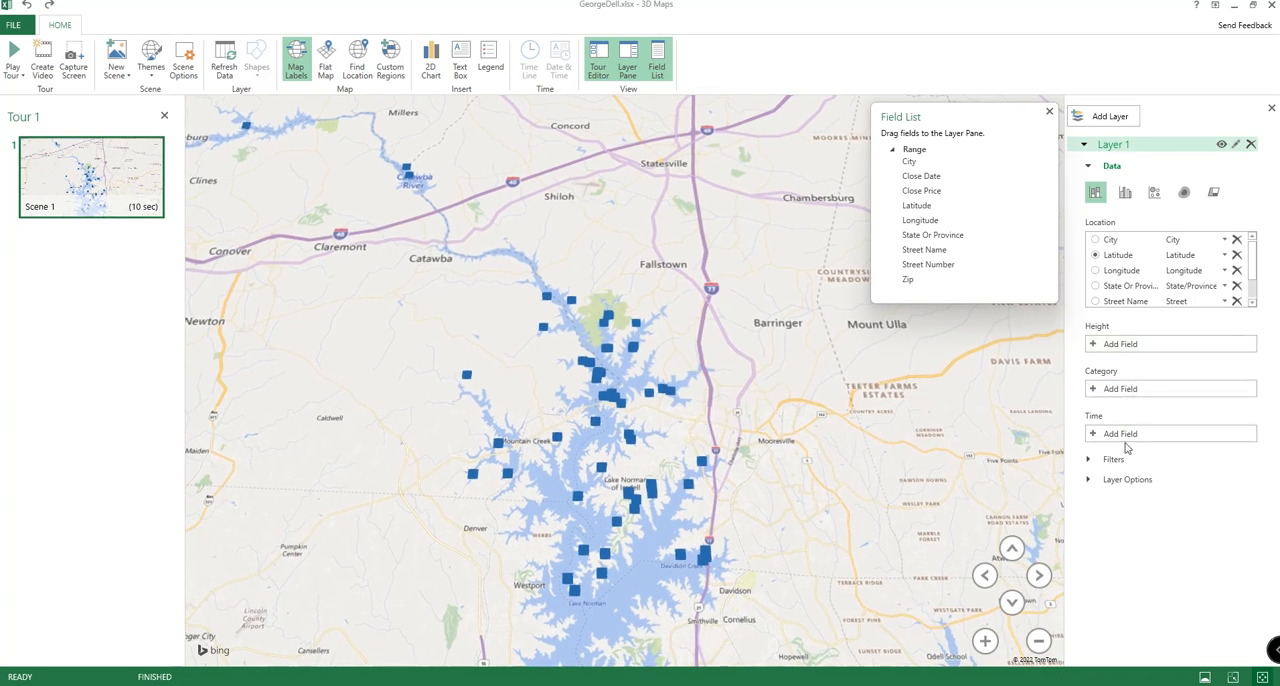
{"action": "mouse_move", "coordinate": [920, 192]}
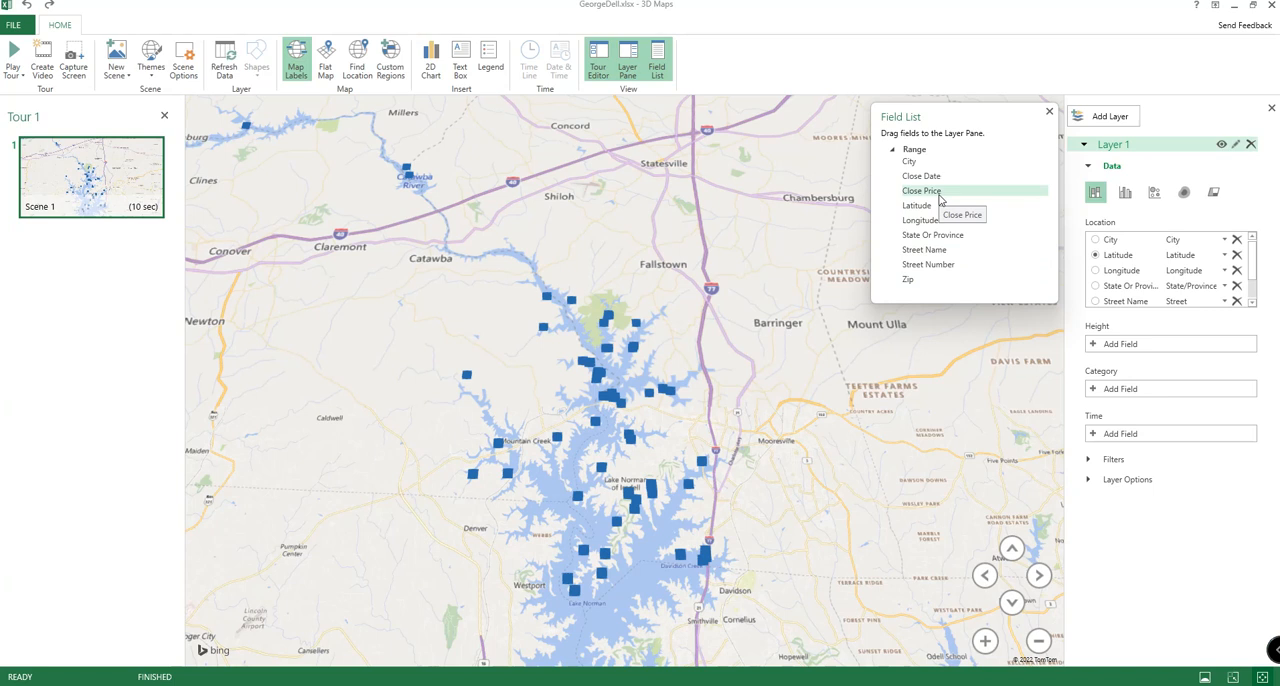
{"action": "mouse_move", "coordinate": [920, 176]}
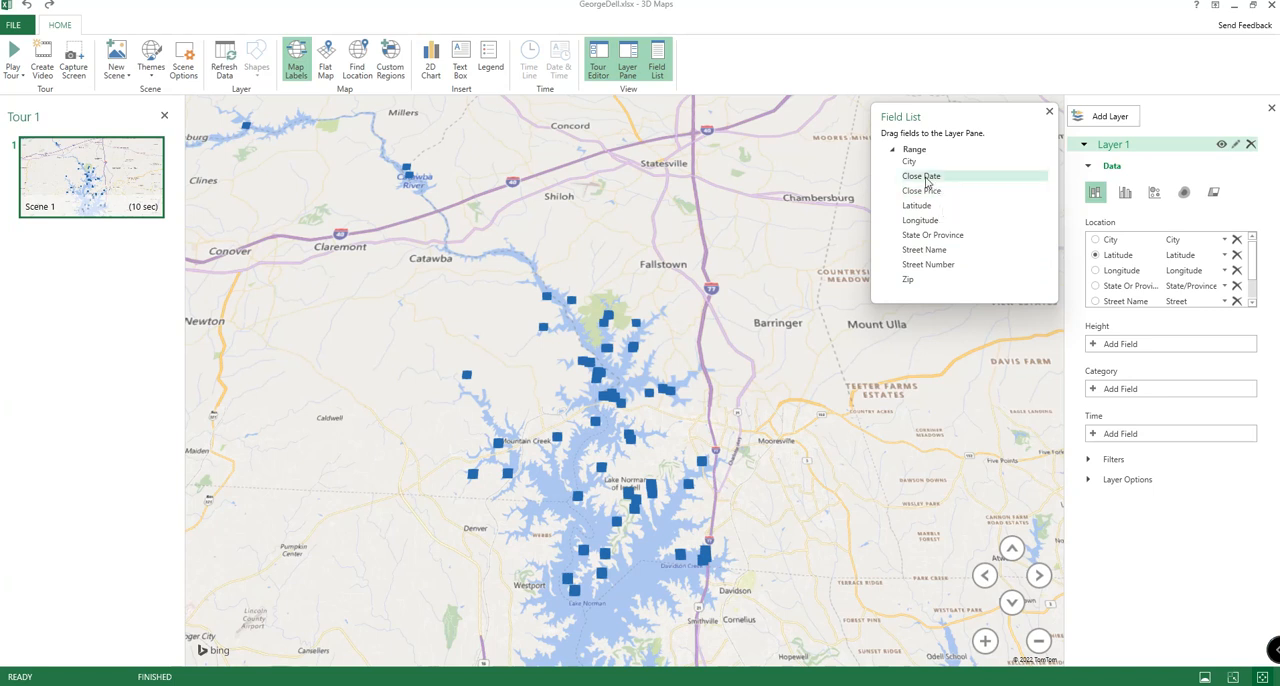
{"action": "mouse_move", "coordinate": [920, 192]}
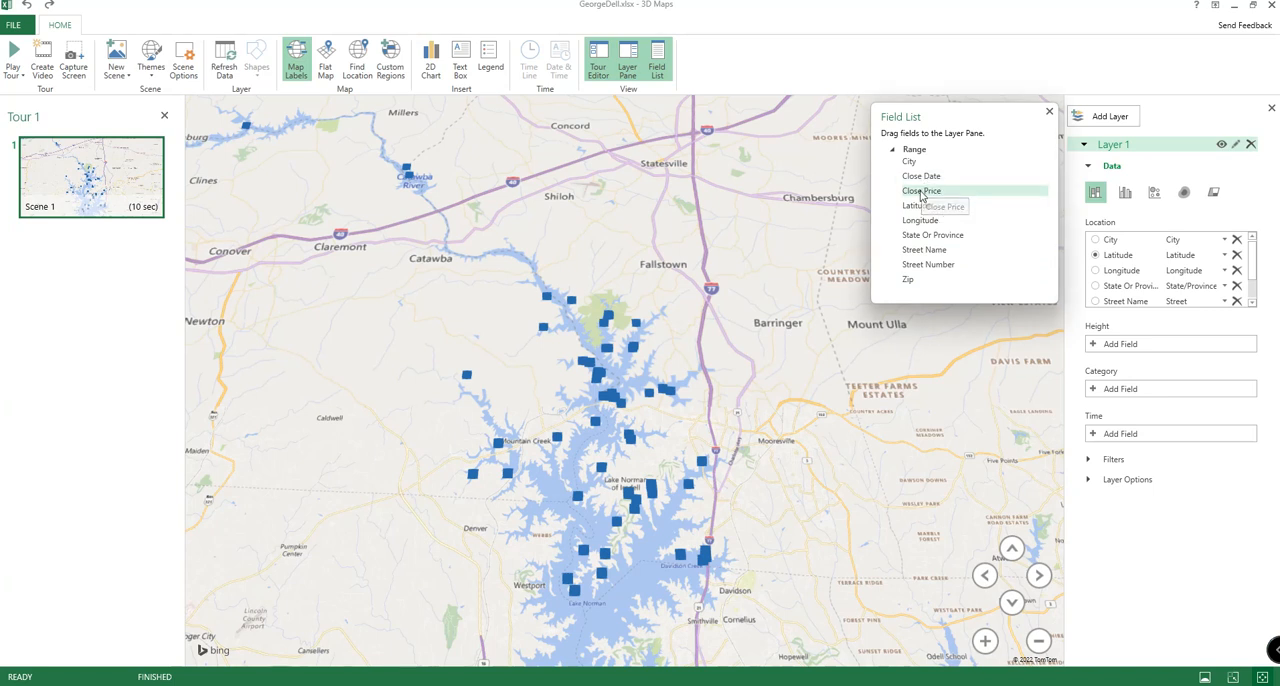
- Use Close Price as column height, then zoom and tilt to frame the columns
{"action": "left_click", "coordinate": [920, 192]}
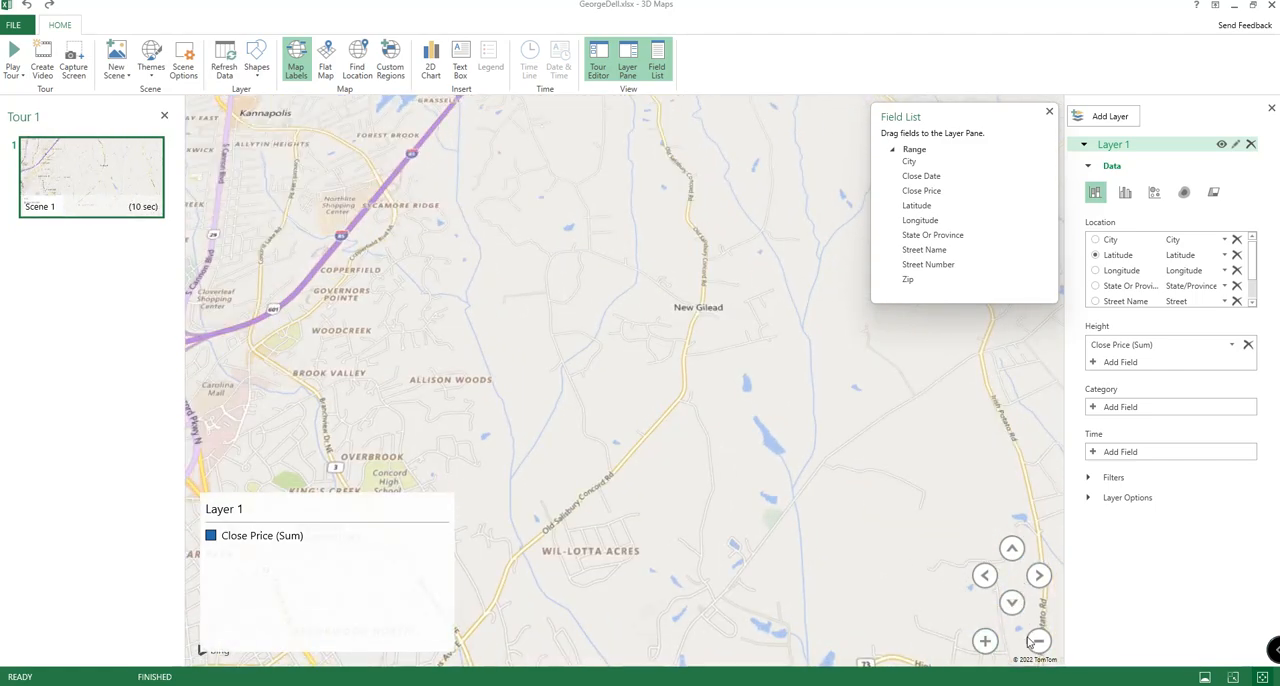
{"action": "left_click", "coordinate": [1036, 640]}
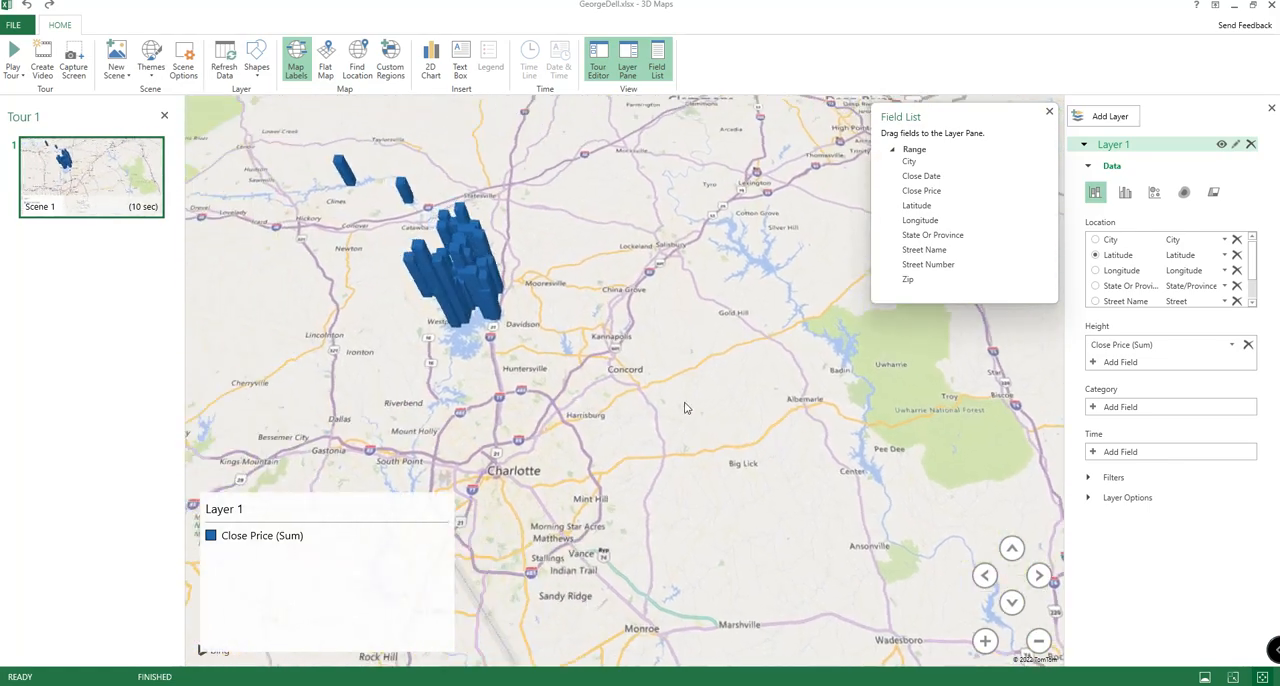
{"action": "left_click", "coordinate": [1012, 602]}
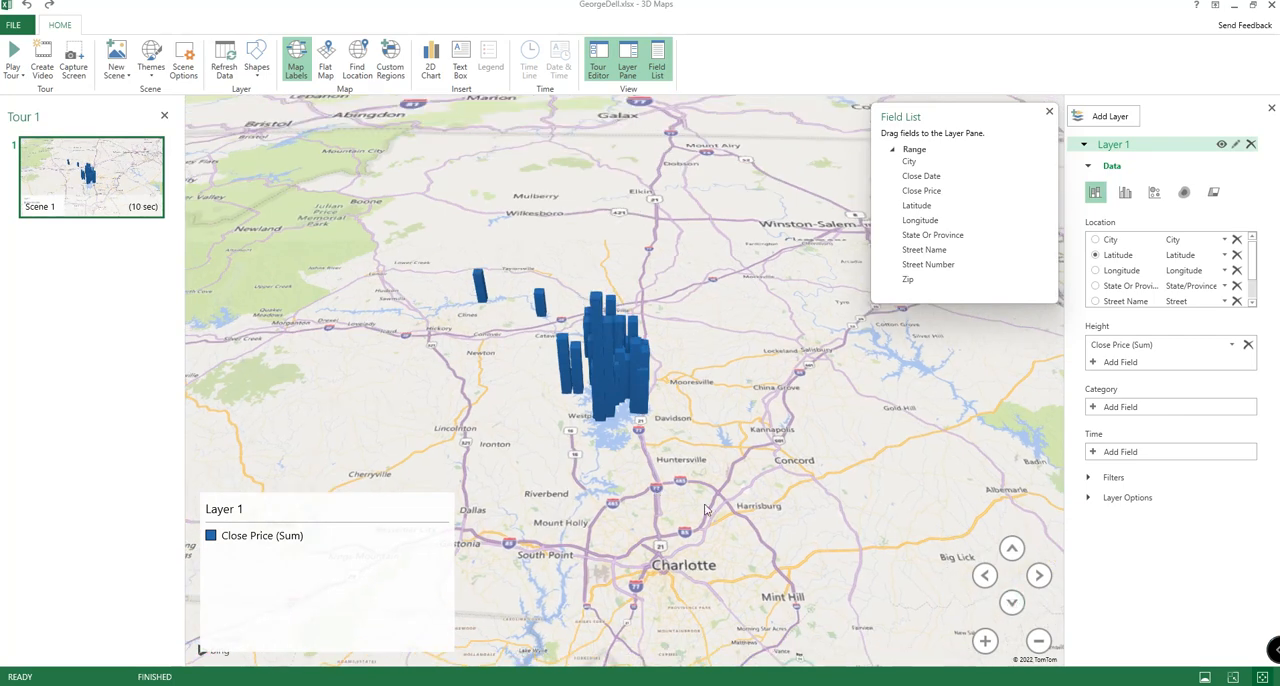
{"action": "left_click", "coordinate": [984, 640]}
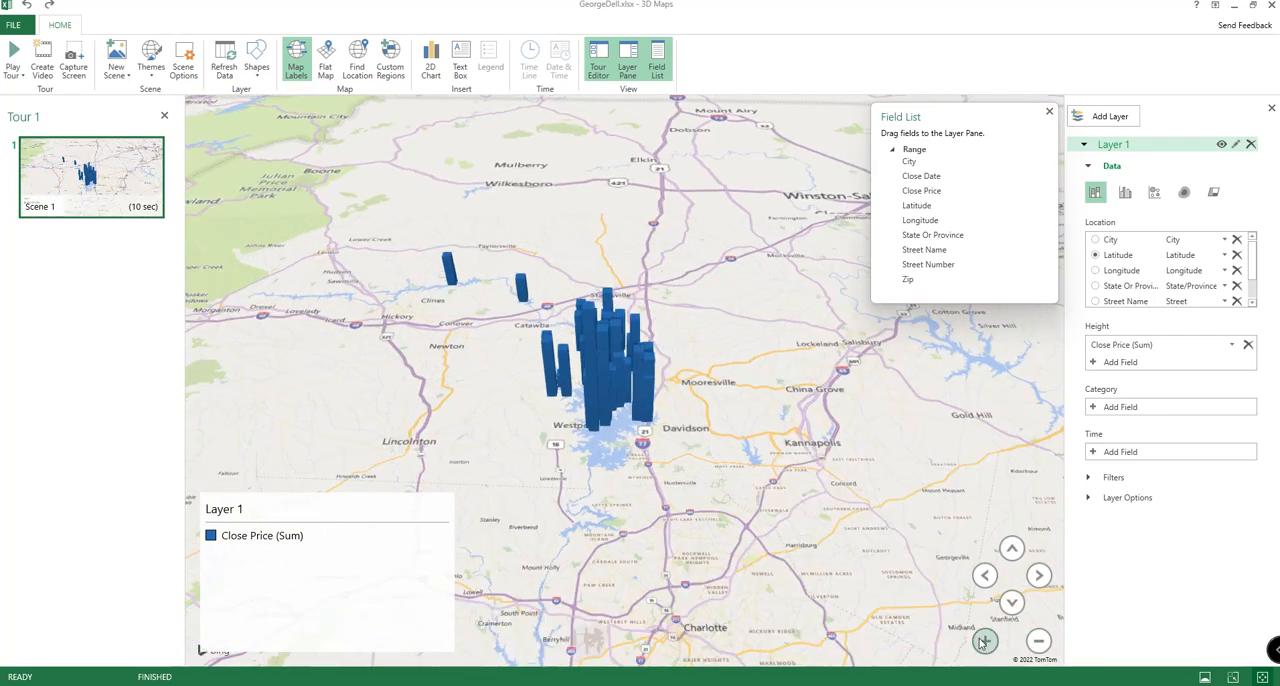
{"action": "left_click", "coordinate": [984, 640]}
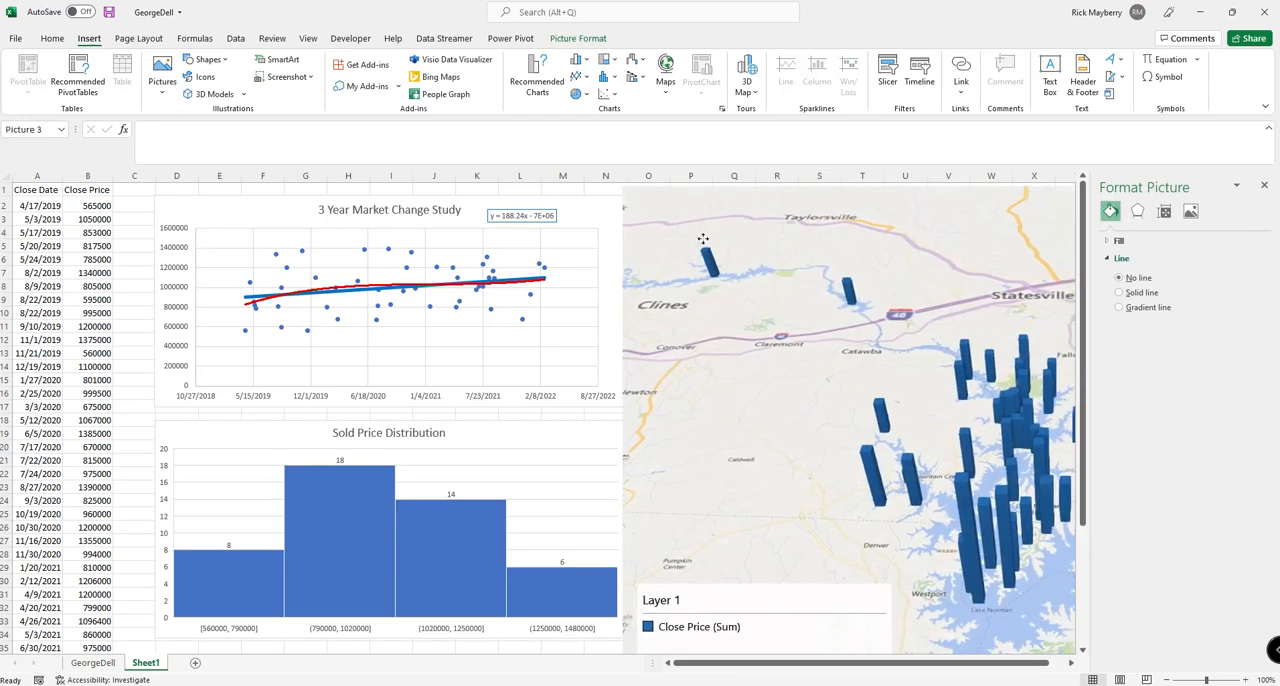
- Scroll Sheet1 to check the 3D map image beside the two charts
{"action": "scroll", "scroll_direction": "down", "scroll_amount": 3}
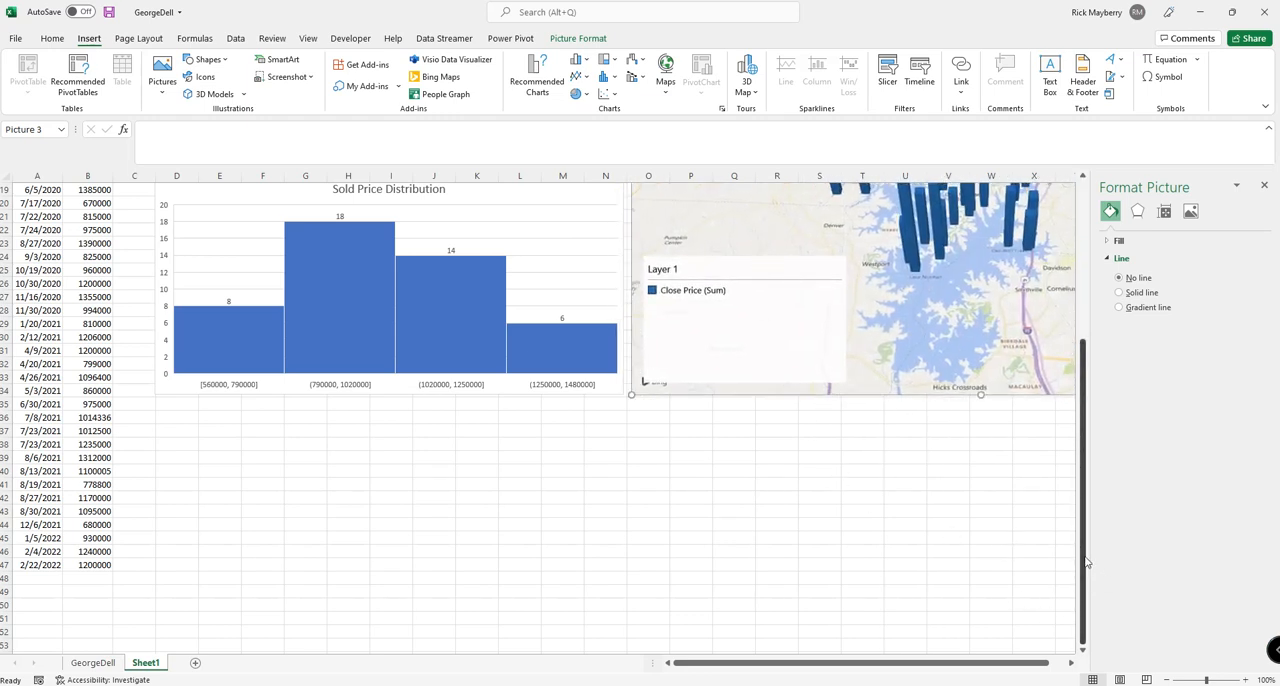
{"action": "scroll", "scroll_direction": "up", "scroll_amount": 3}
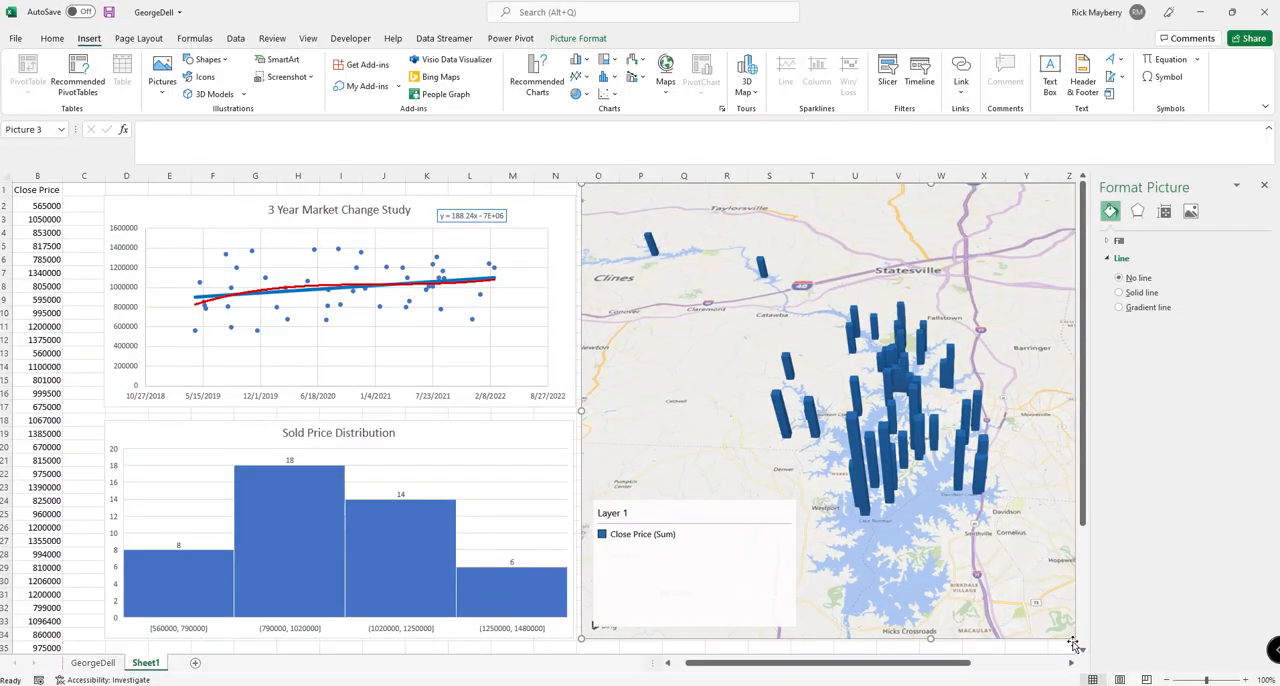
{"action": "mouse_move", "coordinate": [676, 672]}
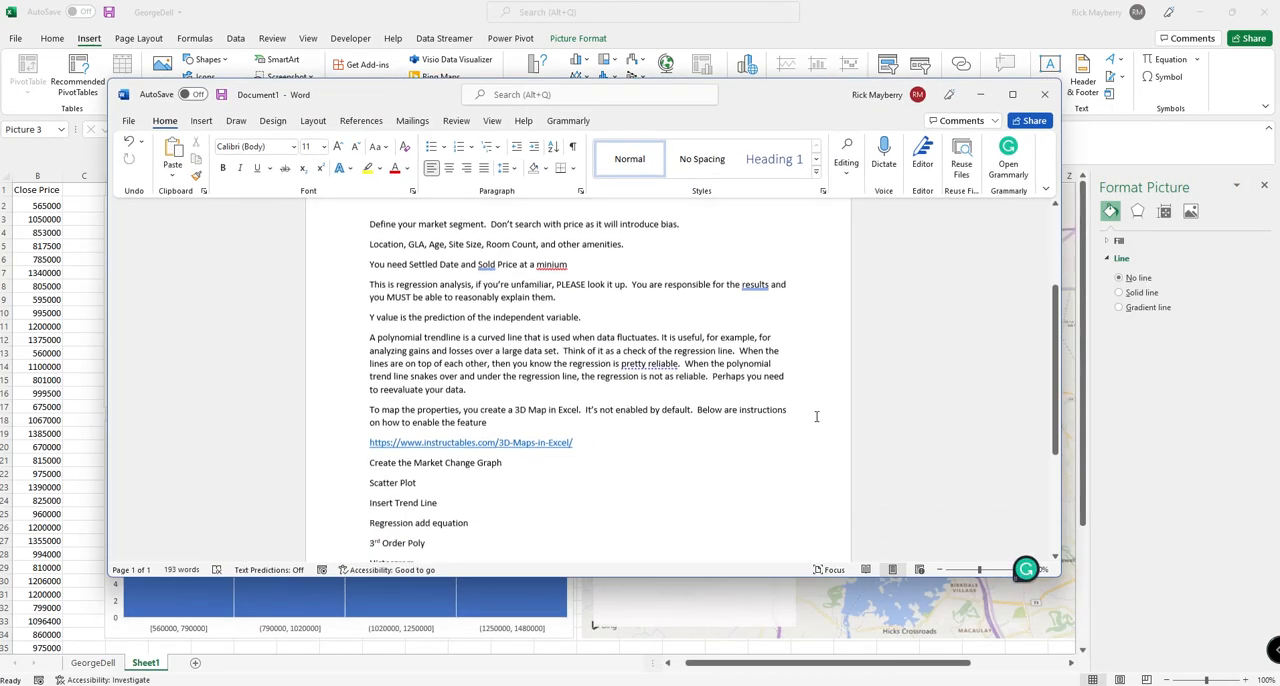
- Paste the charts and 3D map as a picture under the "3D Map" line
{"action": "scroll", "scroll_direction": "down", "scroll_amount": 3}
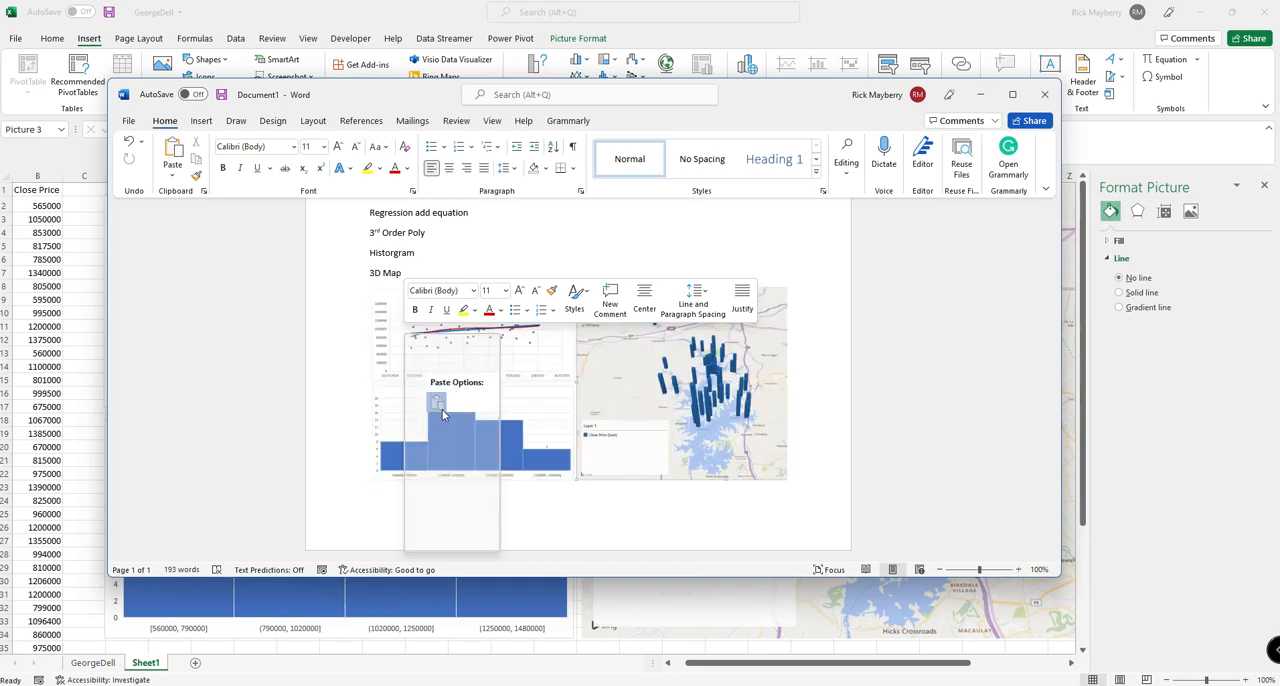
{"action": "right_click", "coordinate": [436, 400]}
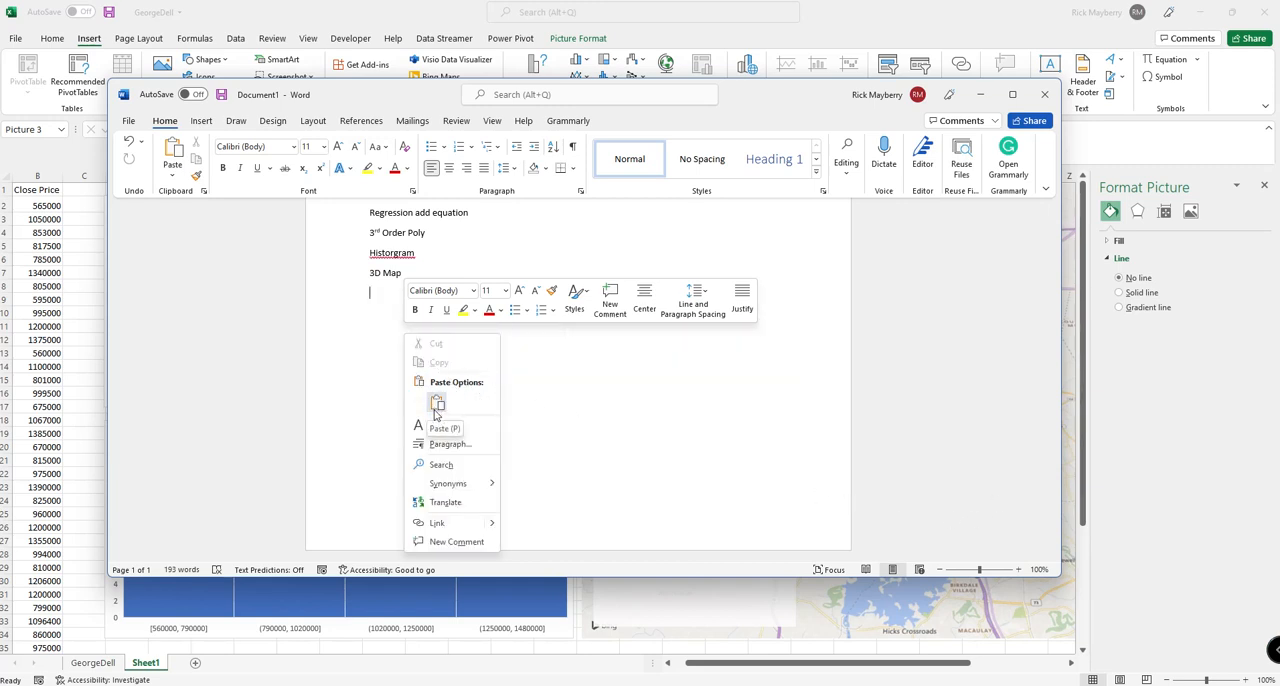
{"action": "left_click", "coordinate": [436, 406]}
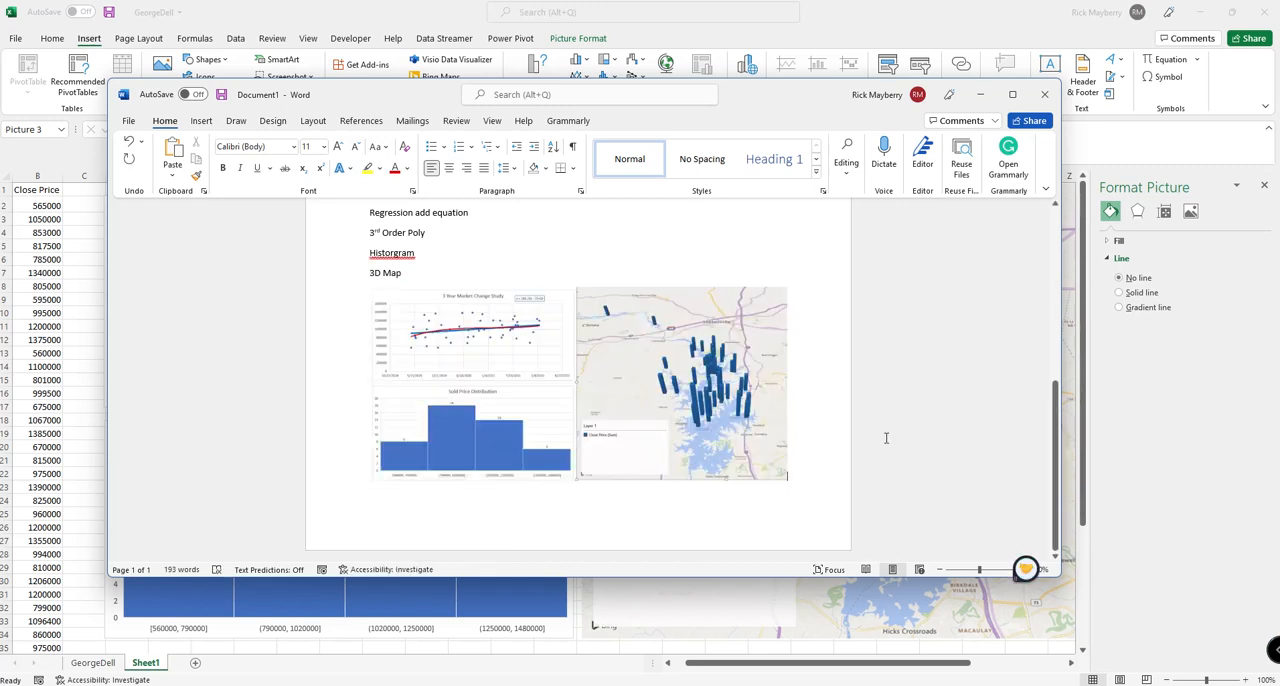